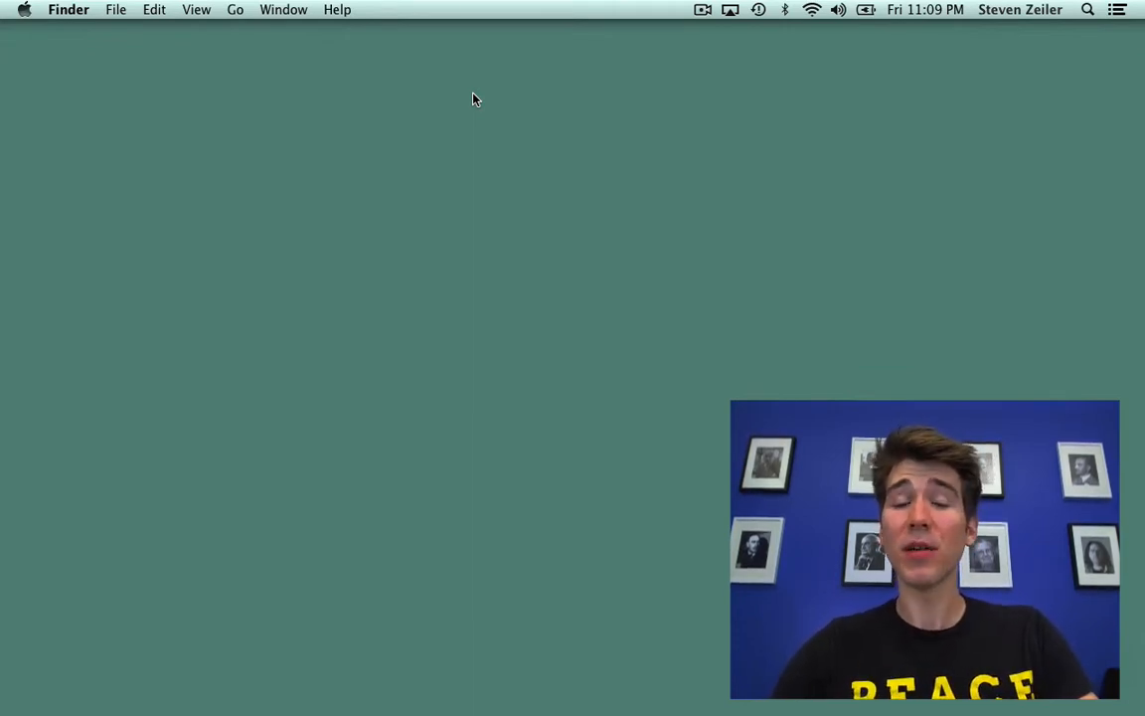
Step: Switch to Firefox and scroll the ripple-lib README down to 'Getting ripple-lib' and 'Quickstart'
key("cmd+tab")
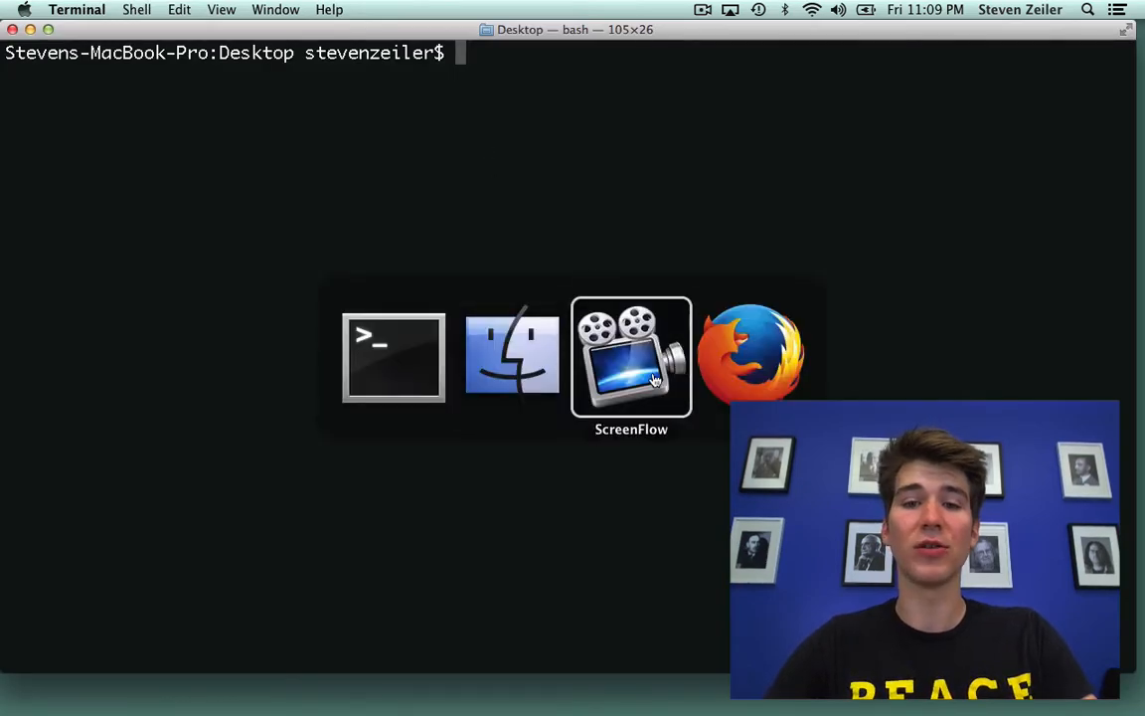
left_click(751, 354)
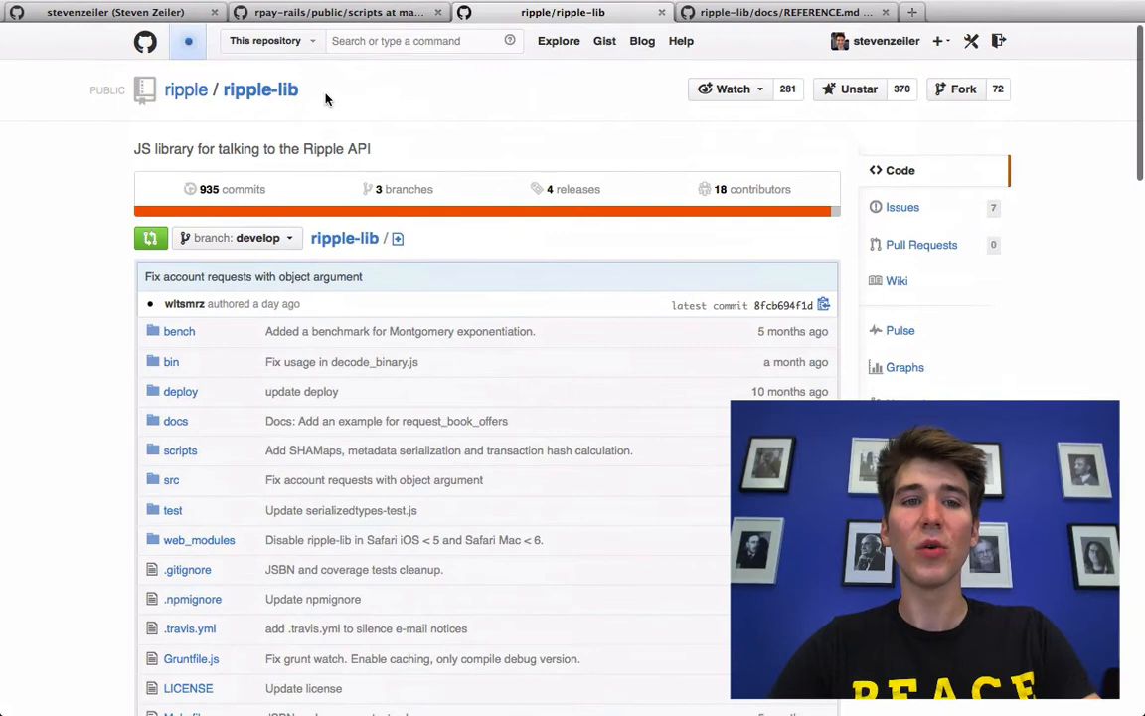
mouse_move(52, 238)
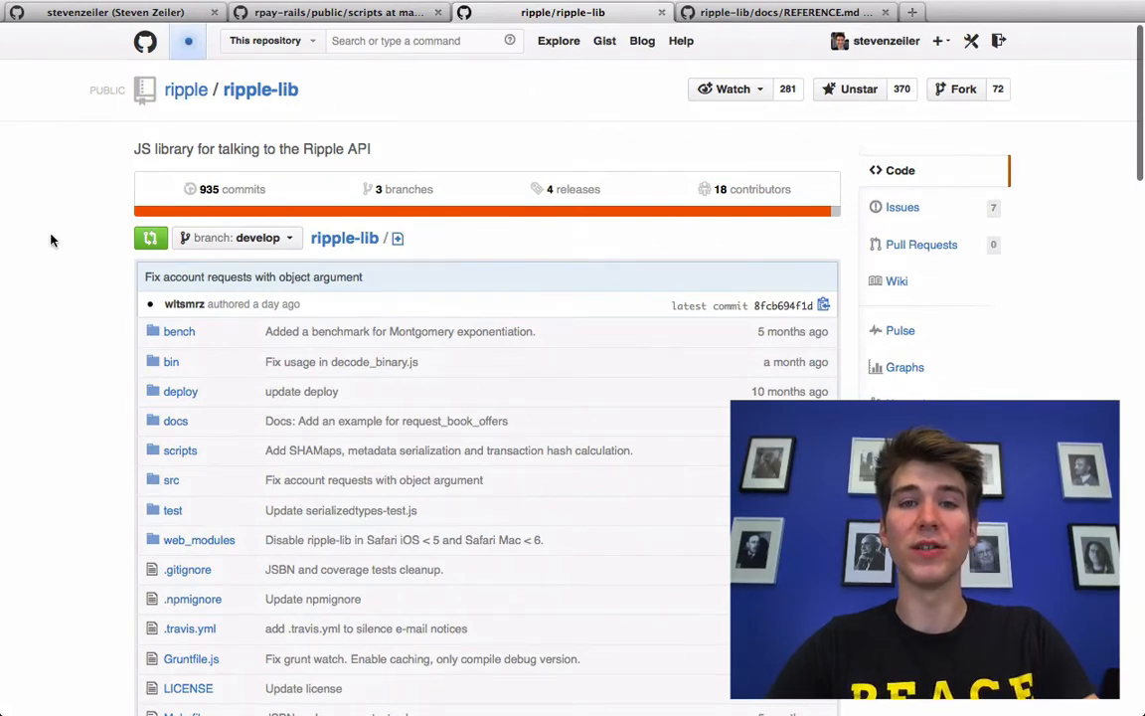
scroll("down", 3)
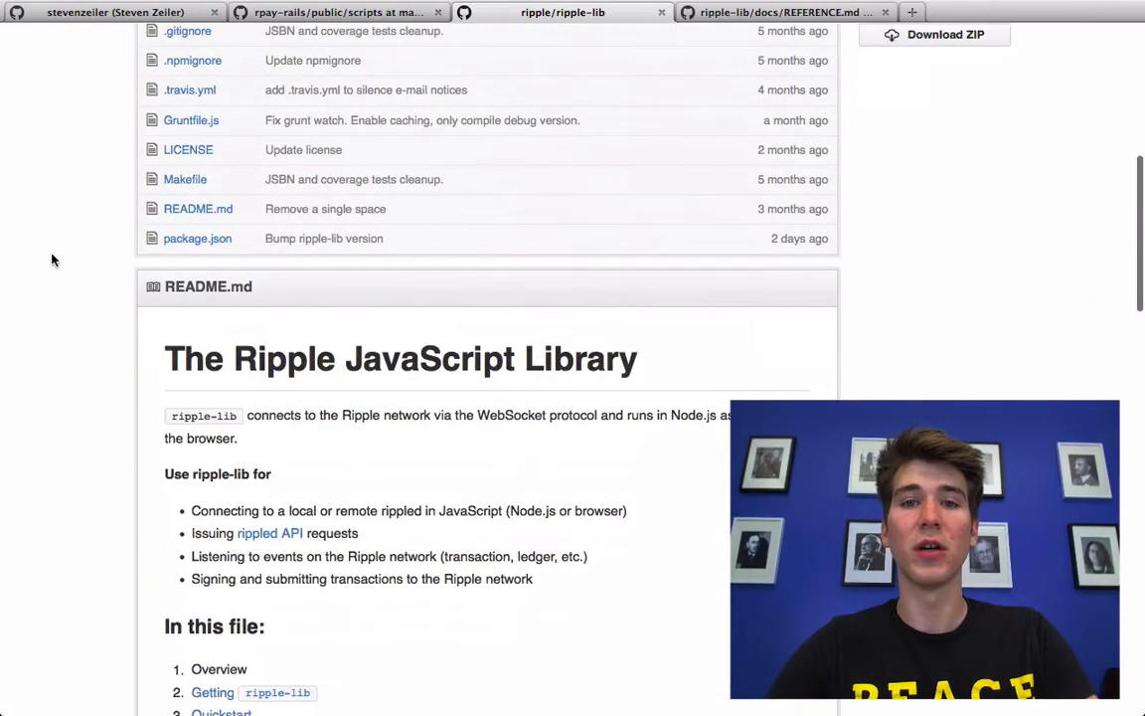
scroll("down", 3)
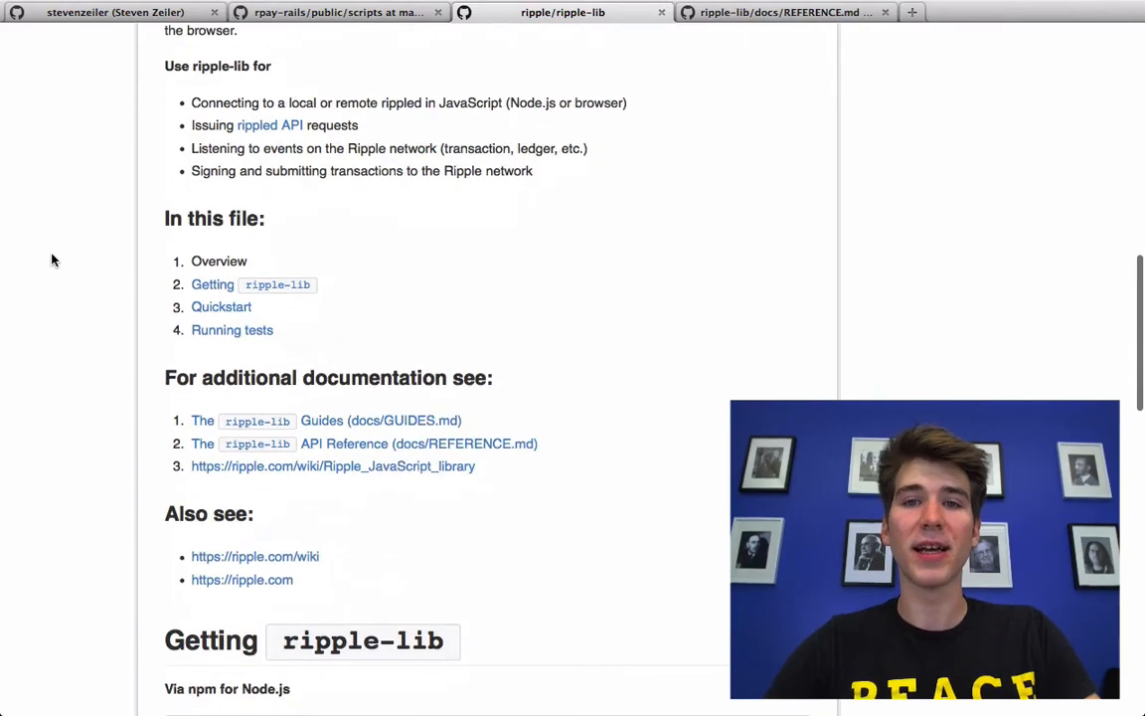
scroll("down", 3)
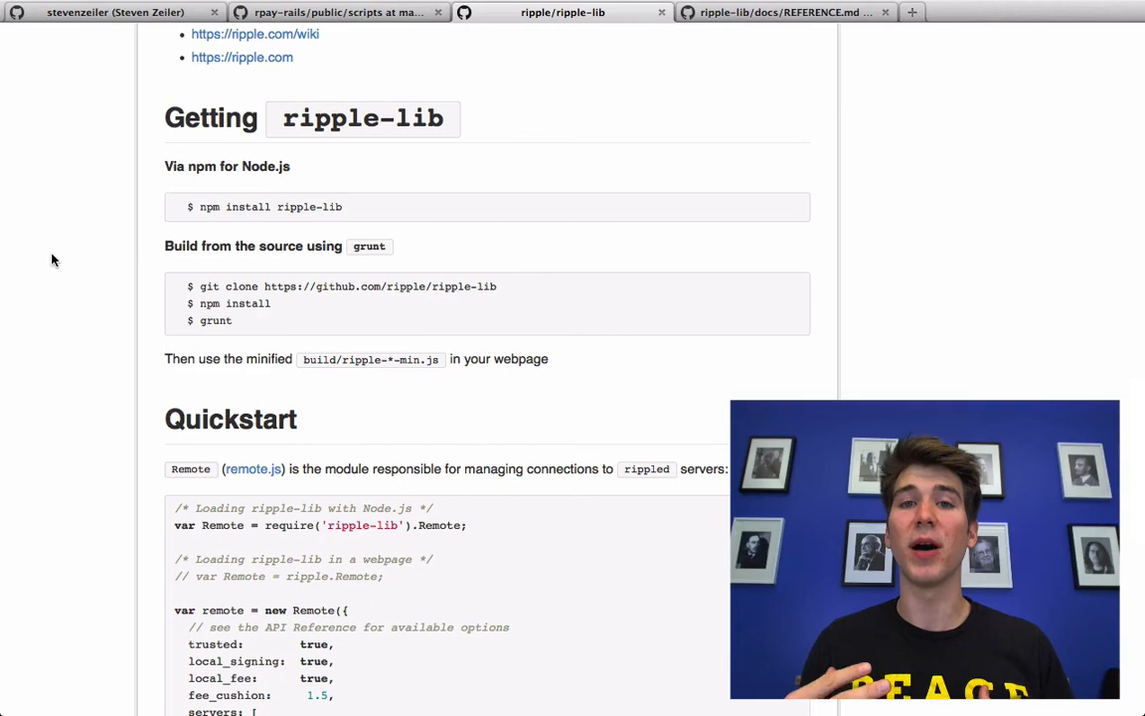
Step: Reach the Quickstart code block and select its Remote setup code for copying
scroll("down", 3)
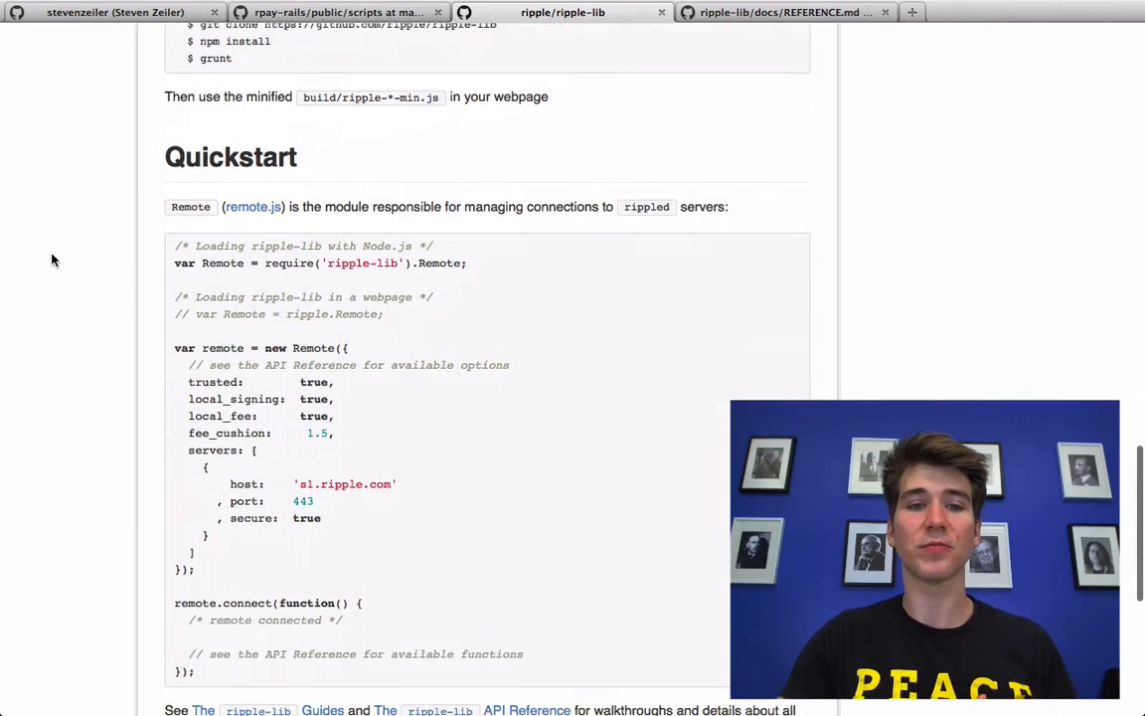
scroll("down", 3)
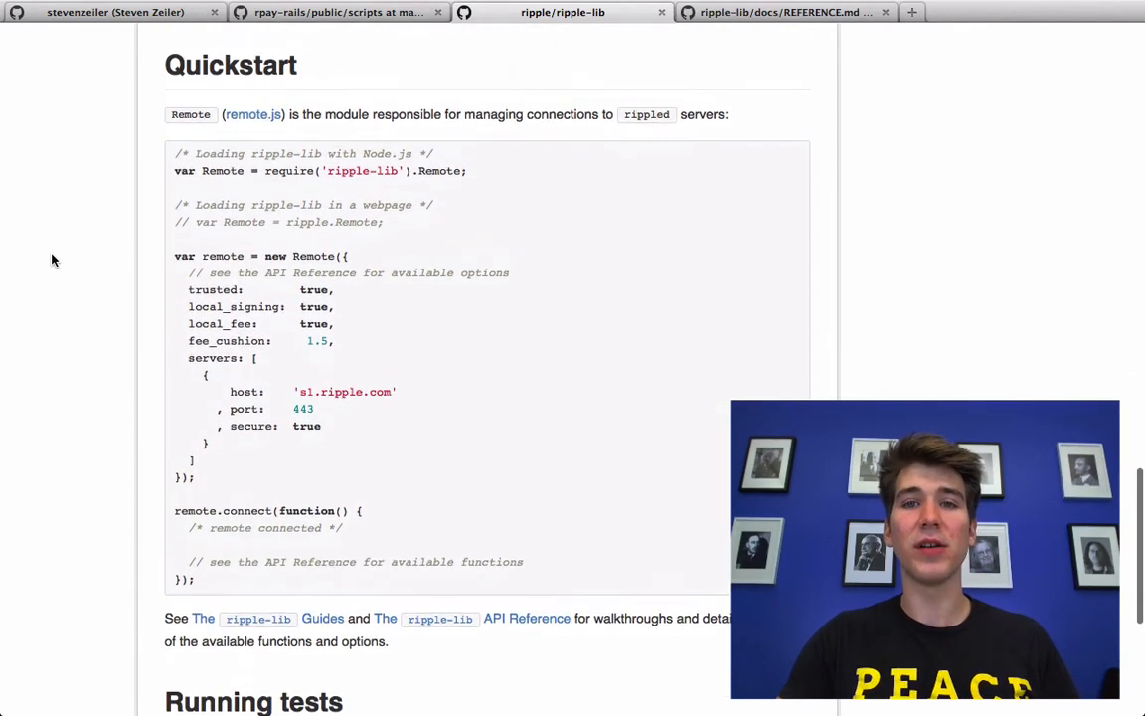
right_click(53, 258)
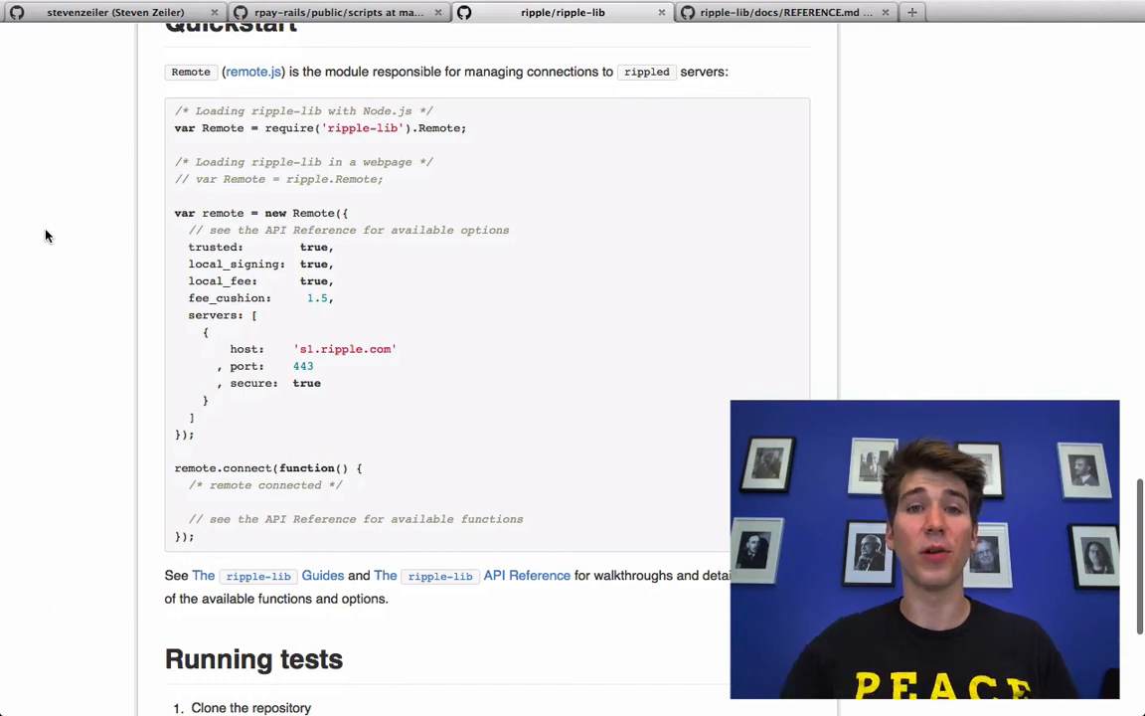
mouse_move(294, 455)
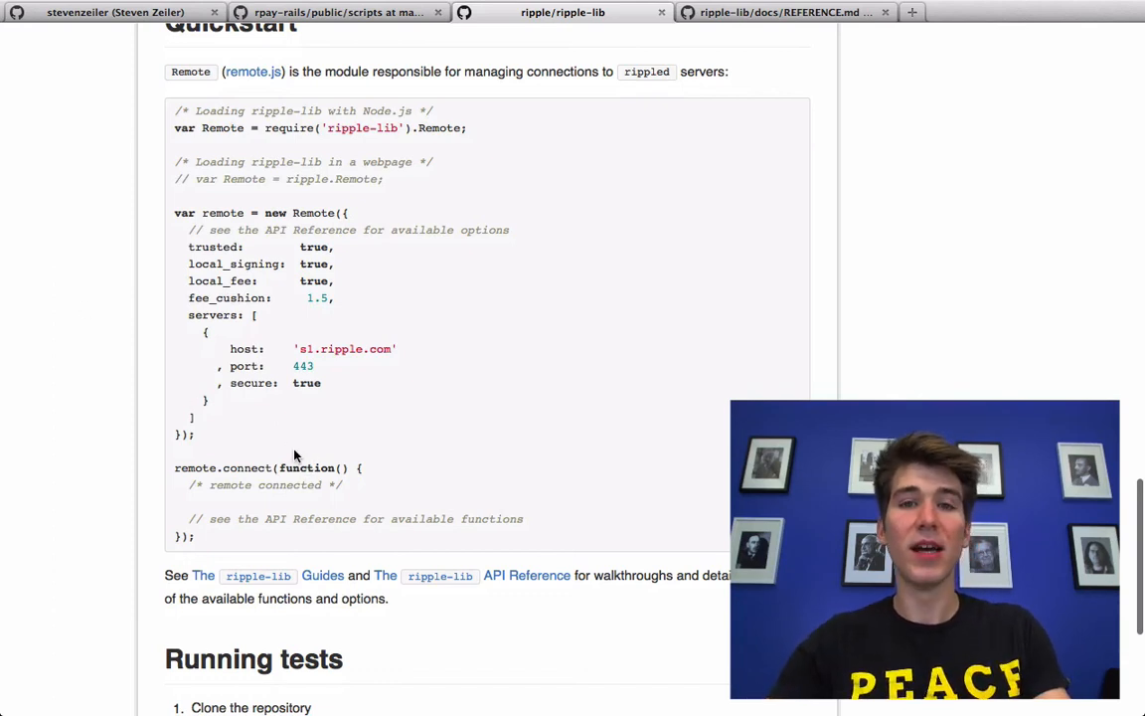
mouse_move(175, 123)
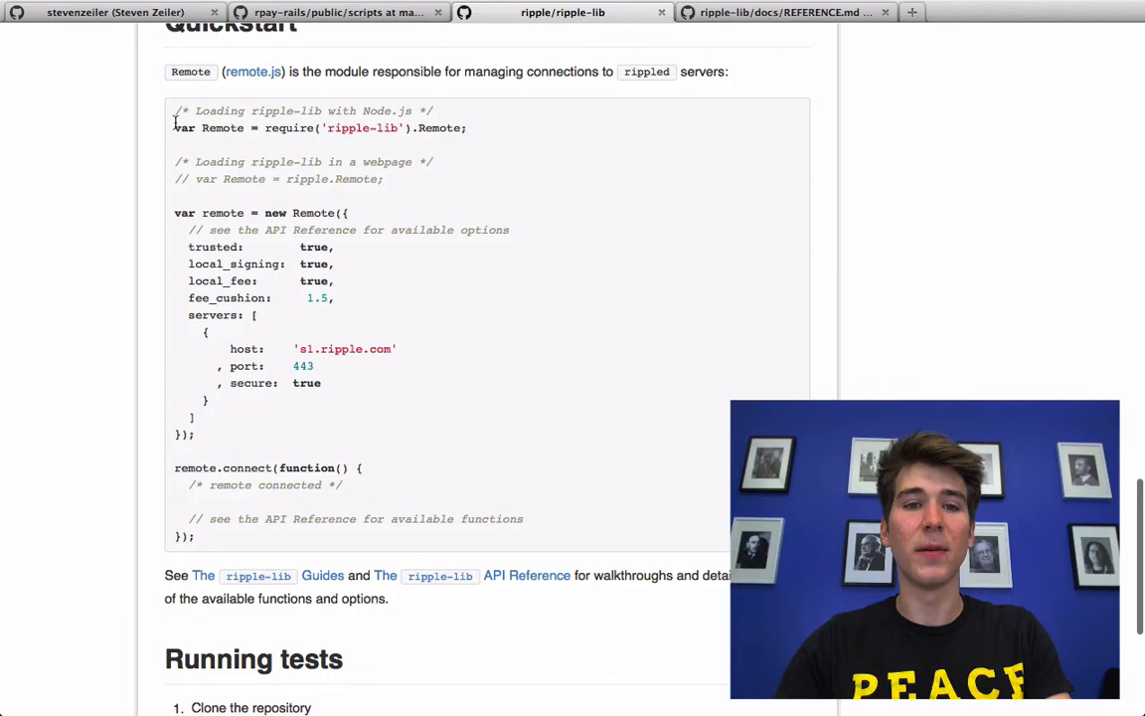
triple_click(319, 127)
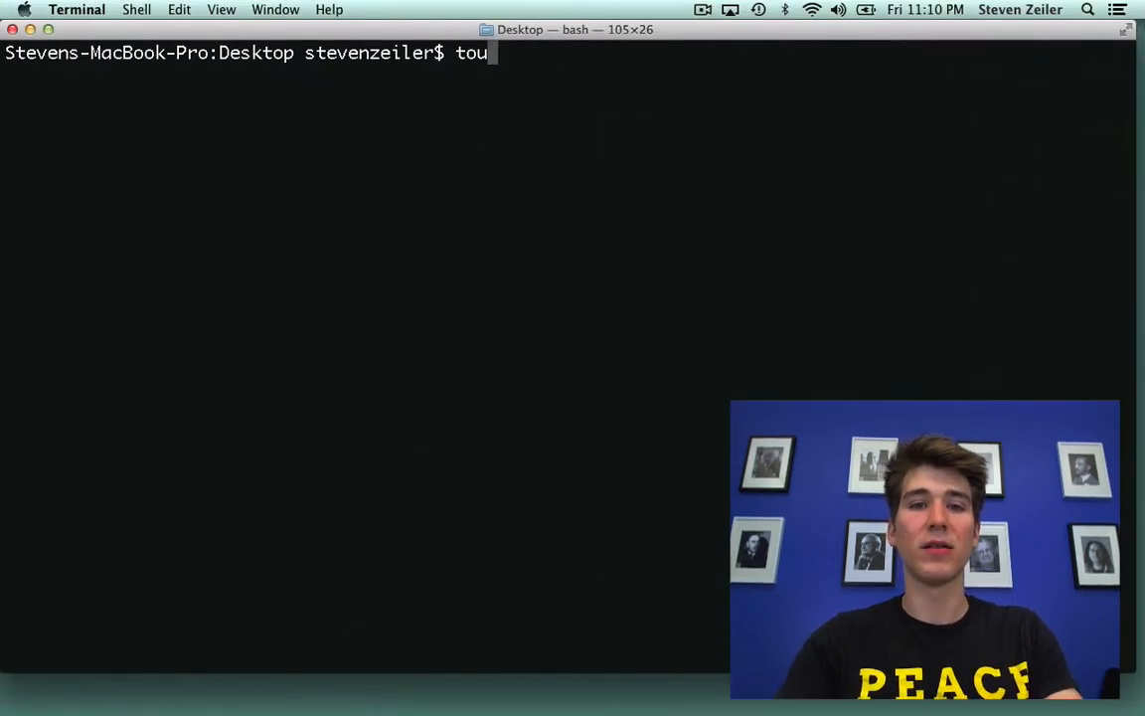
Step: Create the script, open it in vim and write var Remote = require('ripple-lib').Remote;
type("ch")
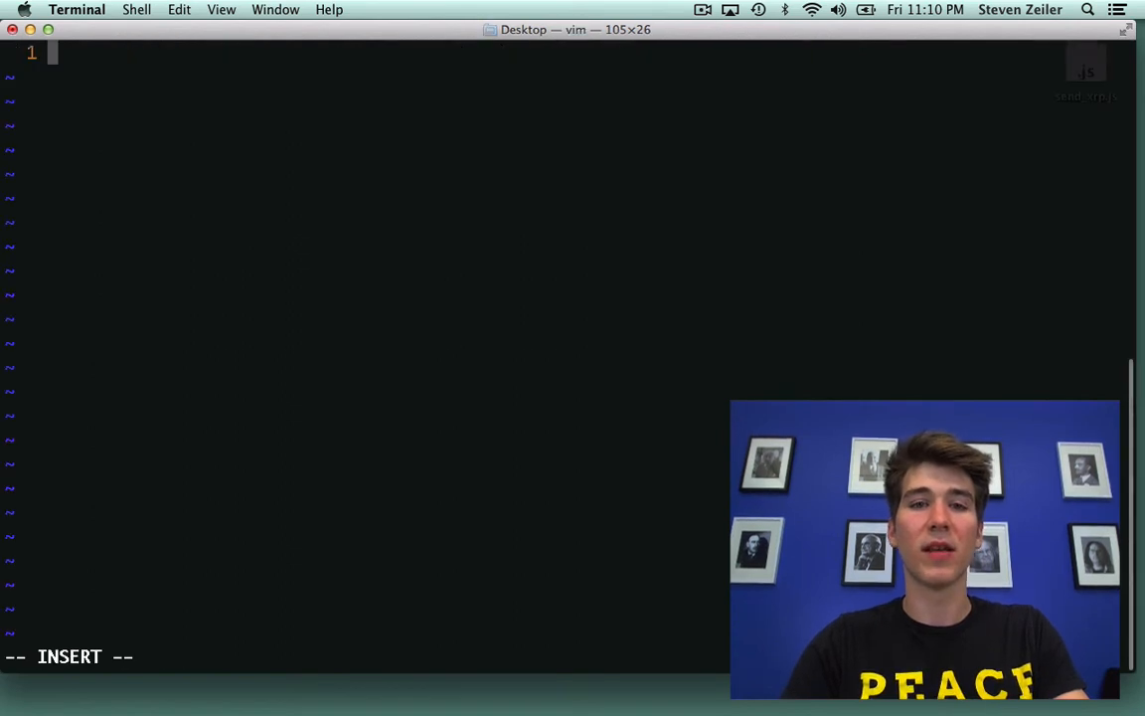
type("v")
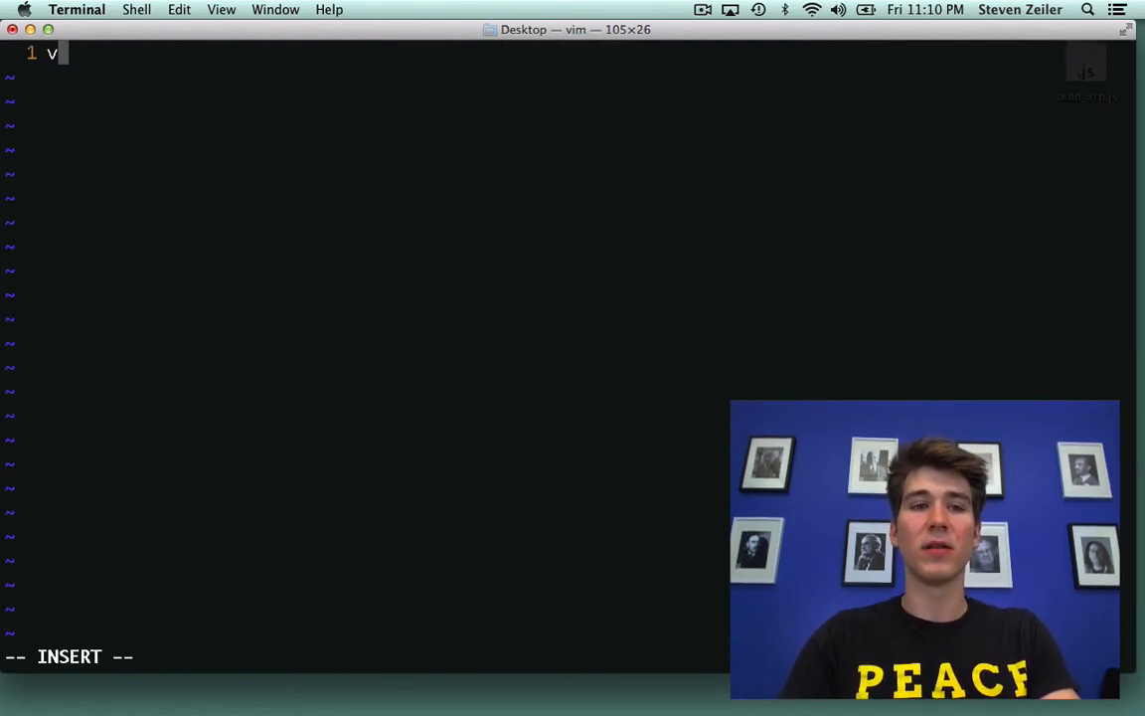
type("ar Remote = req")
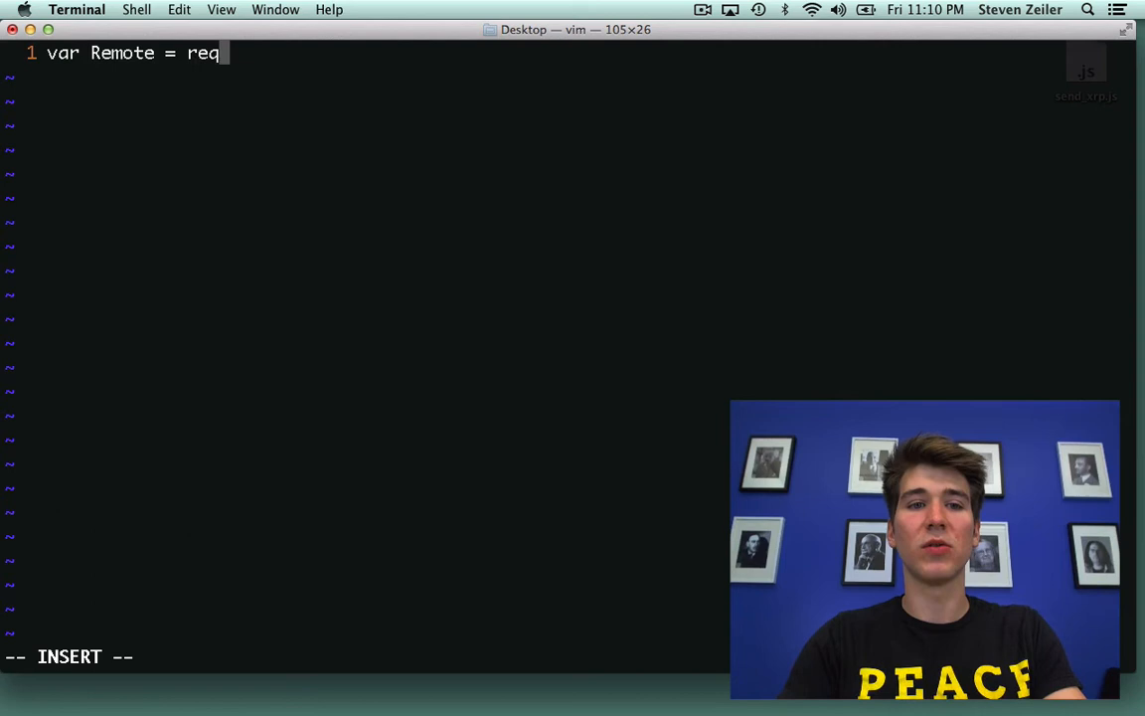
type("uire('ripple-lib")
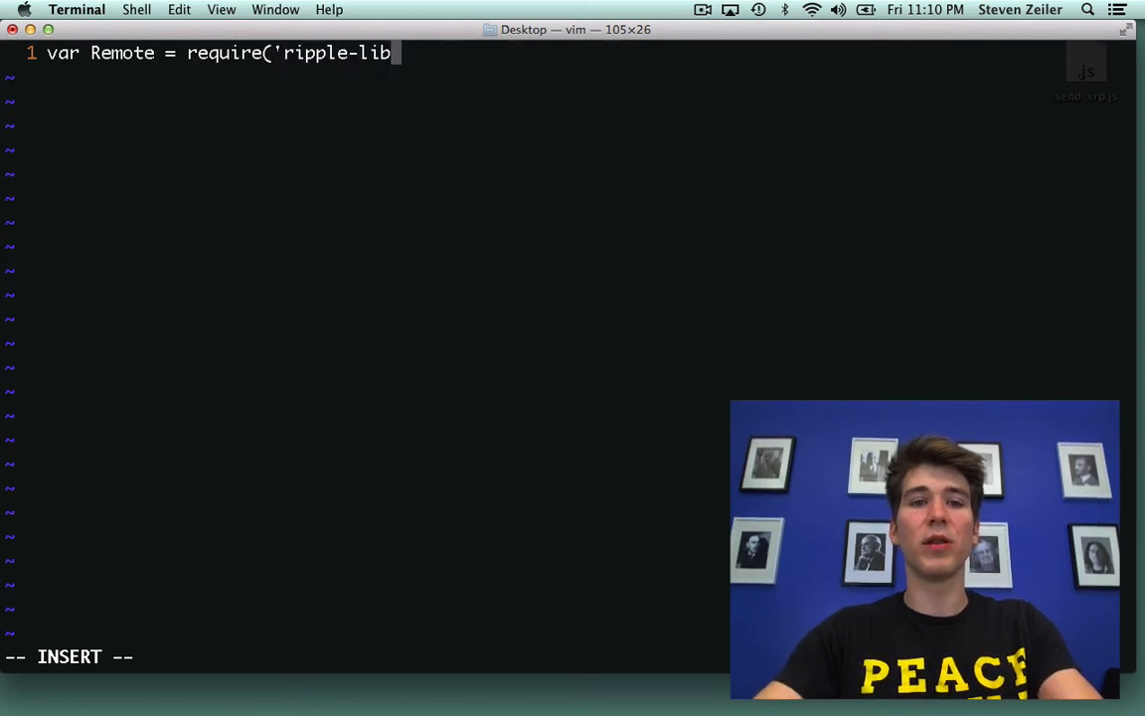
type("').Remote;")
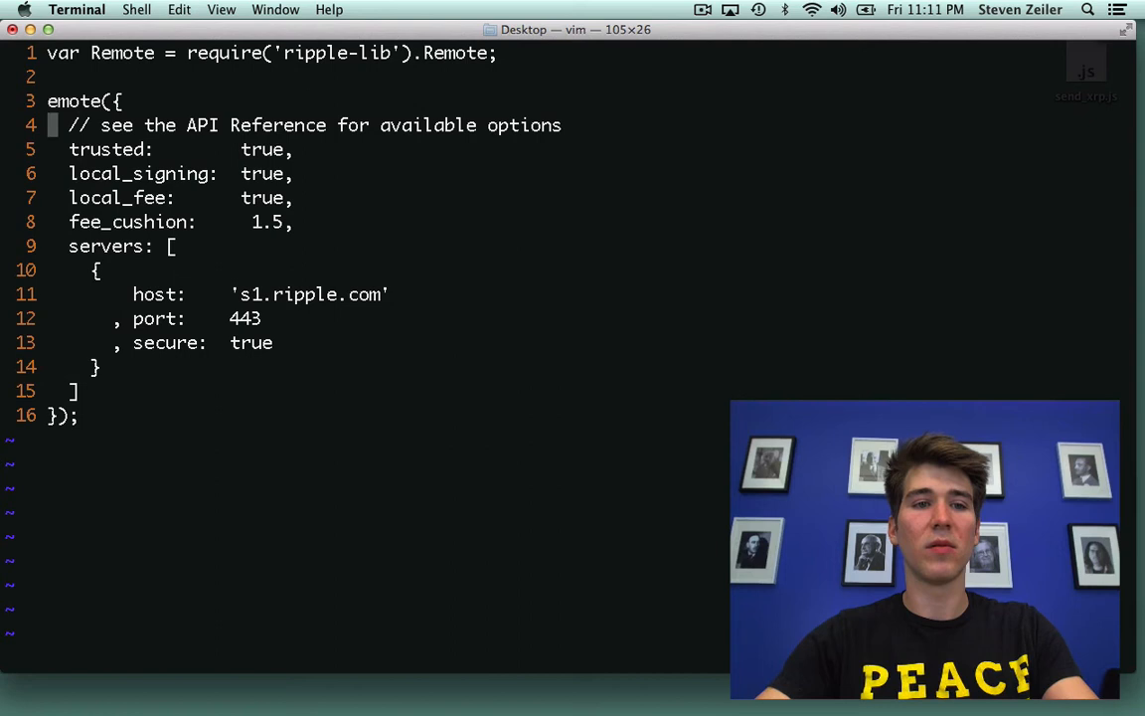
Step: Change the Remote settings' trusted value from true to false in vim
key("v")
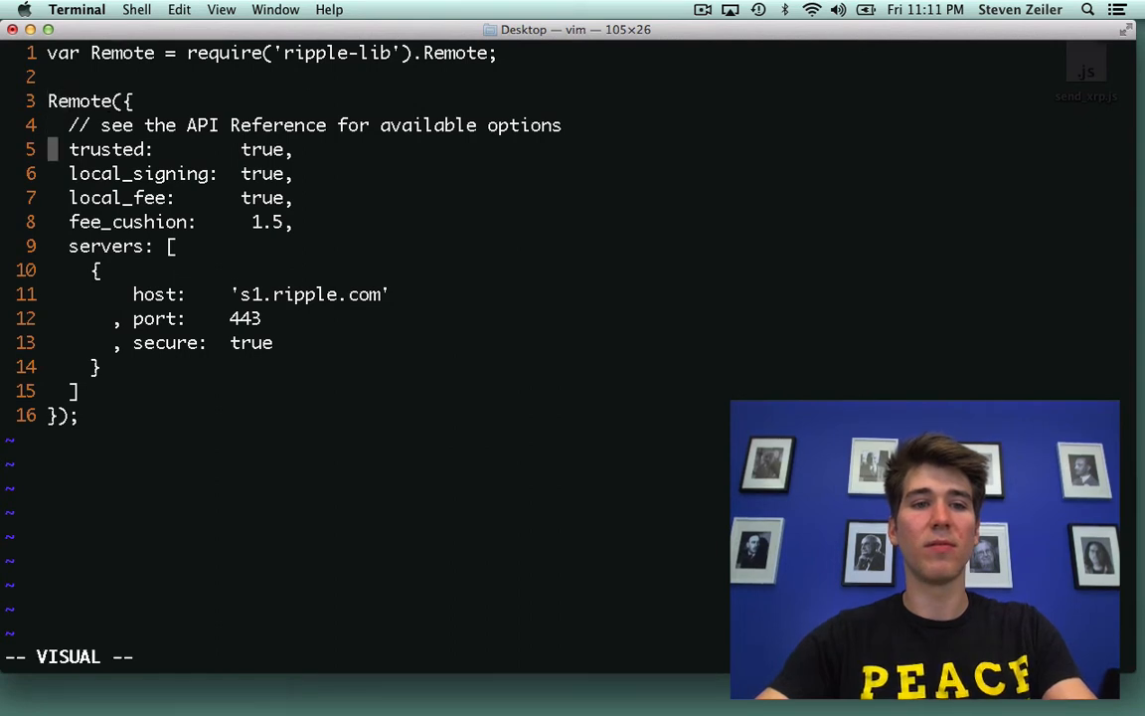
key("$")
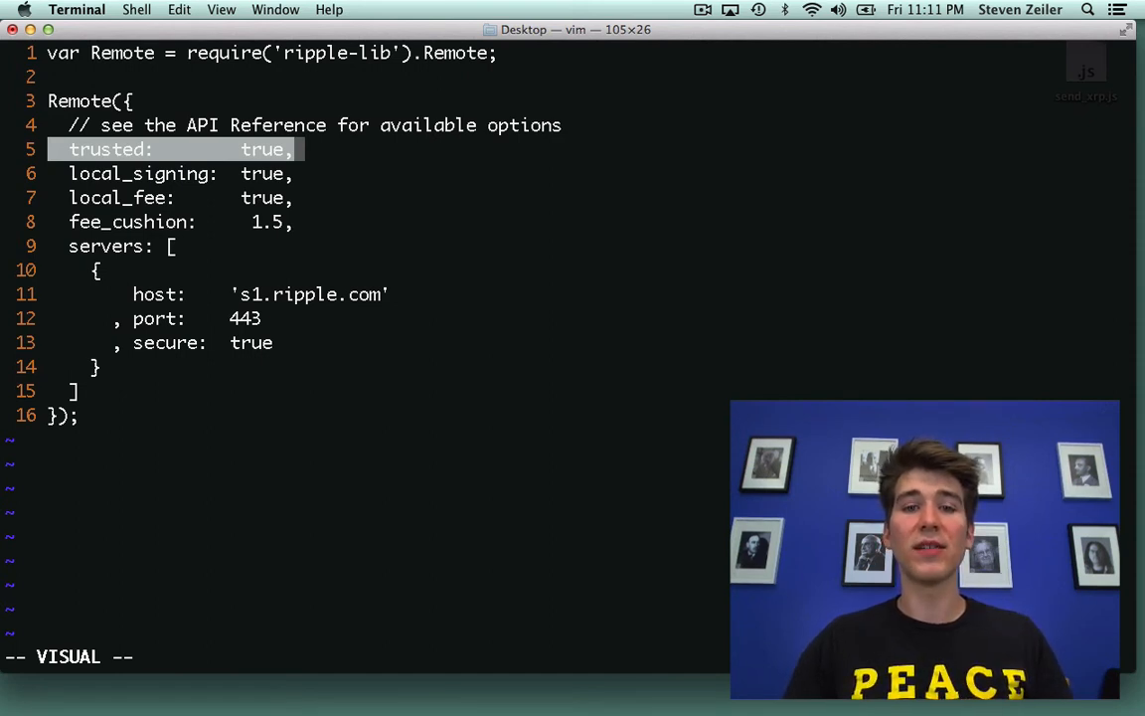
key("Escape")
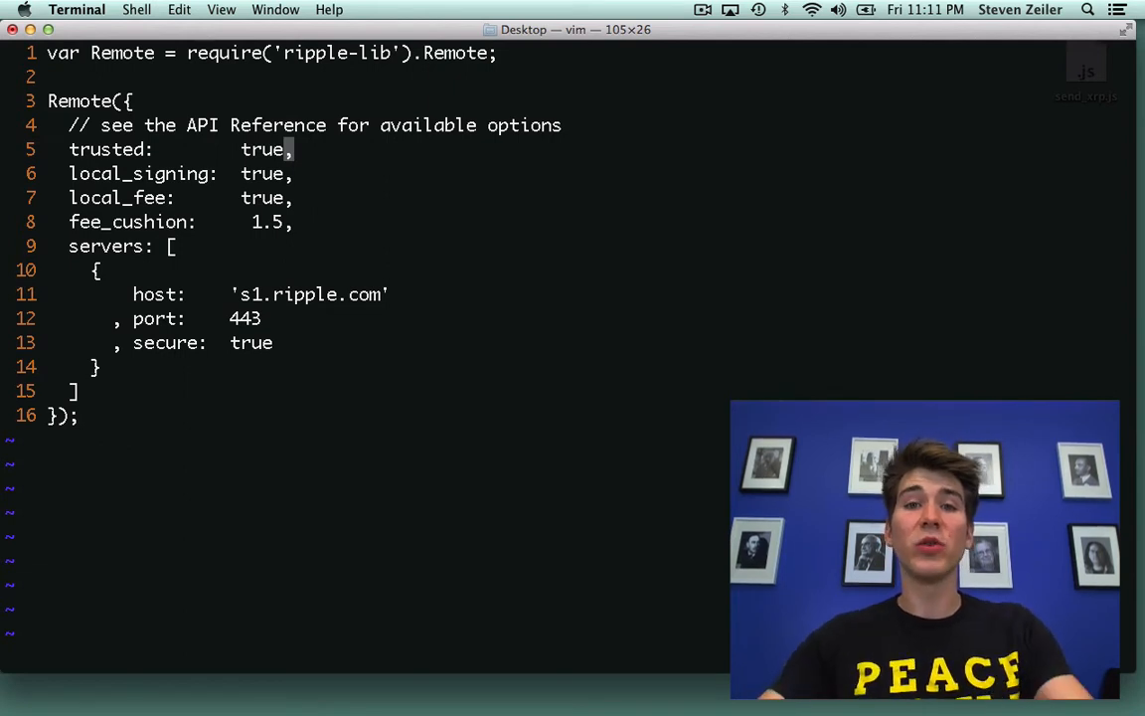
type("false")
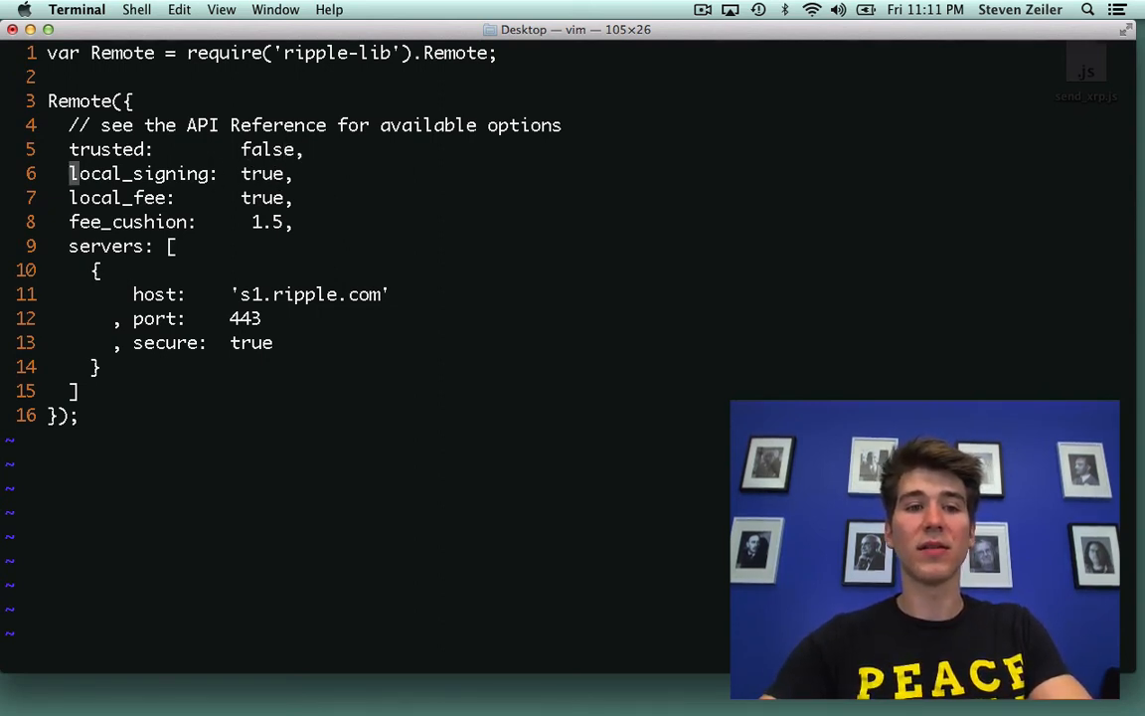
key("v")
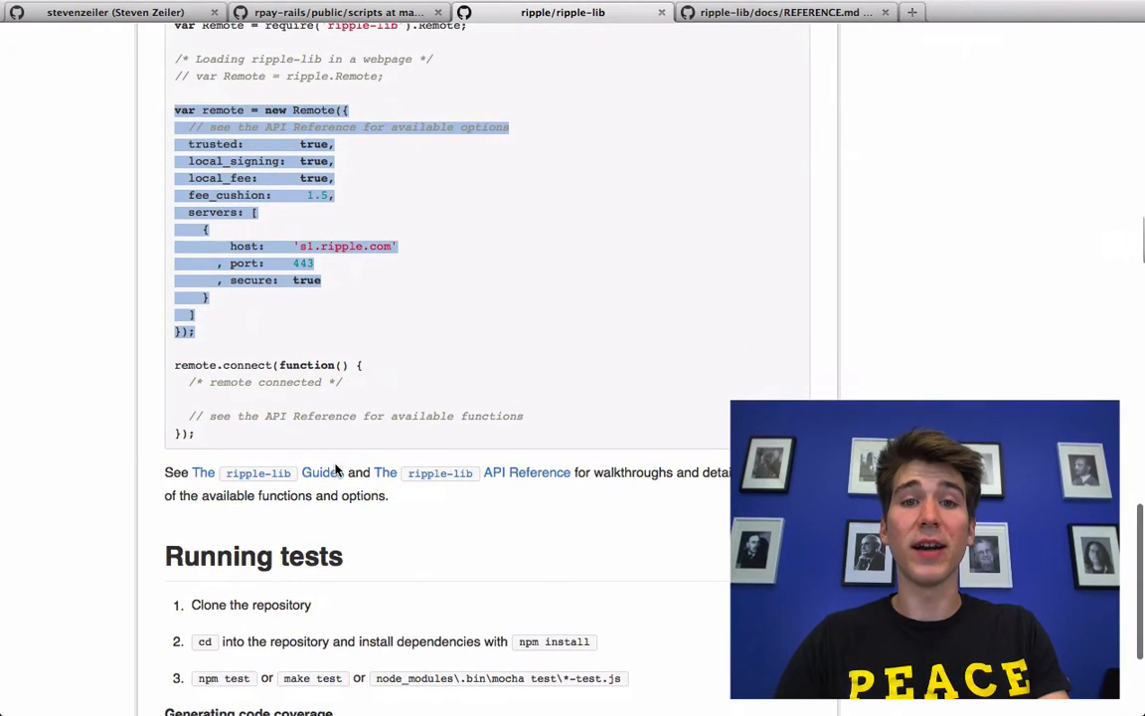
Step: Add a remote.connect(function(){ }); callback to send_xrp.js
left_click(84, 266)
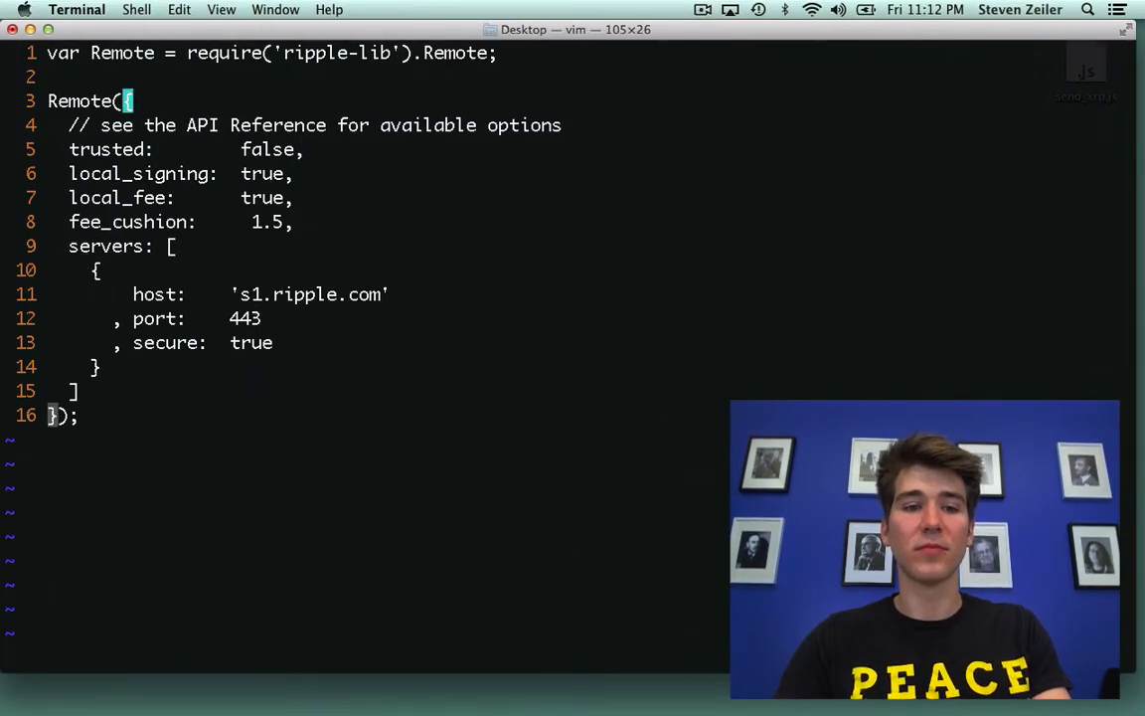
type("remote.connect")
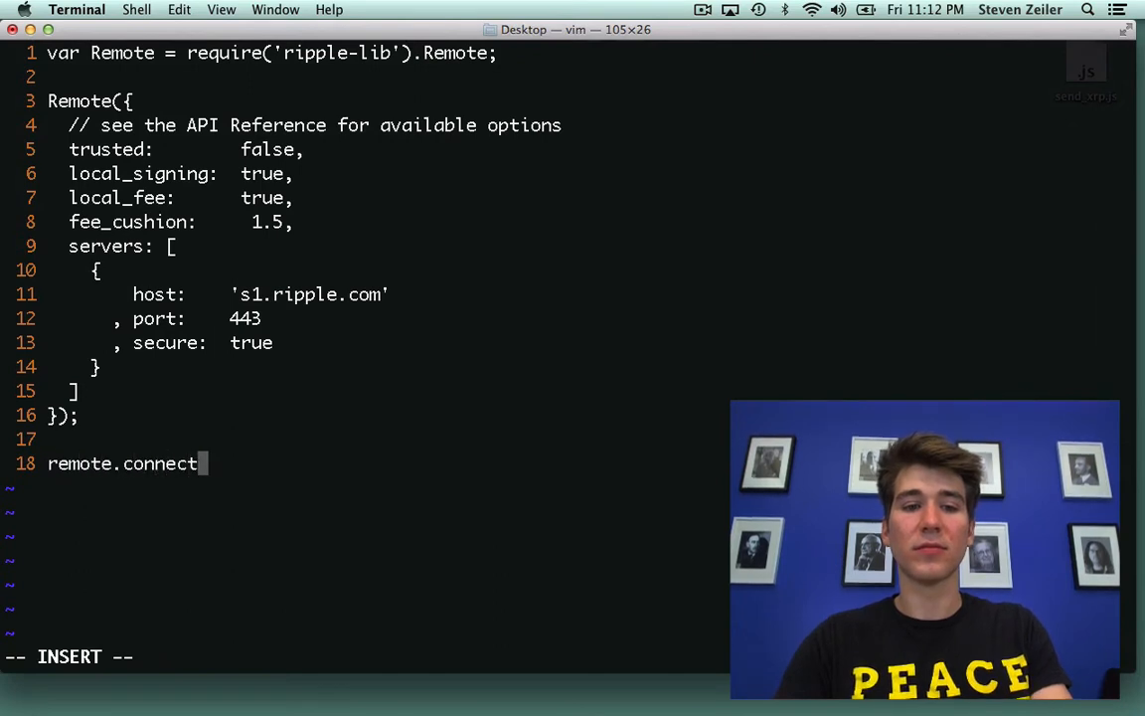
type("(function(){")
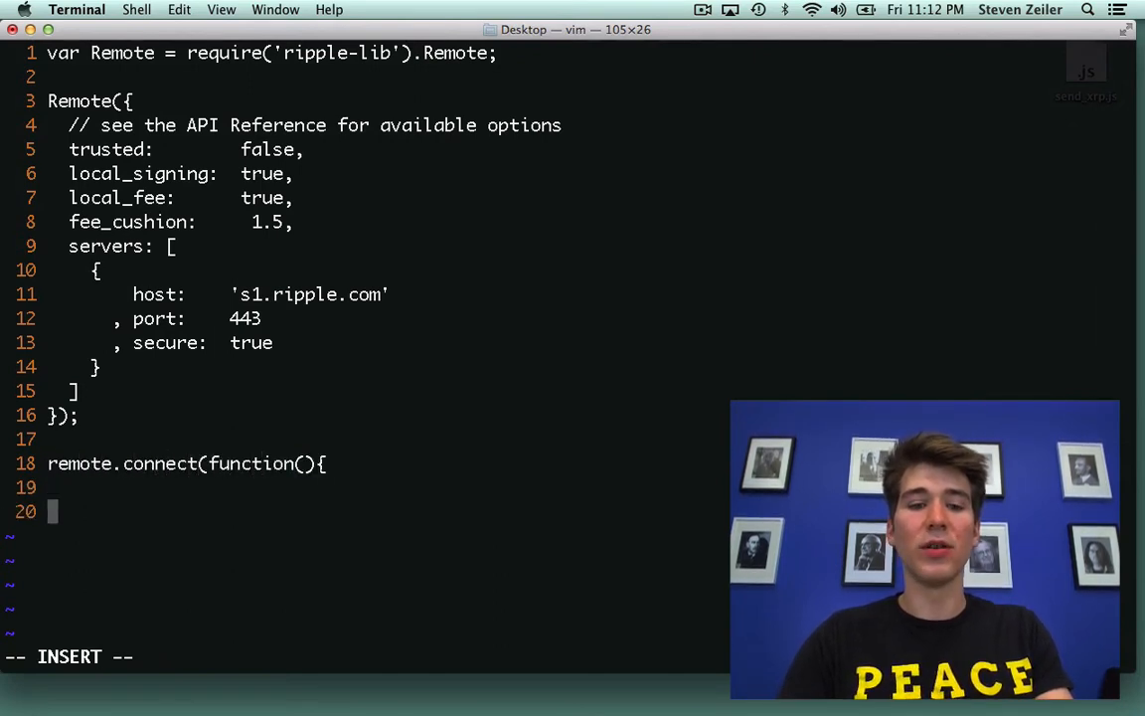
type("});")
left_click(382, 488)
type("console.log")
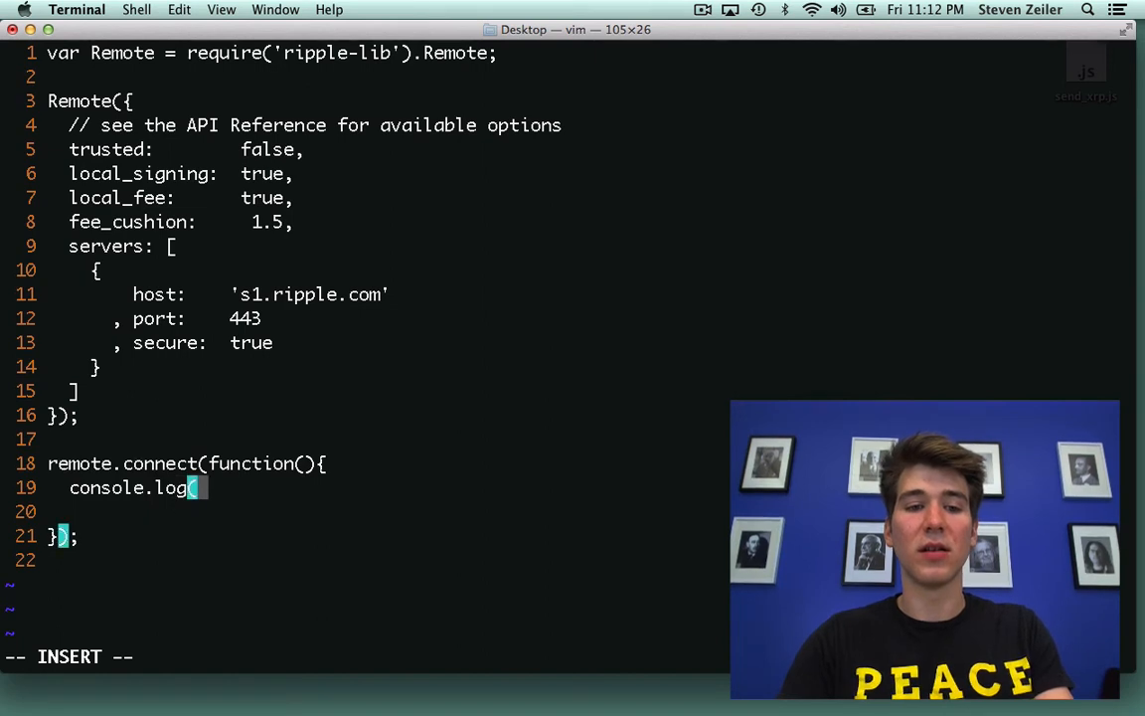
Step: Log 'Connected to the Ripple network at s1.ripple.com' inside the connect callback
type("('")
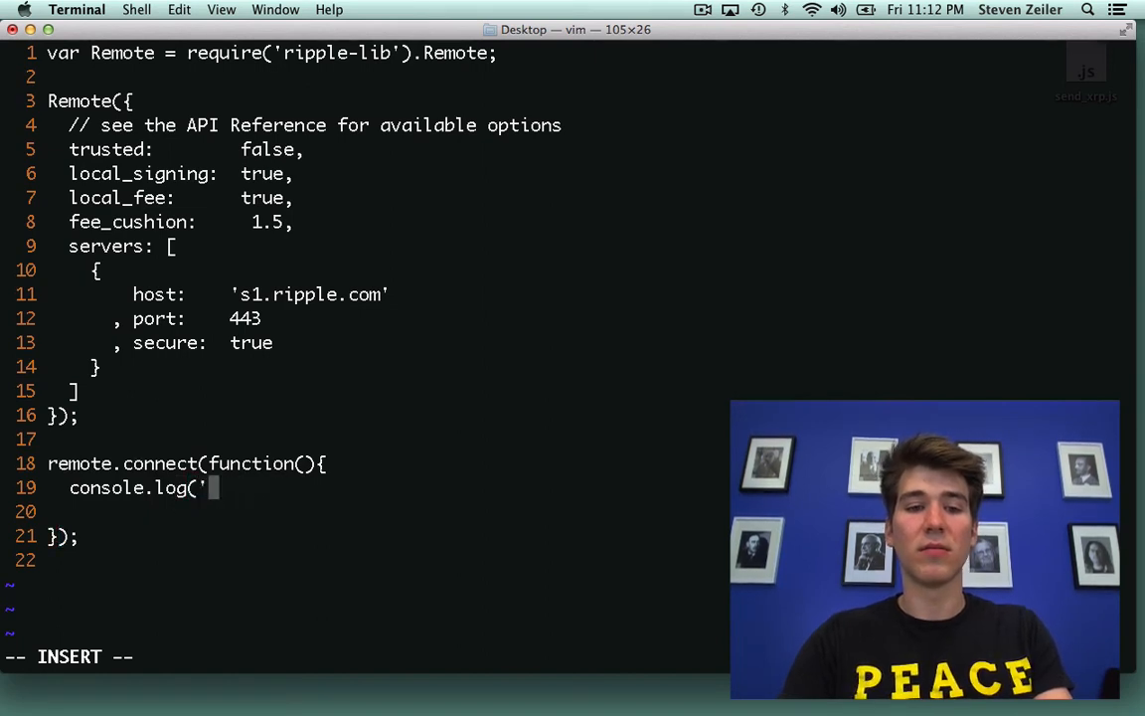
type("Connected to t")
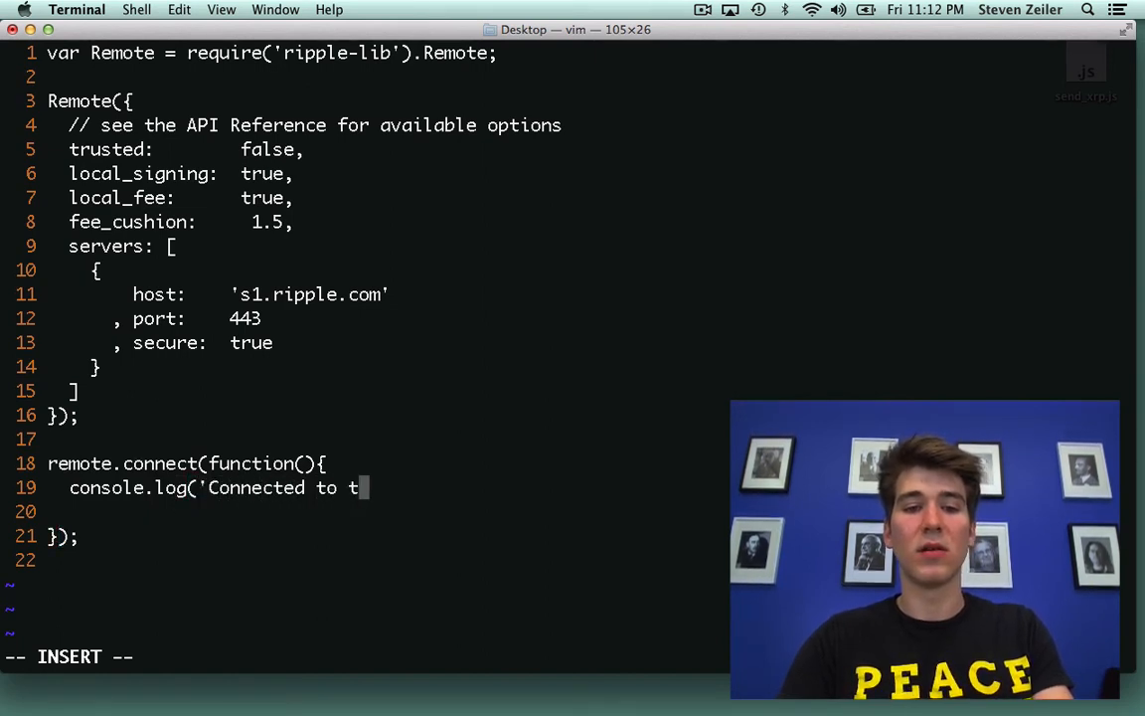
type("he Ripple network")
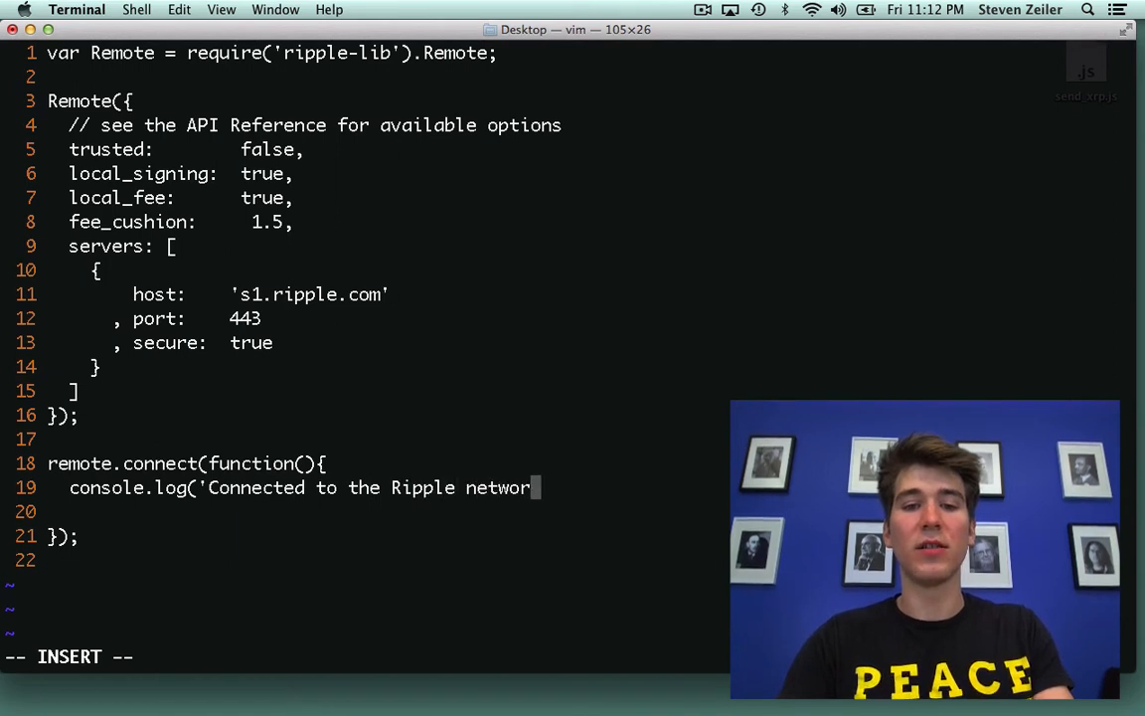
type("at s1.ri")
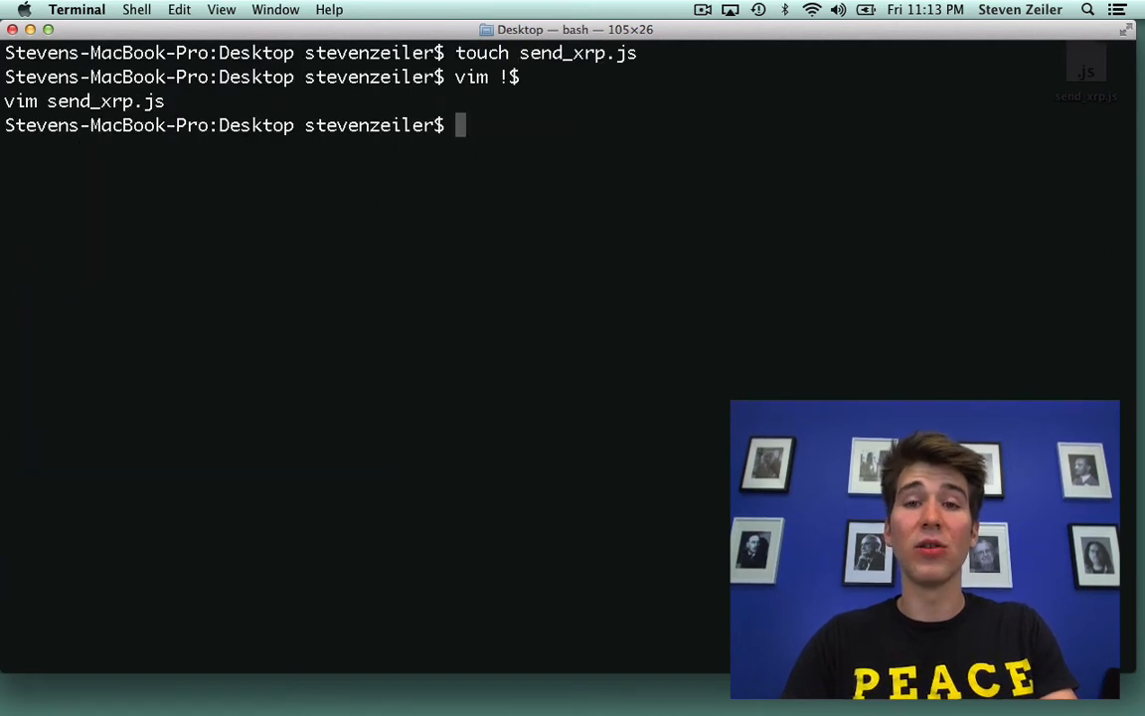
Step: Run node send_xrp.js, reopen the script in a new tab and switch to the payment guide
type("node")
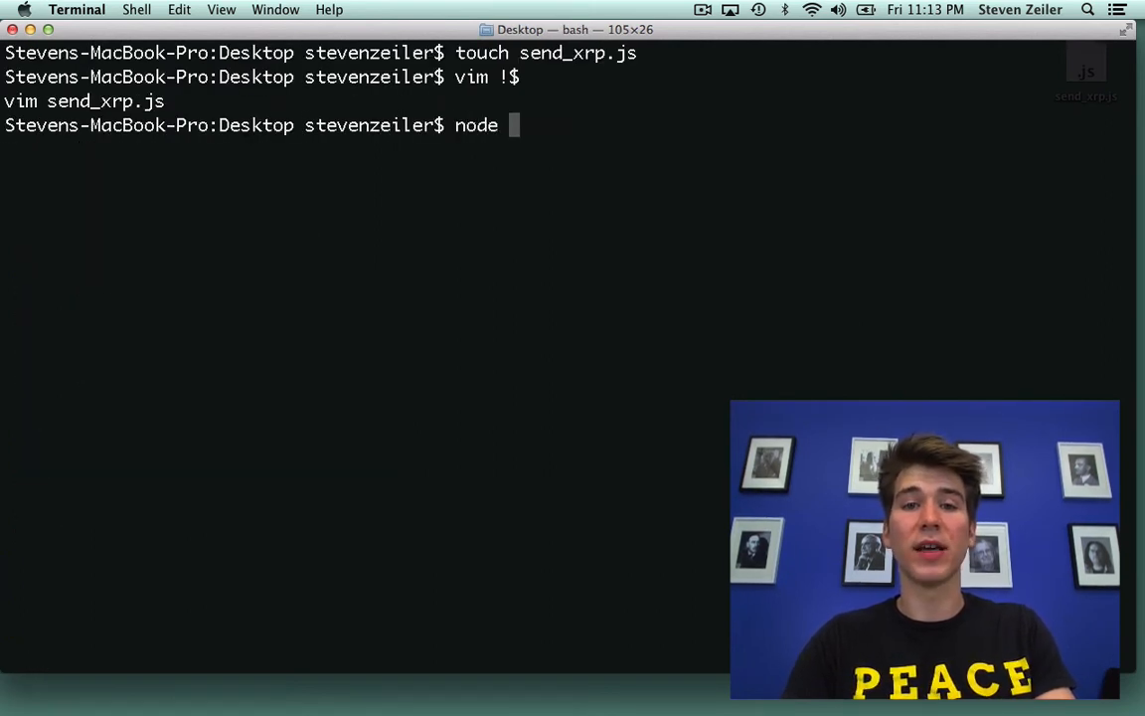
type("send_xrp.js")
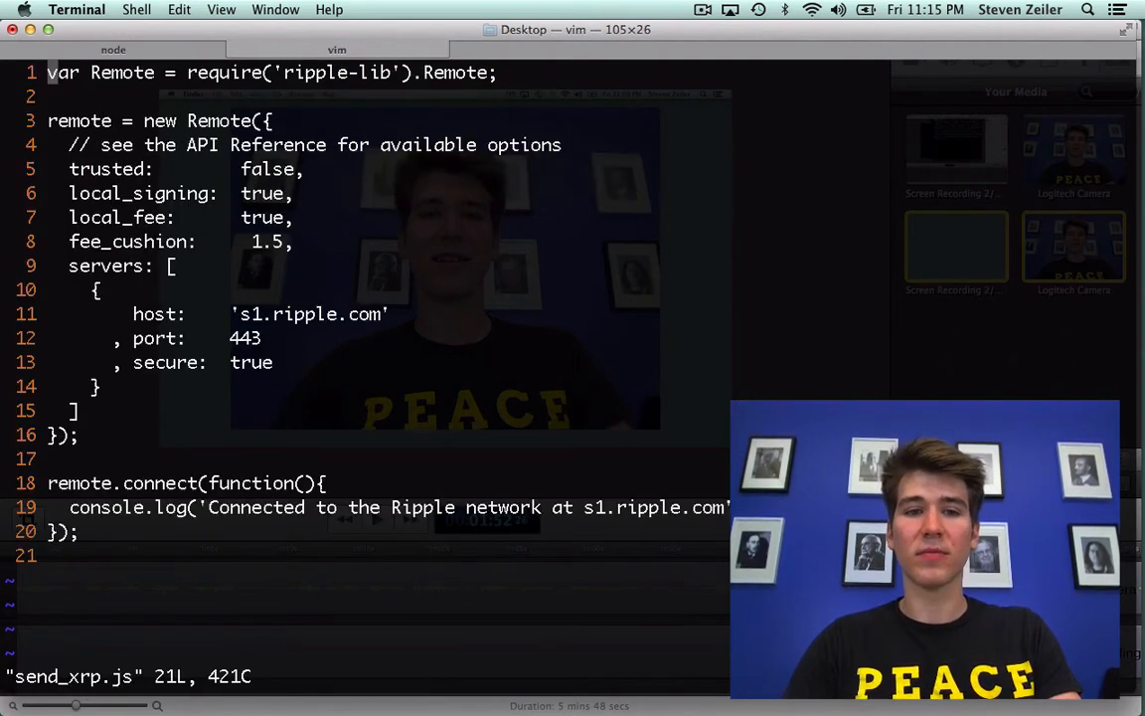
key("o")
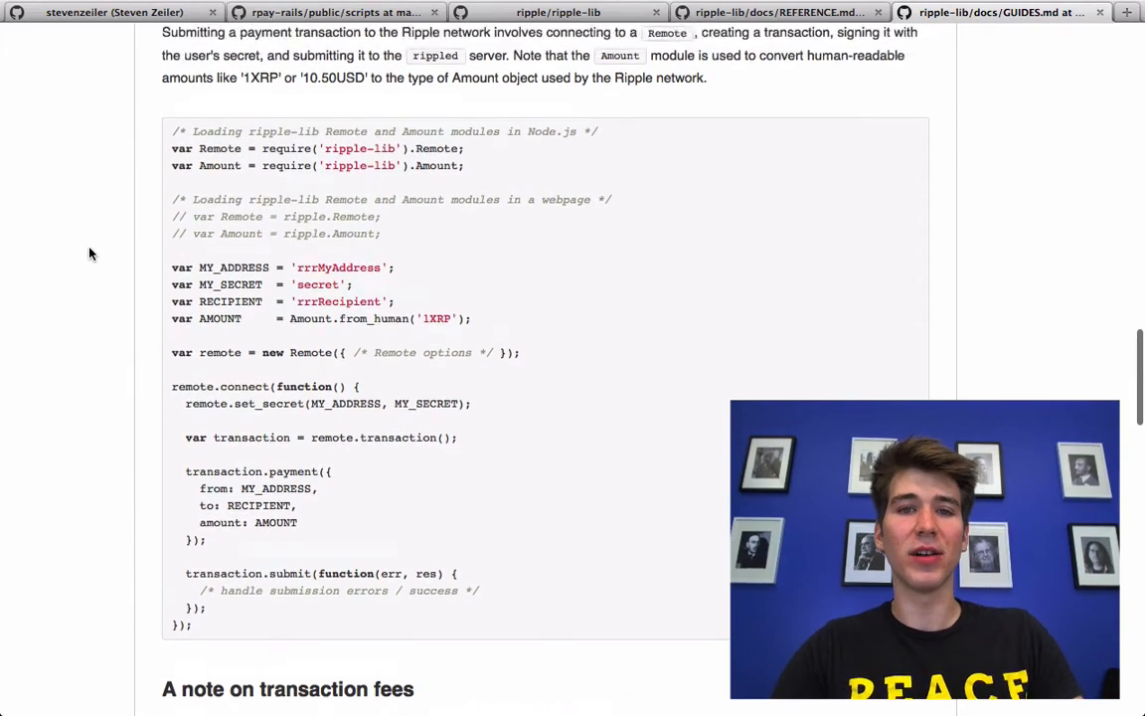
Step: Locate the payment-submission example in GUIDES and select its remote.set_secret(MY_ADDRESS, MY_SECRET) line
scroll("up", 3)
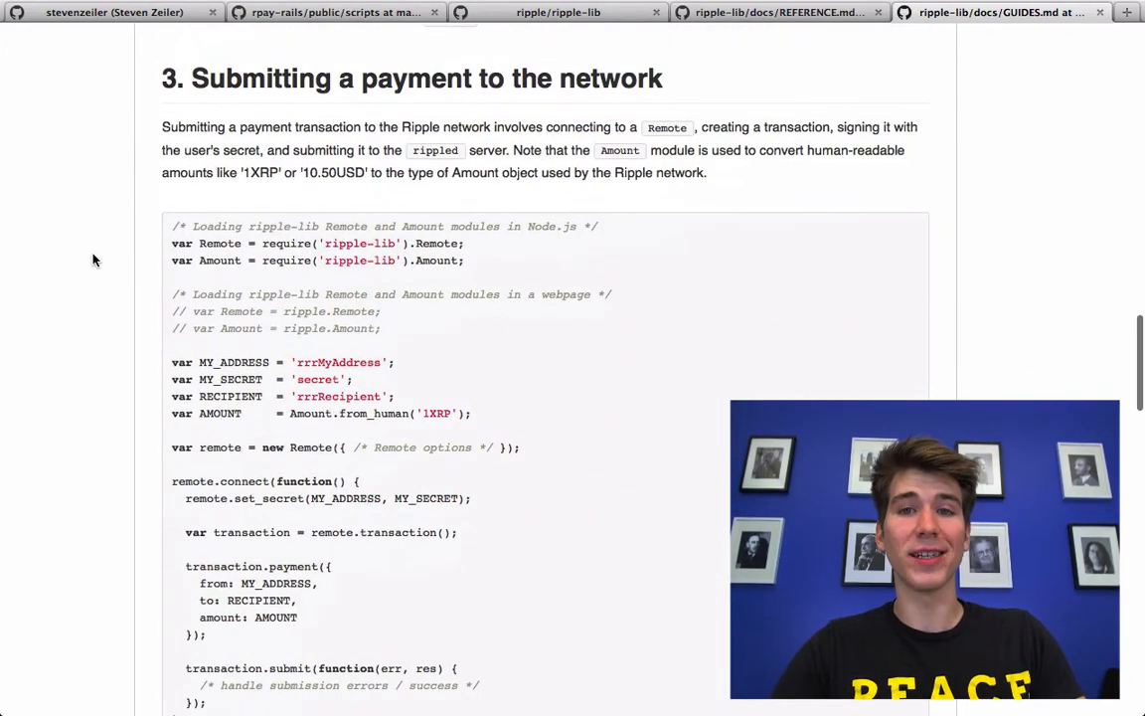
scroll("down", 3)
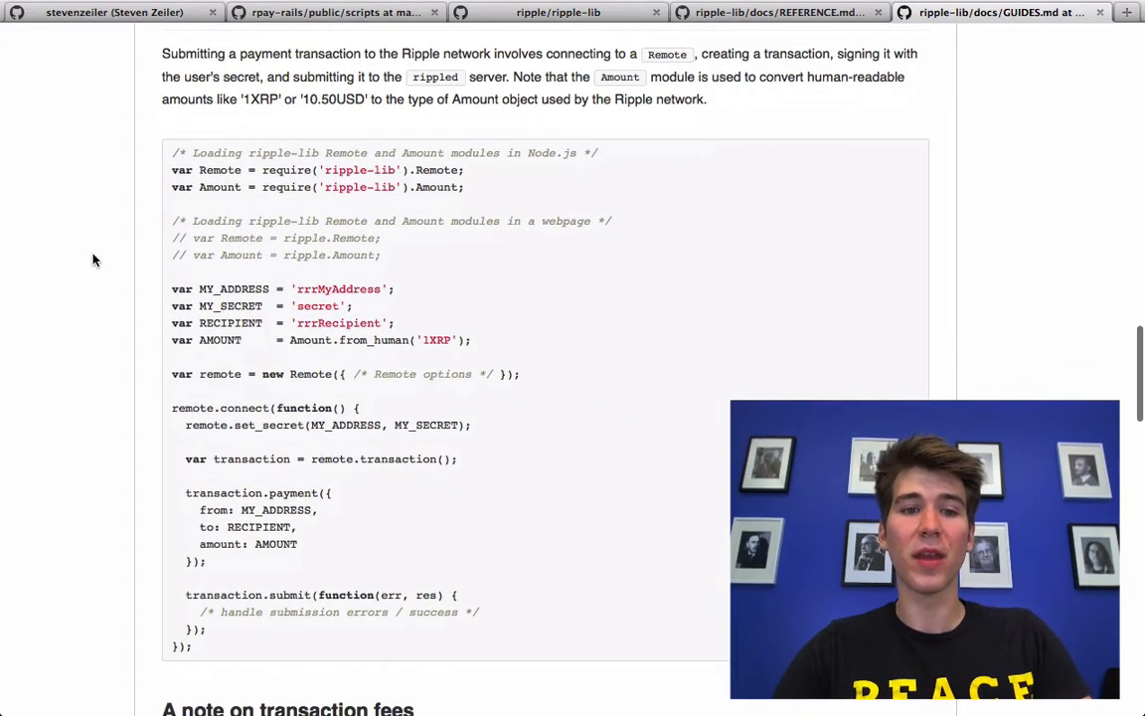
scroll("down", 3)
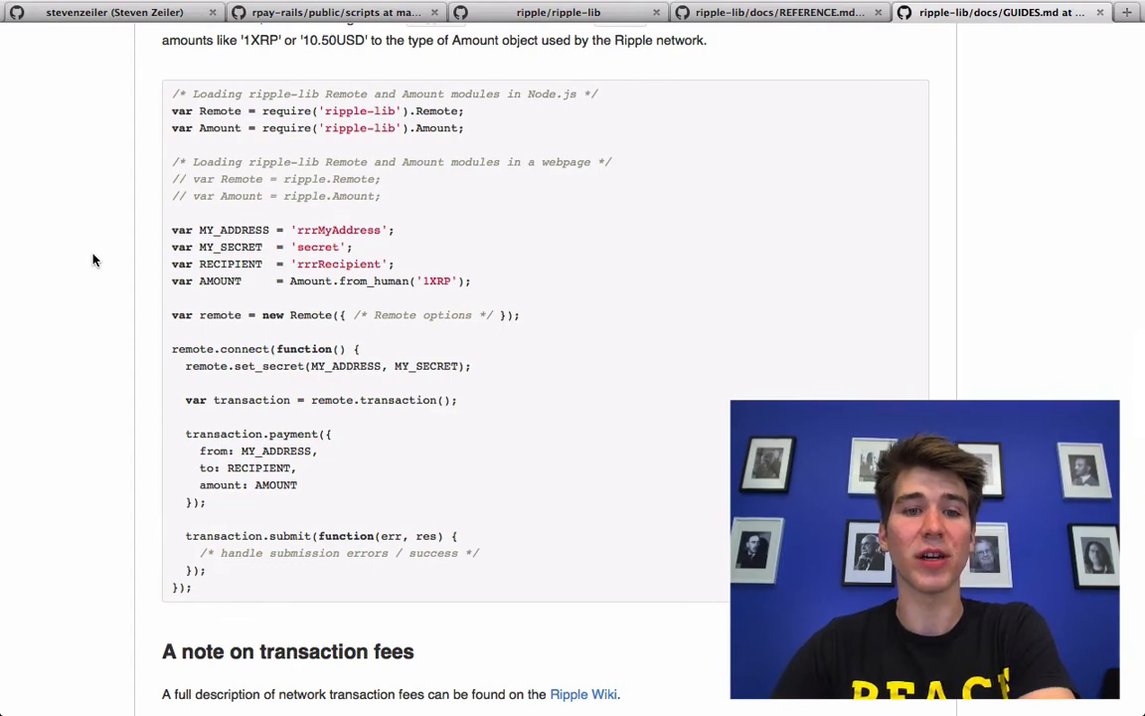
scroll("down", 3)
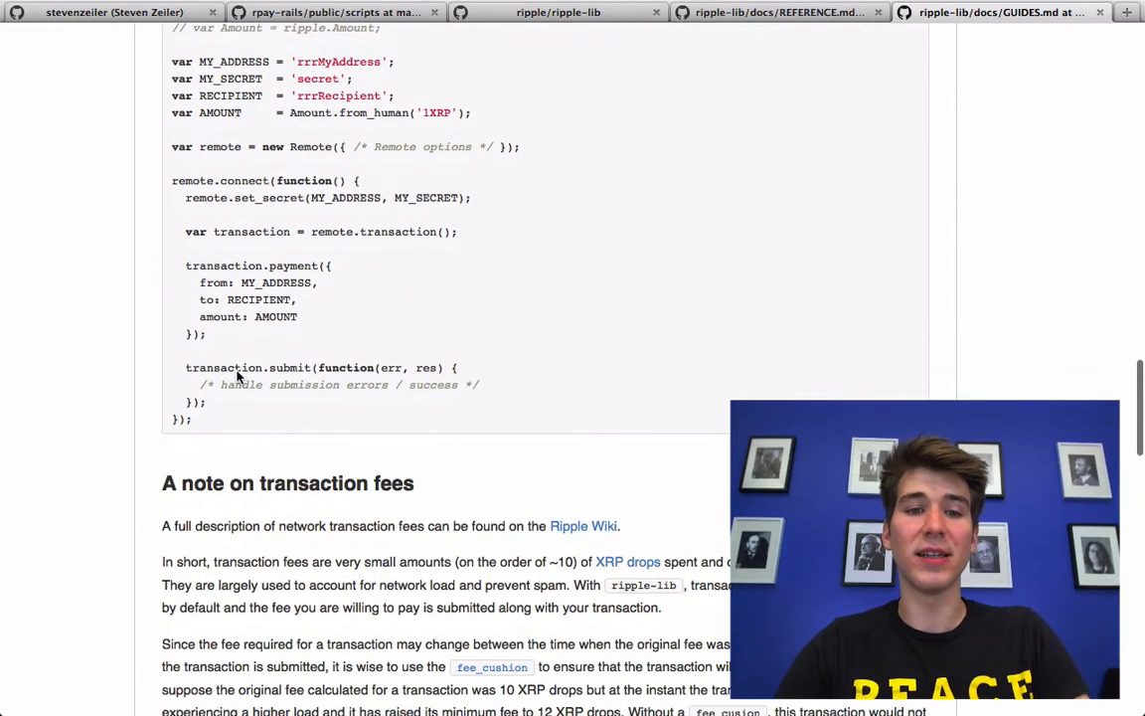
mouse_move(342, 334)
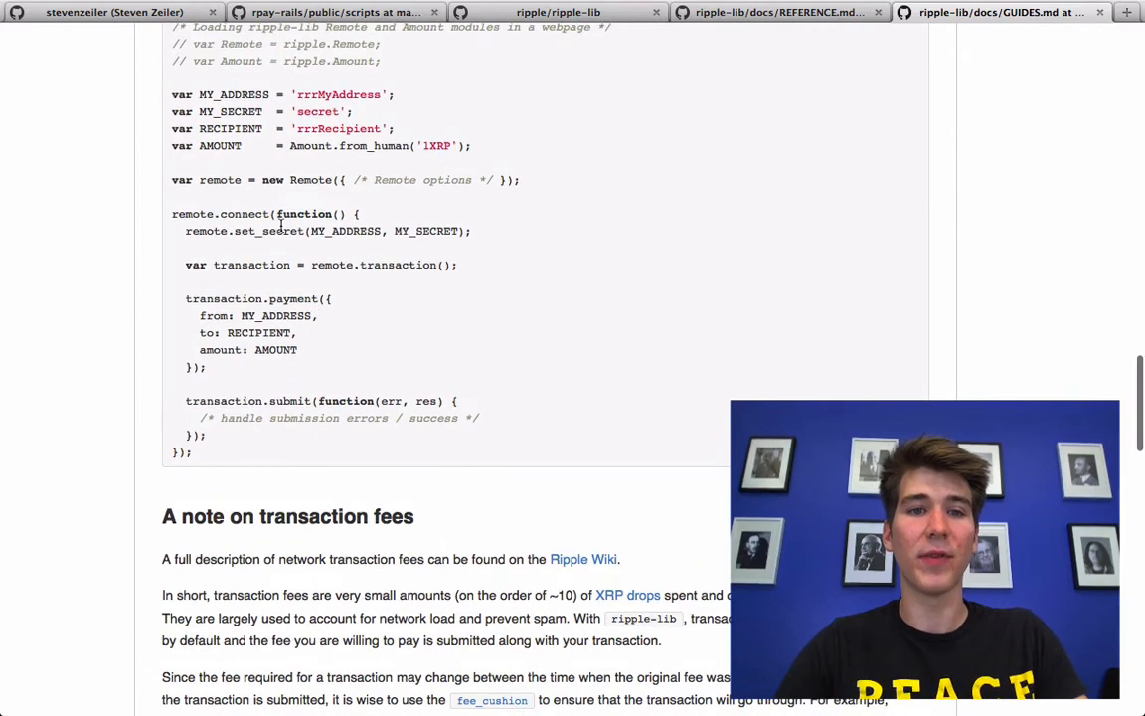
scroll("up", 3)
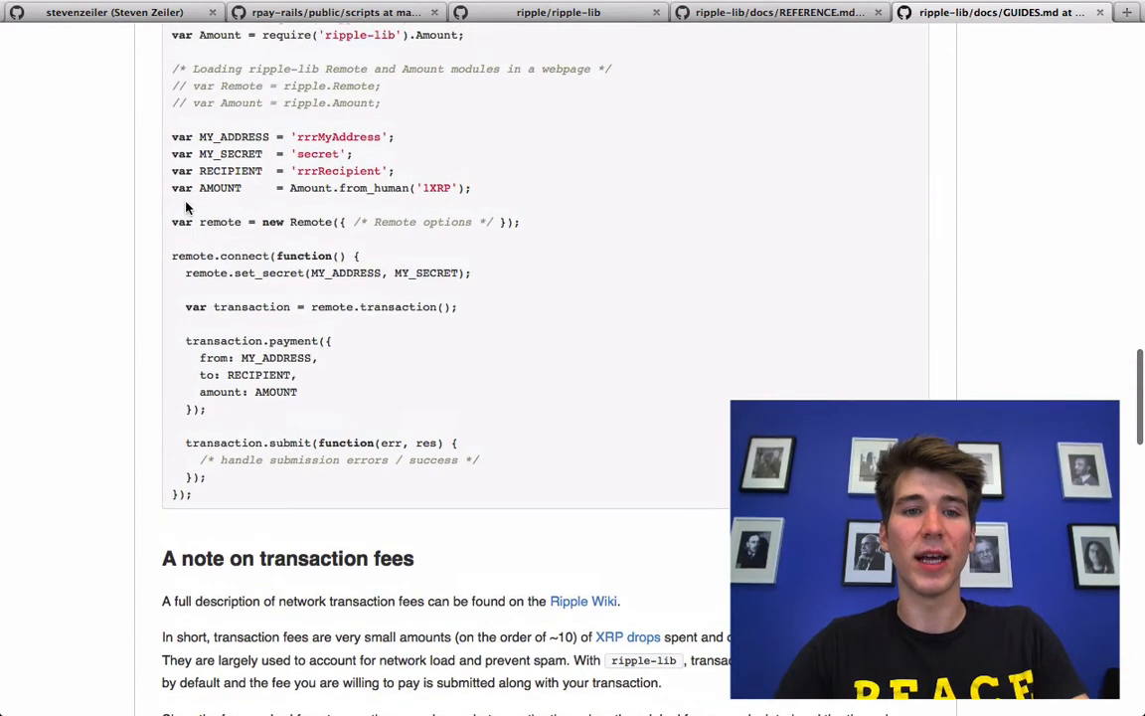
scroll("up", 3)
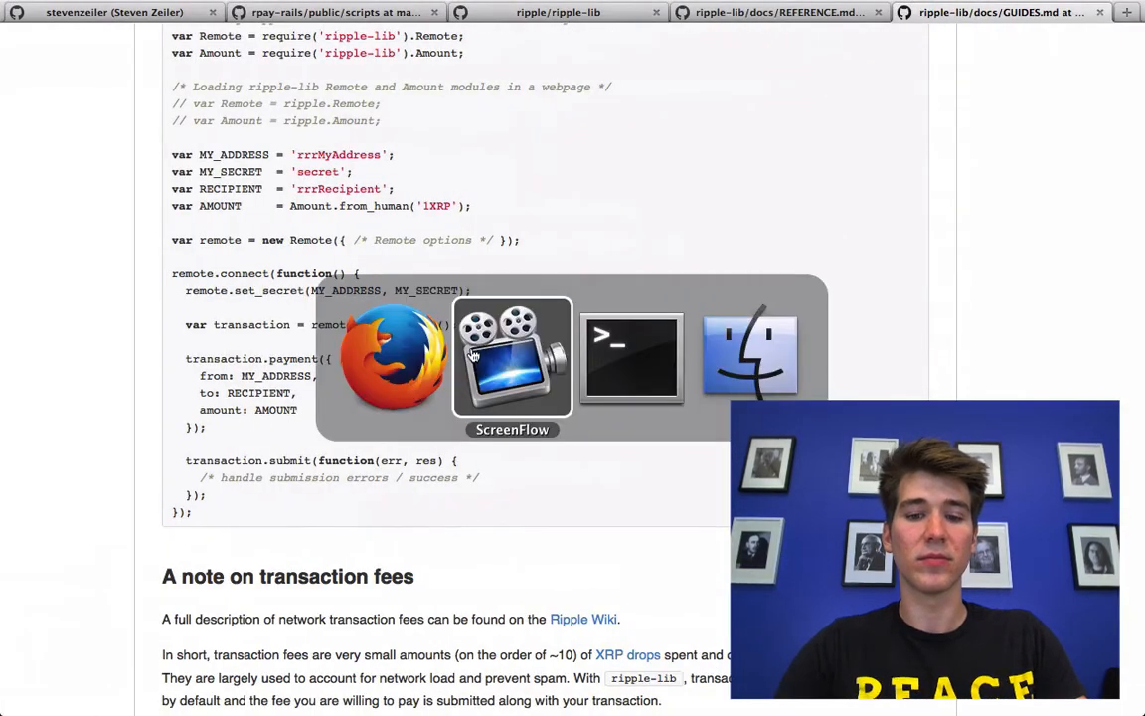
left_click(632, 358)
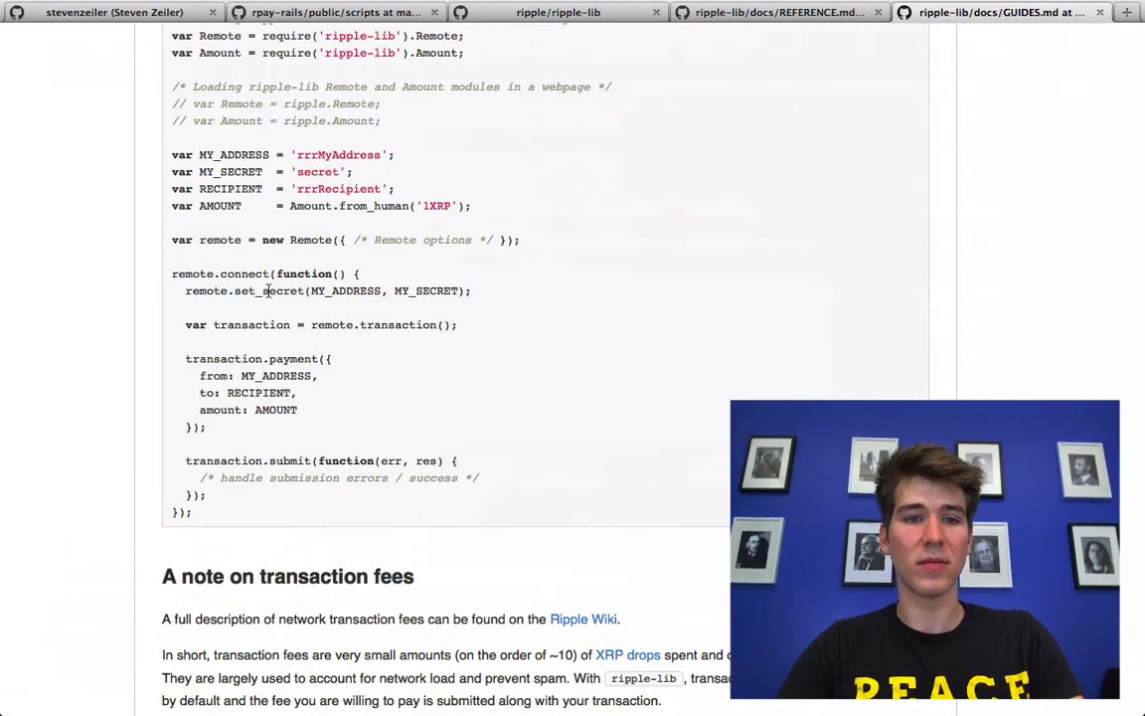
triple_click(299, 290)
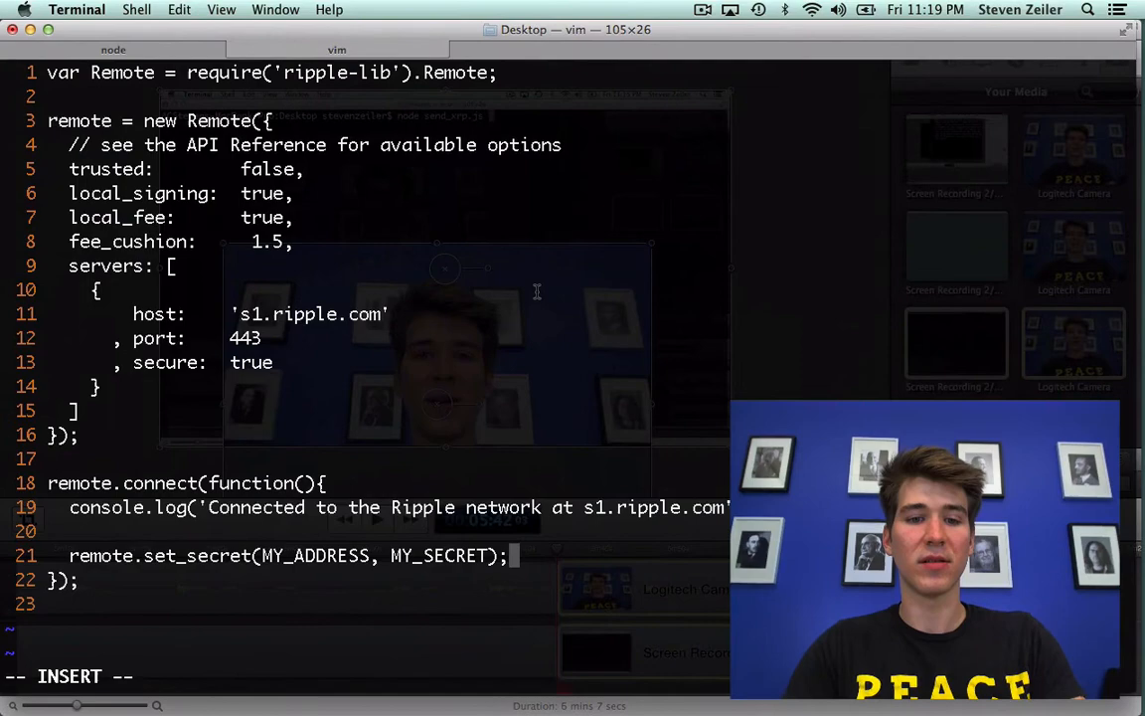
Step: Add var transaction = remote.transaction(); after the set_secret call
key("Escape")
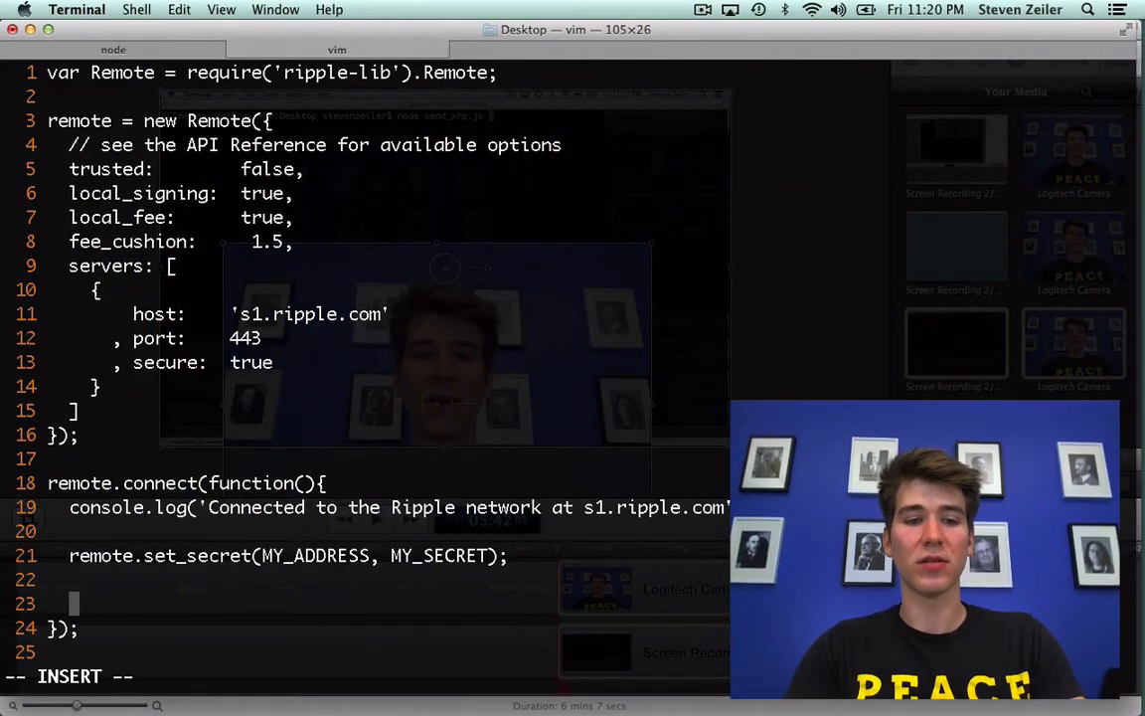
type("var transaction =")
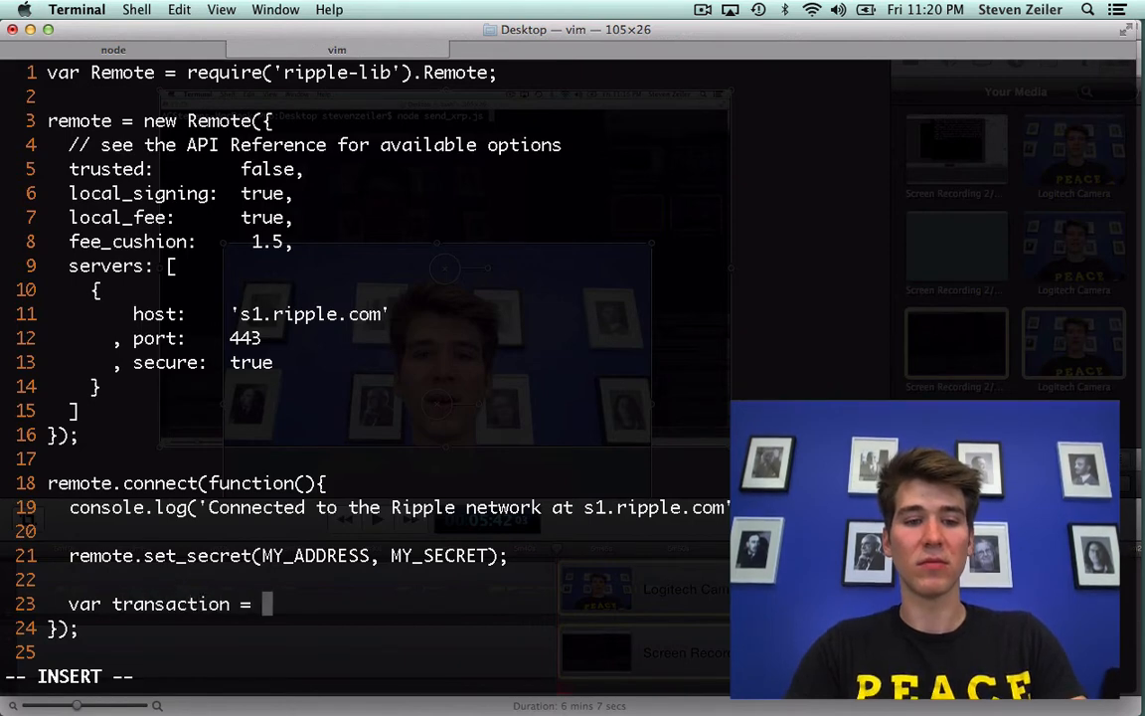
type("remote.transaction();")
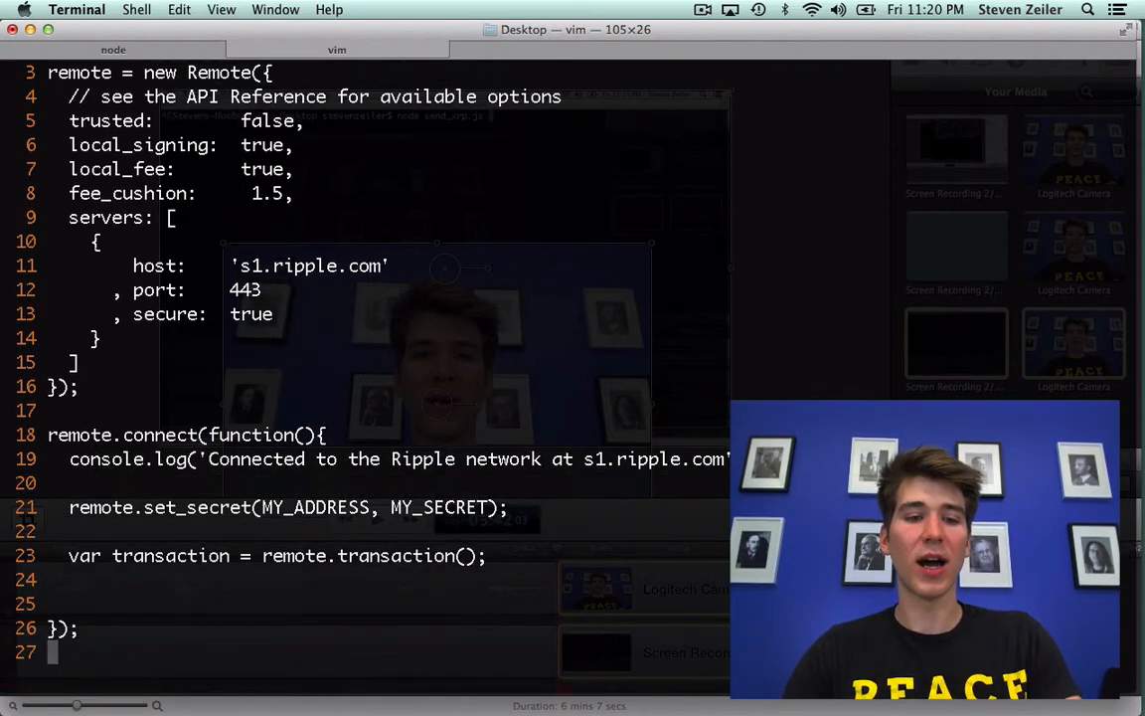
scroll("down", 3)
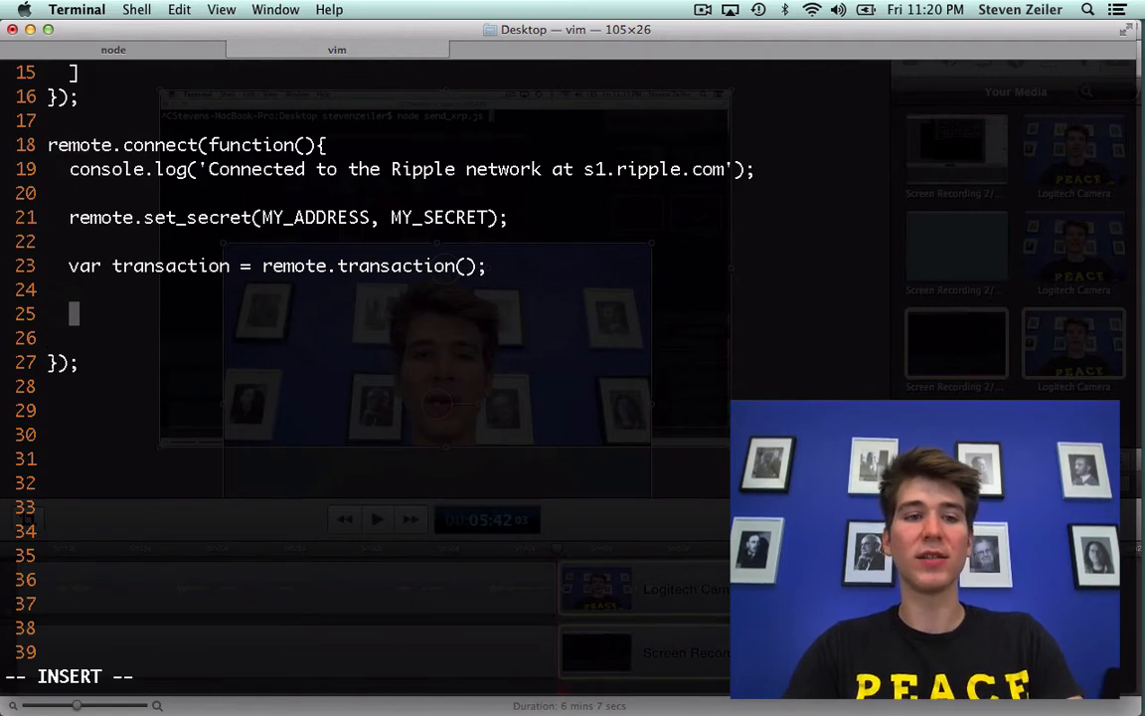
type("transaction.payment")
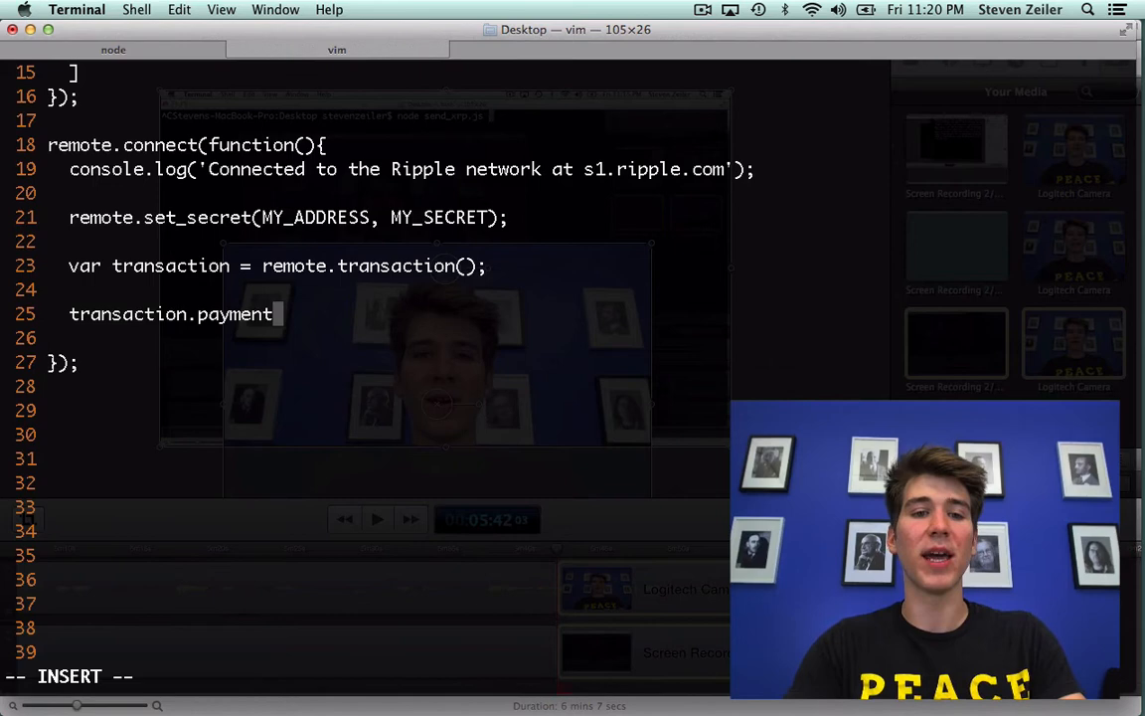
Step: Add an empty transaction.payment({ }); block with a blank line opened inside it
type("{")
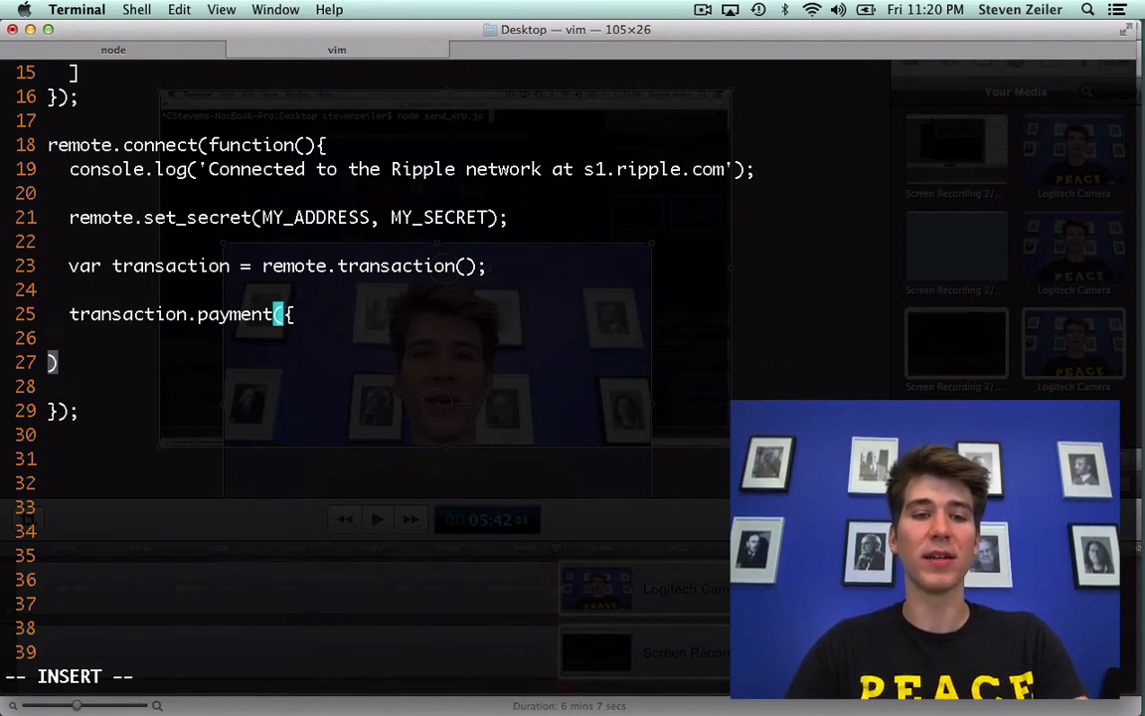
type("});")
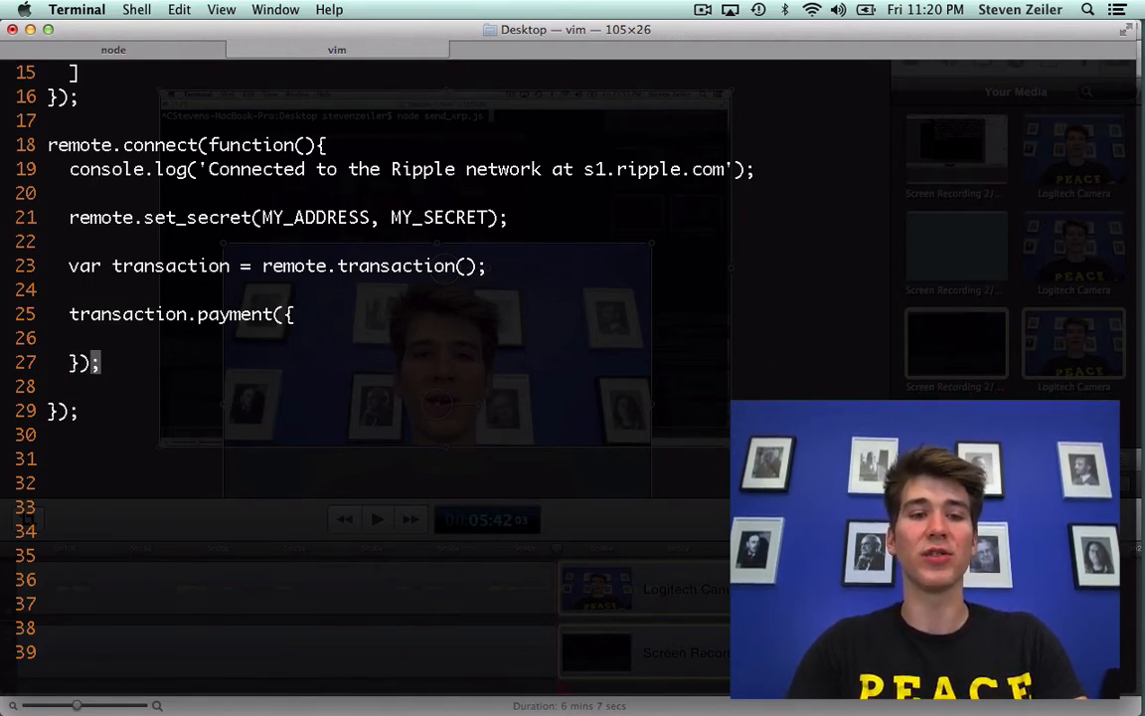
key("o")
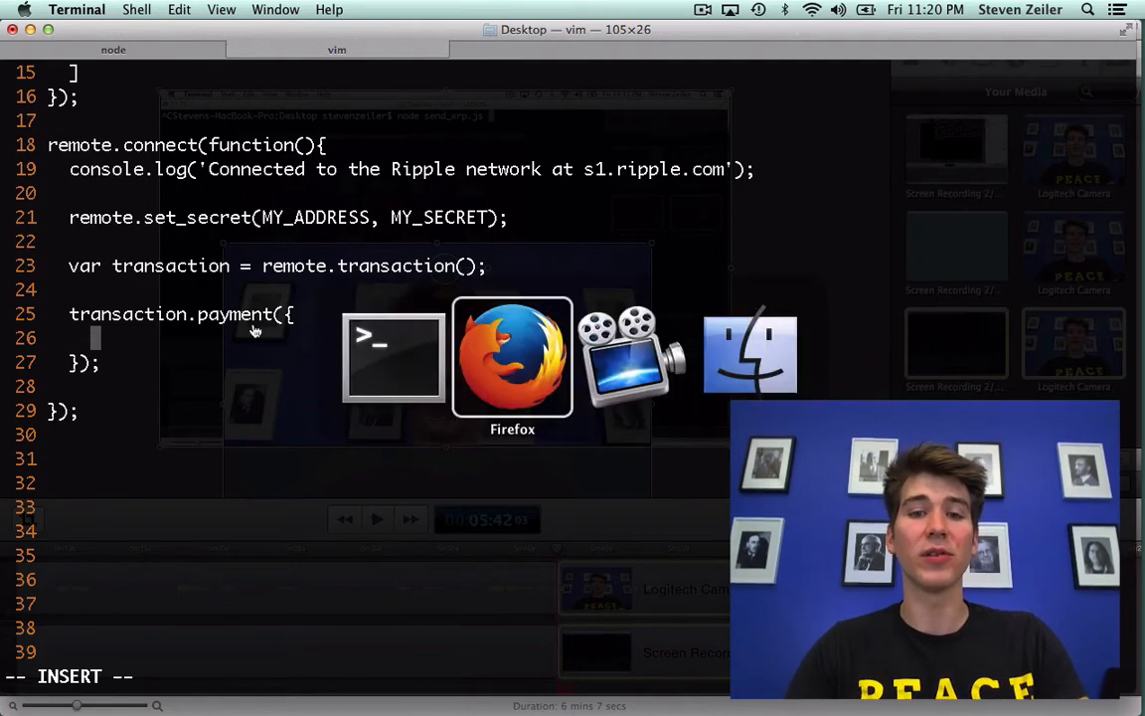
left_click(513, 358)
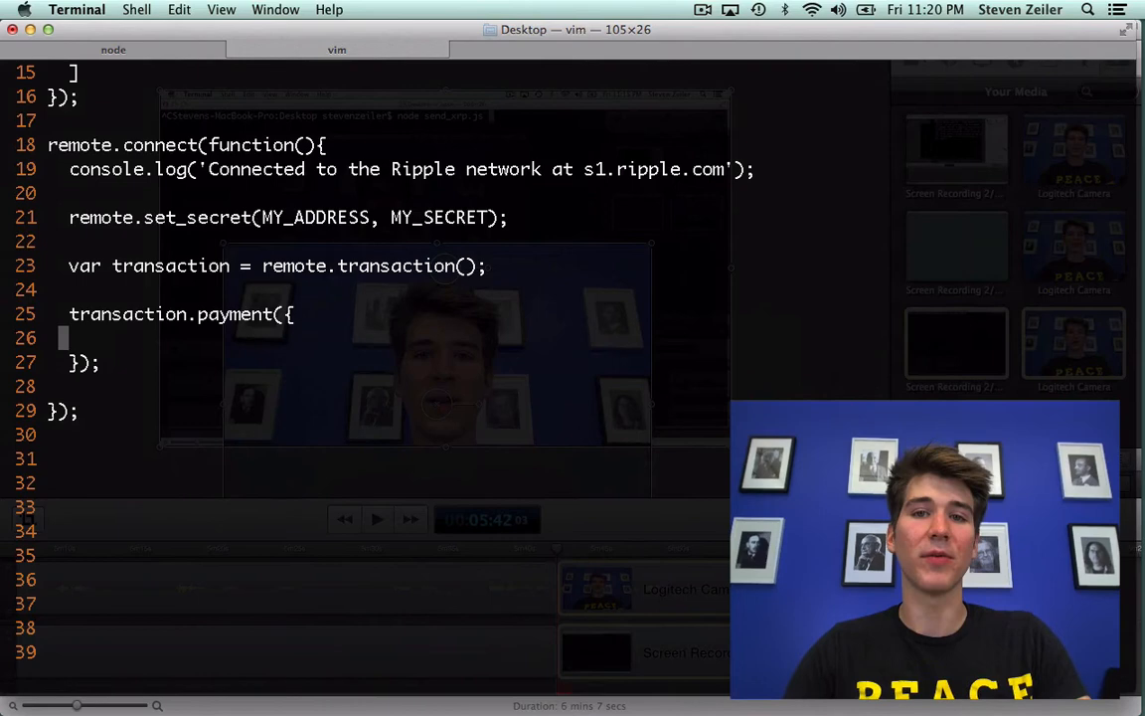
key("i")
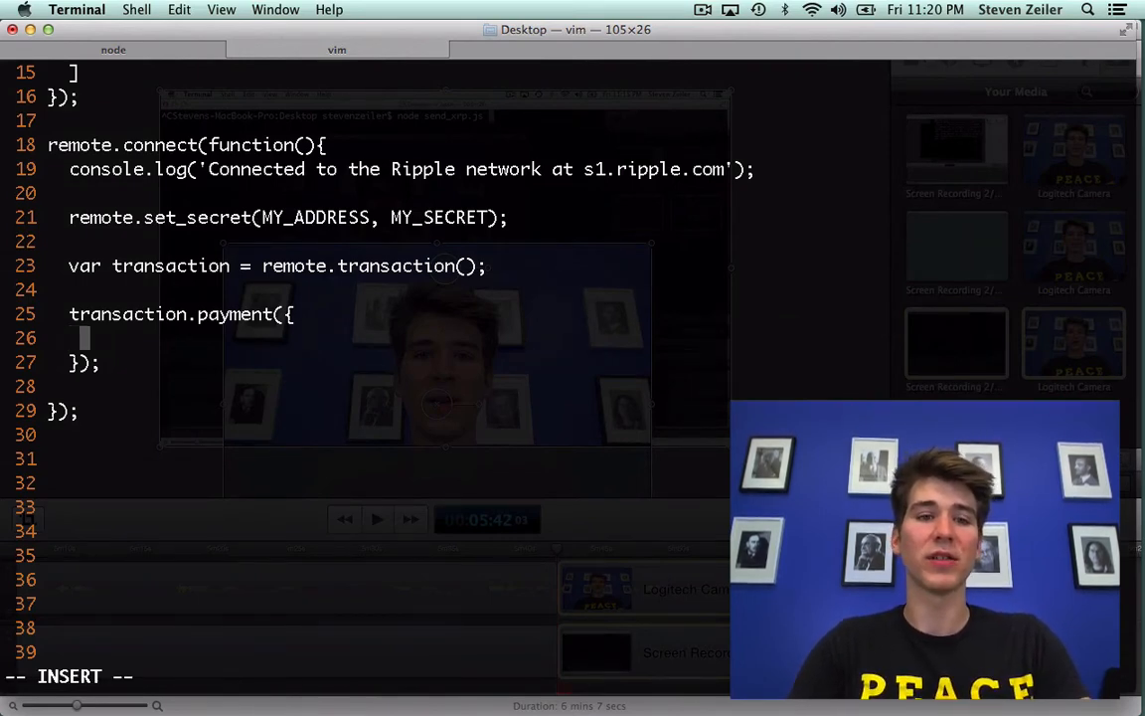
Step: Fill the payment with to: RECIPIENT, from: MY_ADDRESS, and amount: amount
type("to:")
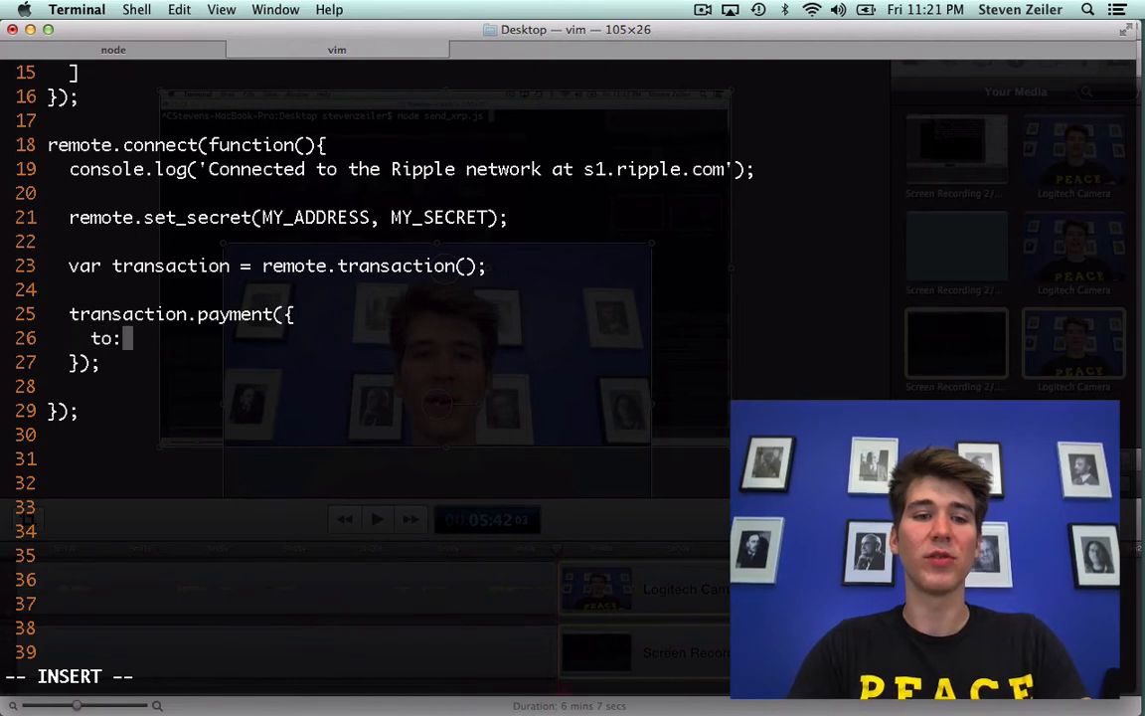
type("M")
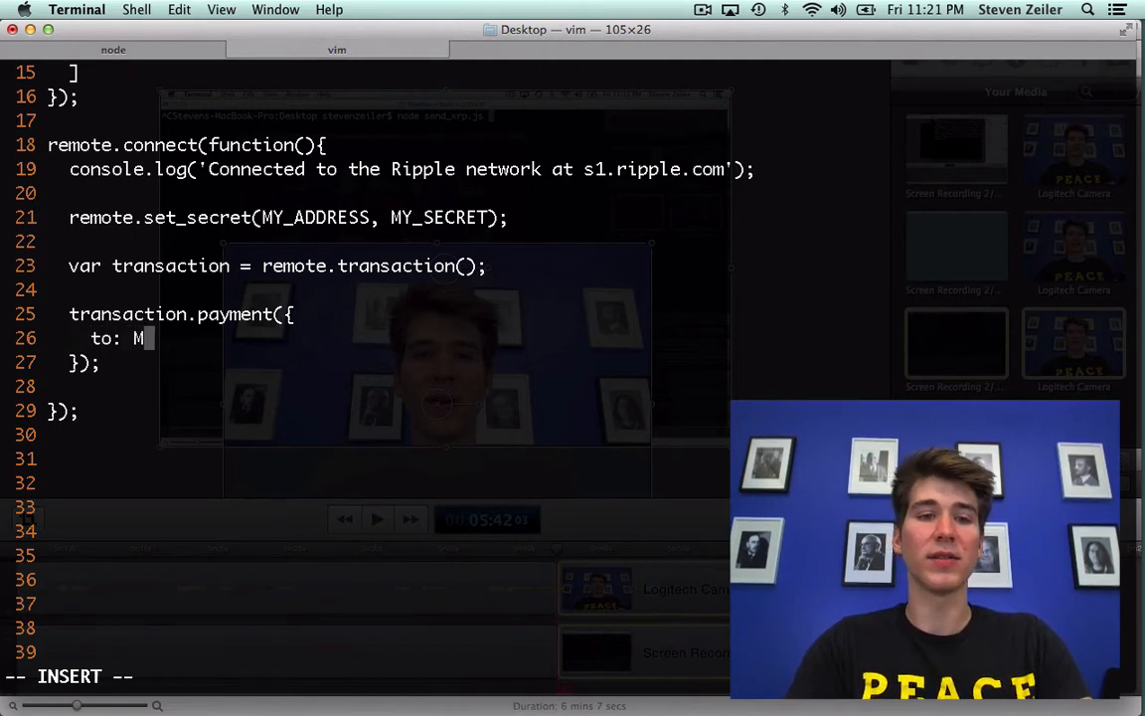
key("backspace")
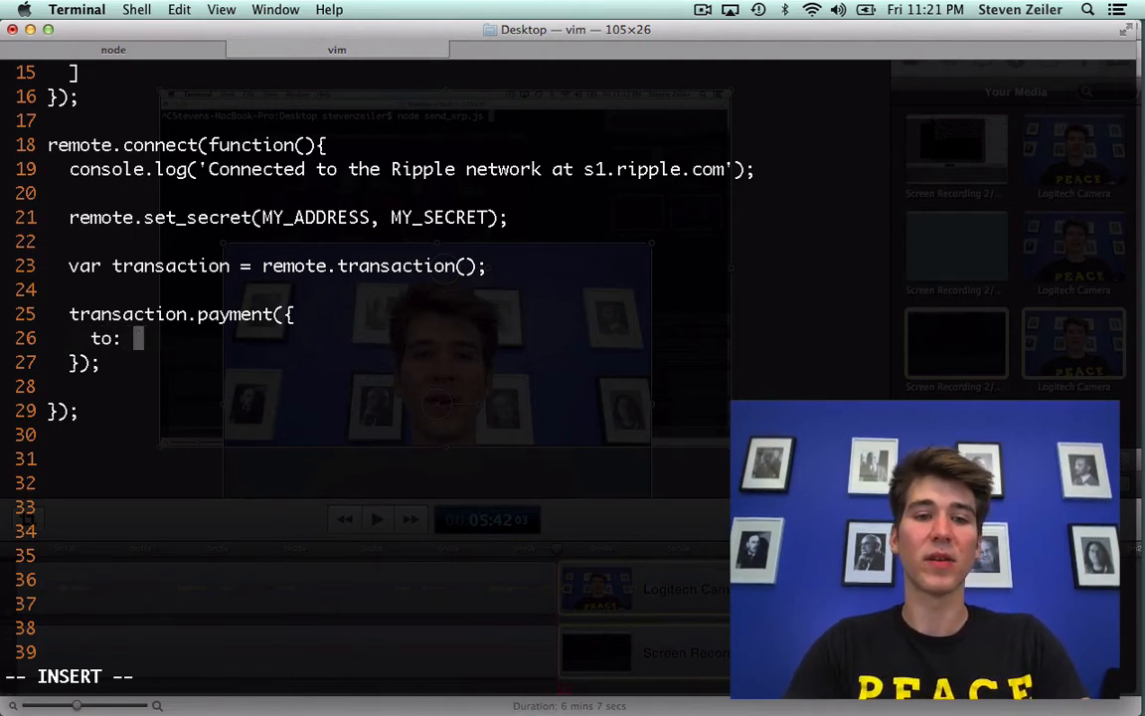
type("RECI")
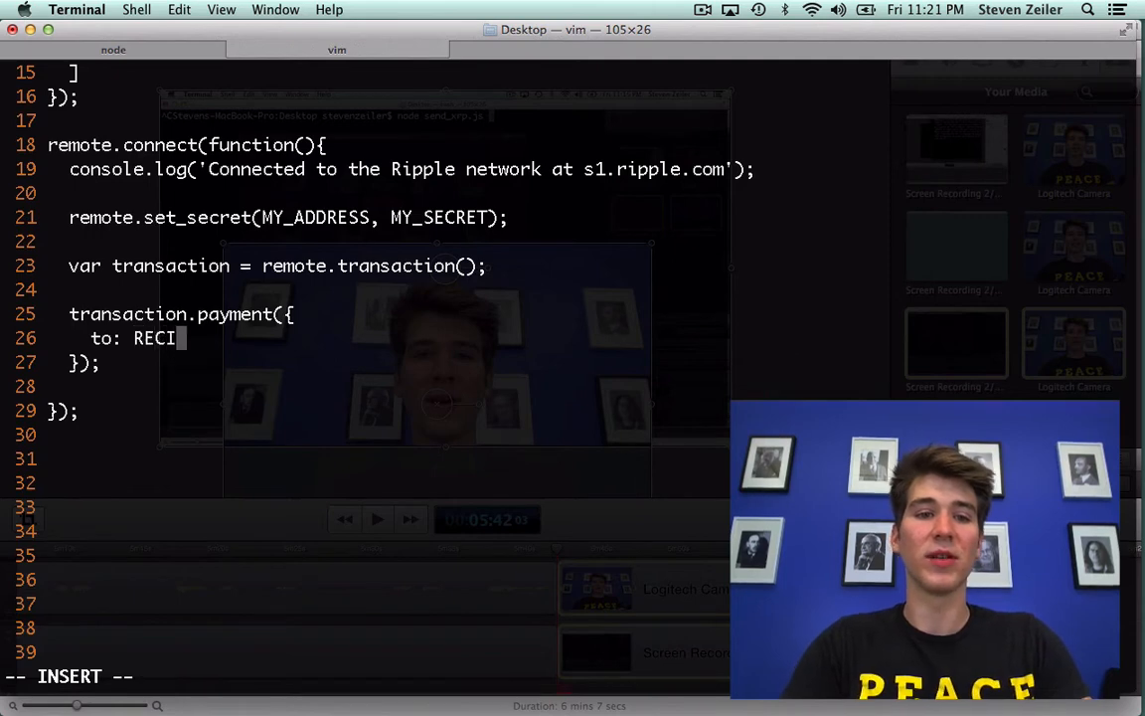
type("PIENT,")
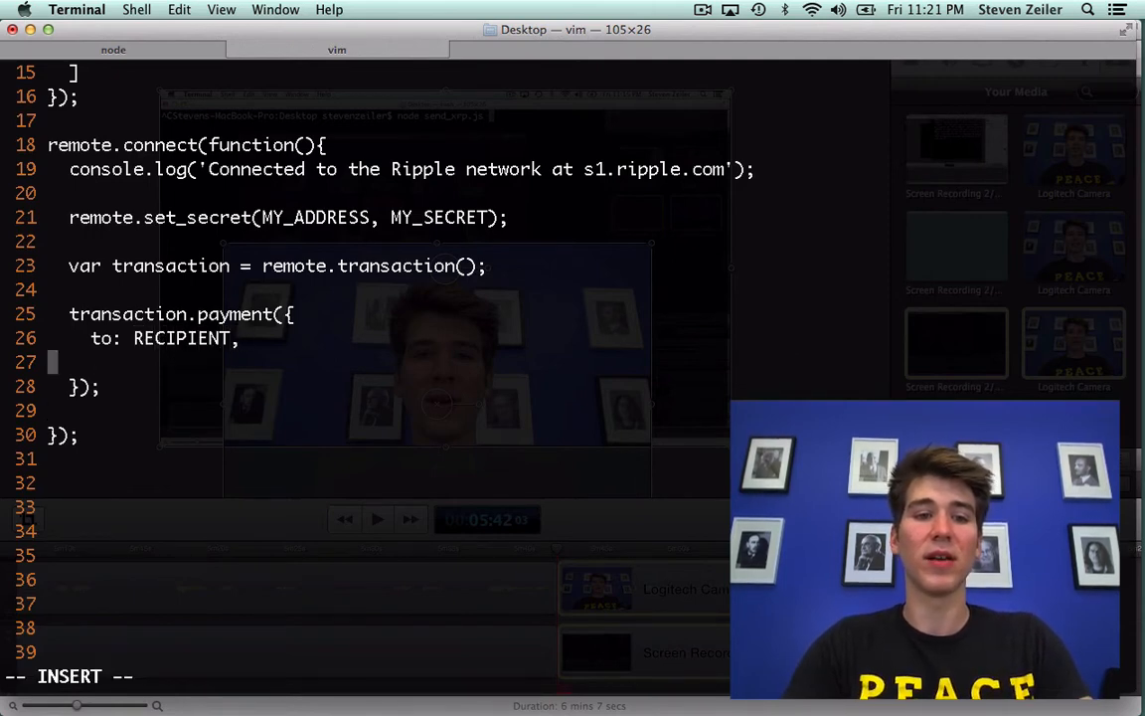
type("from: MY")
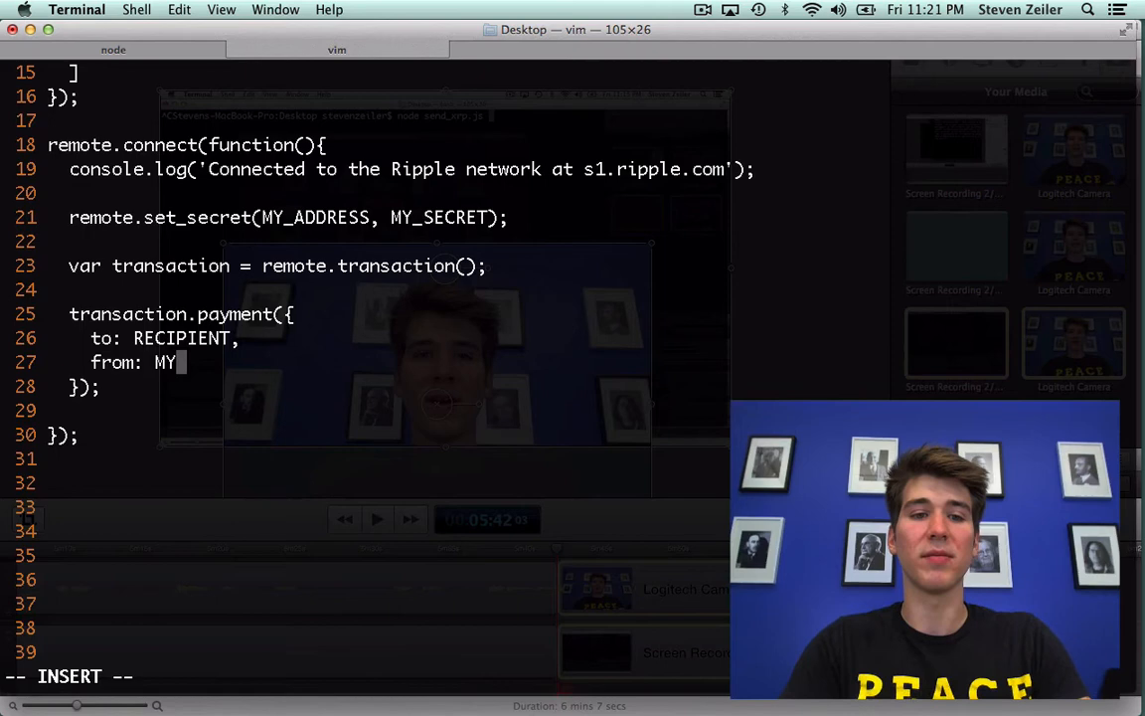
type("A")
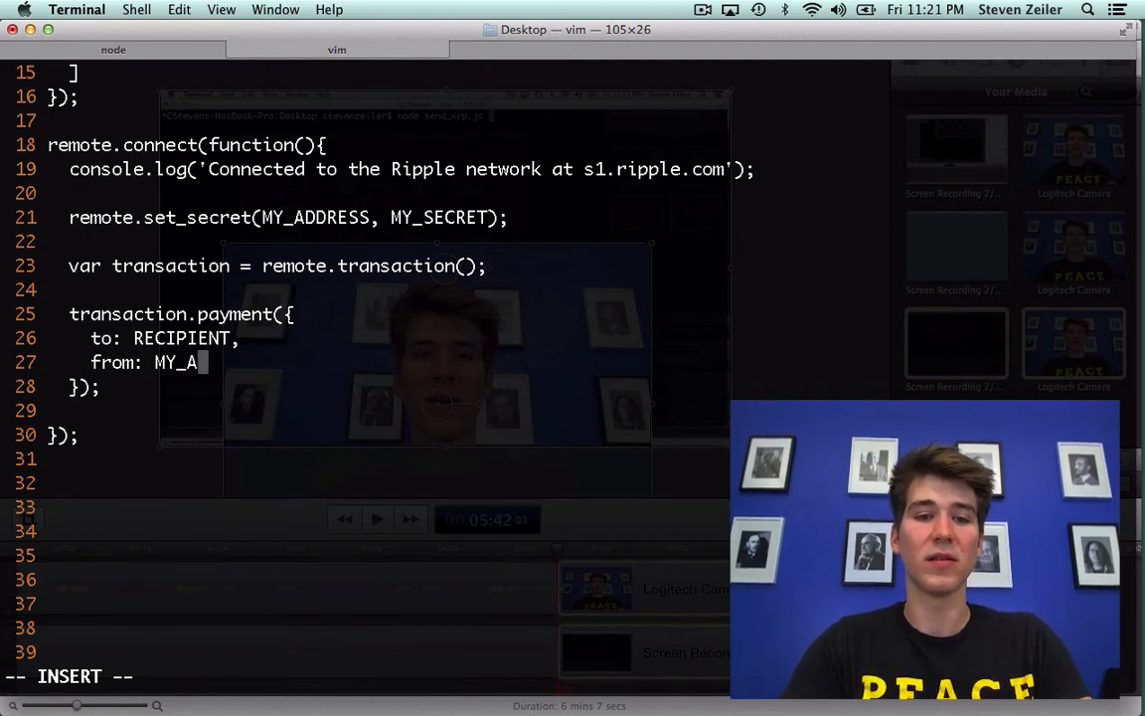
type("DDRESS,")
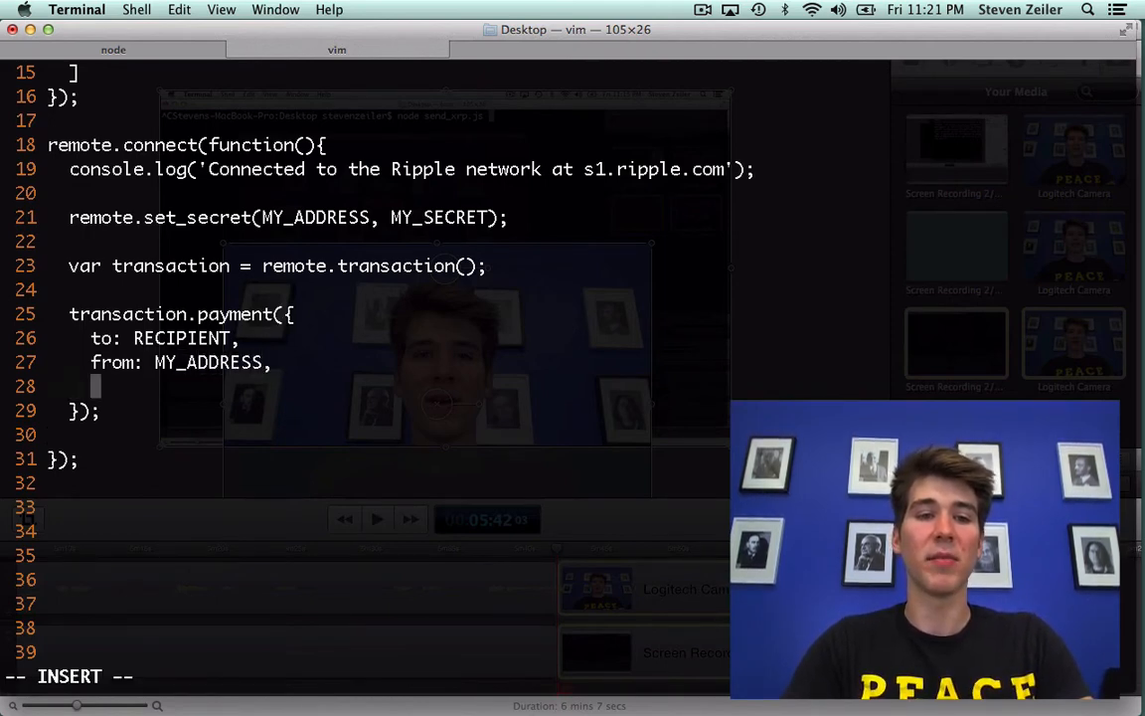
type("amount:")
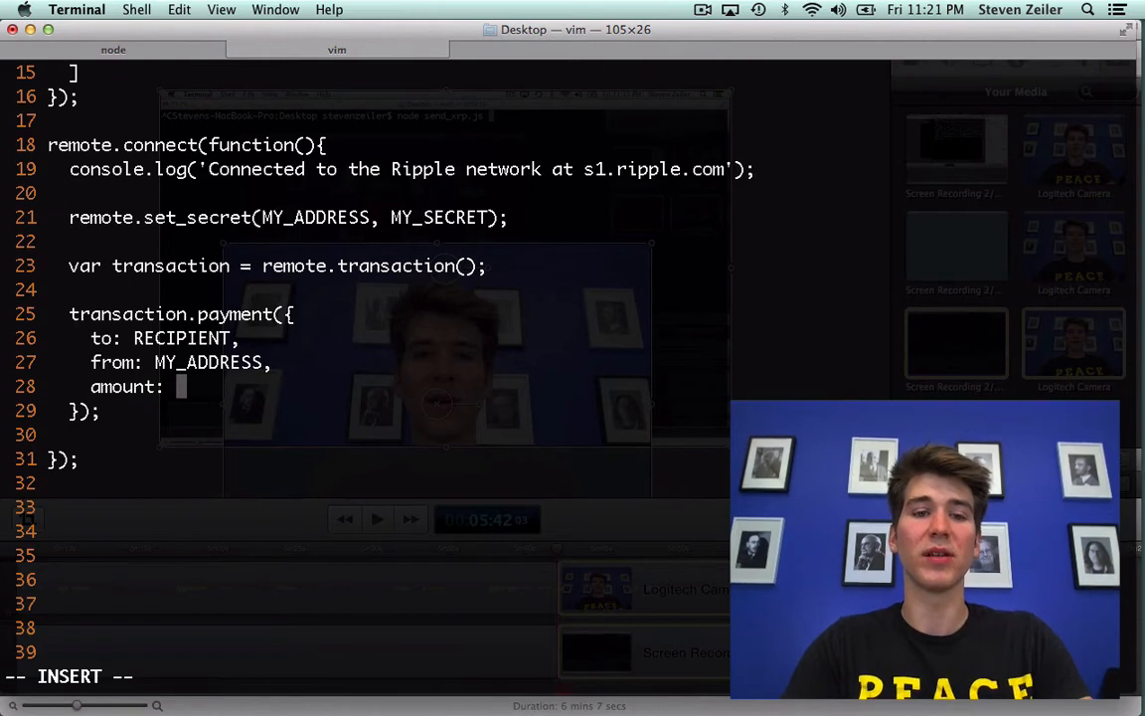
type("amount")
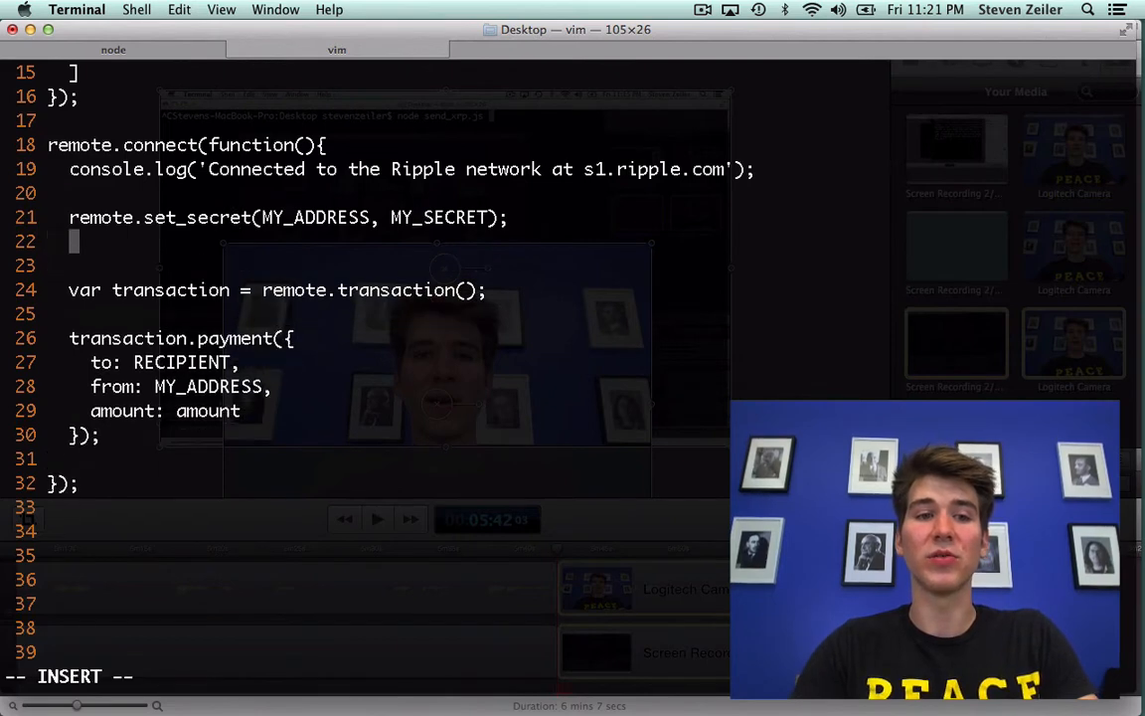
Step: Define var amount = Amount.fromHuman('1XRP') above the transaction
type("var amount =")
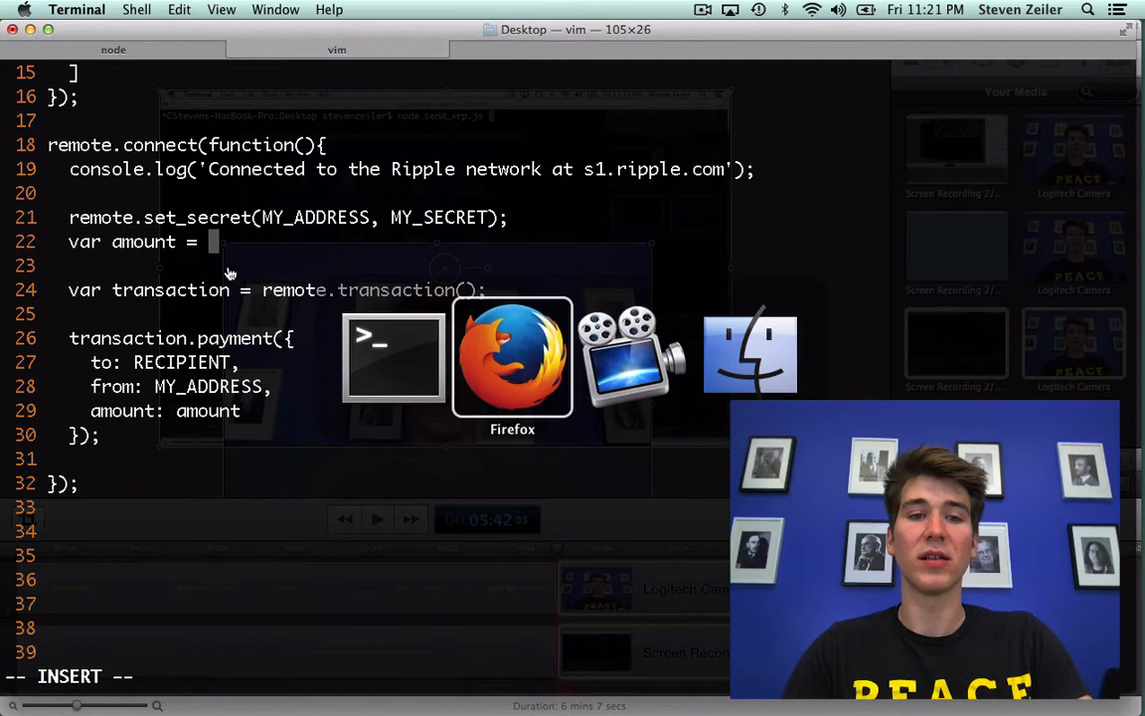
type("Amount.from")
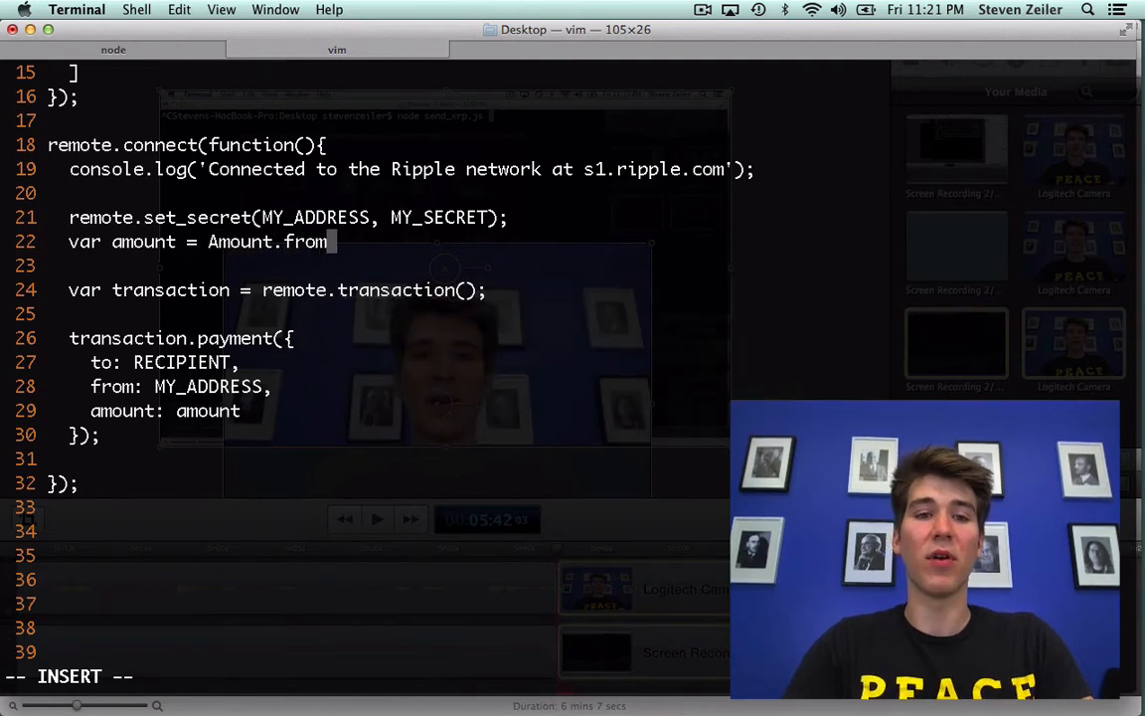
type("H")
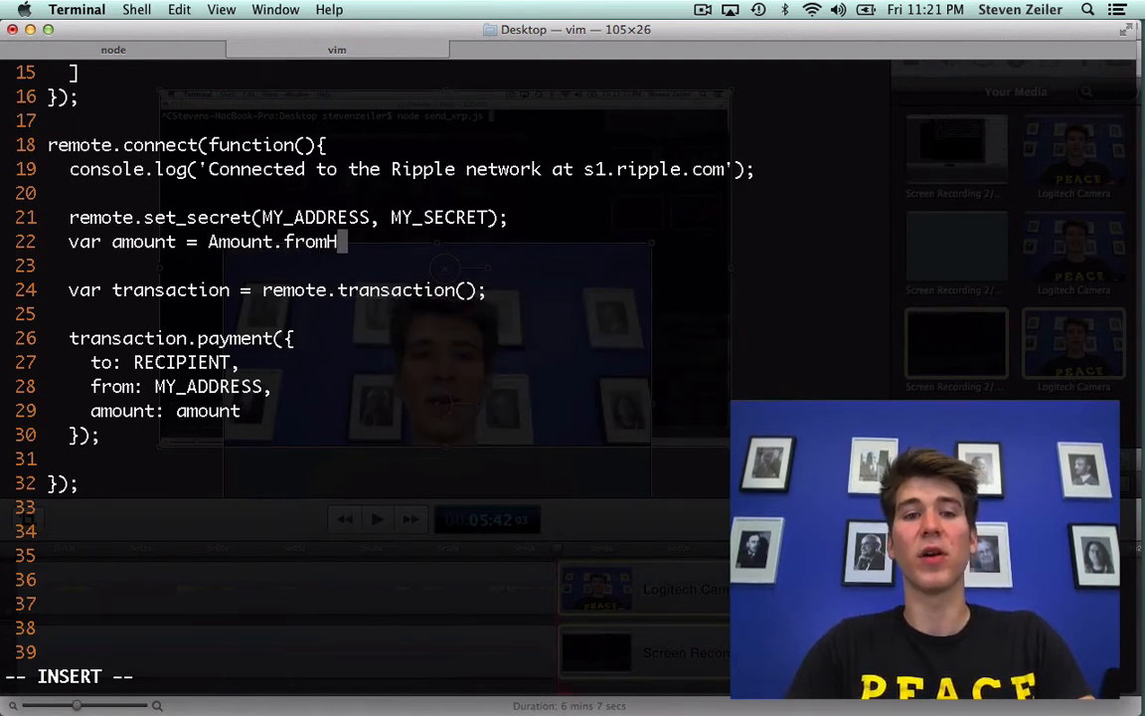
type("uman()")
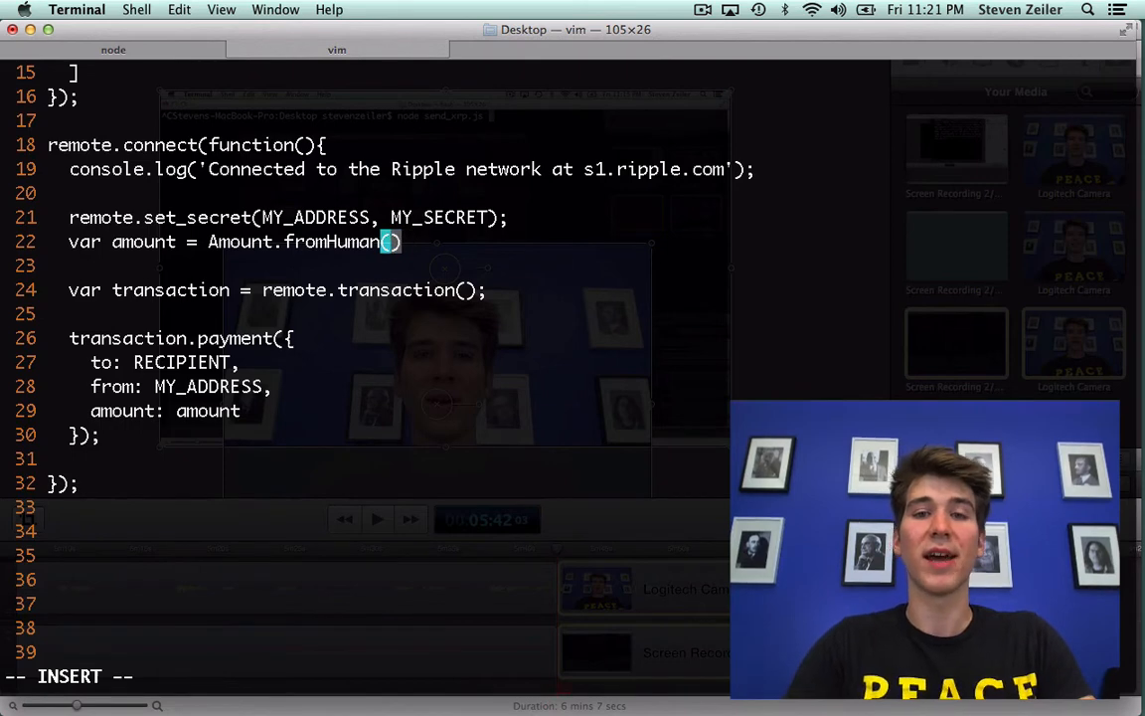
type("'1")
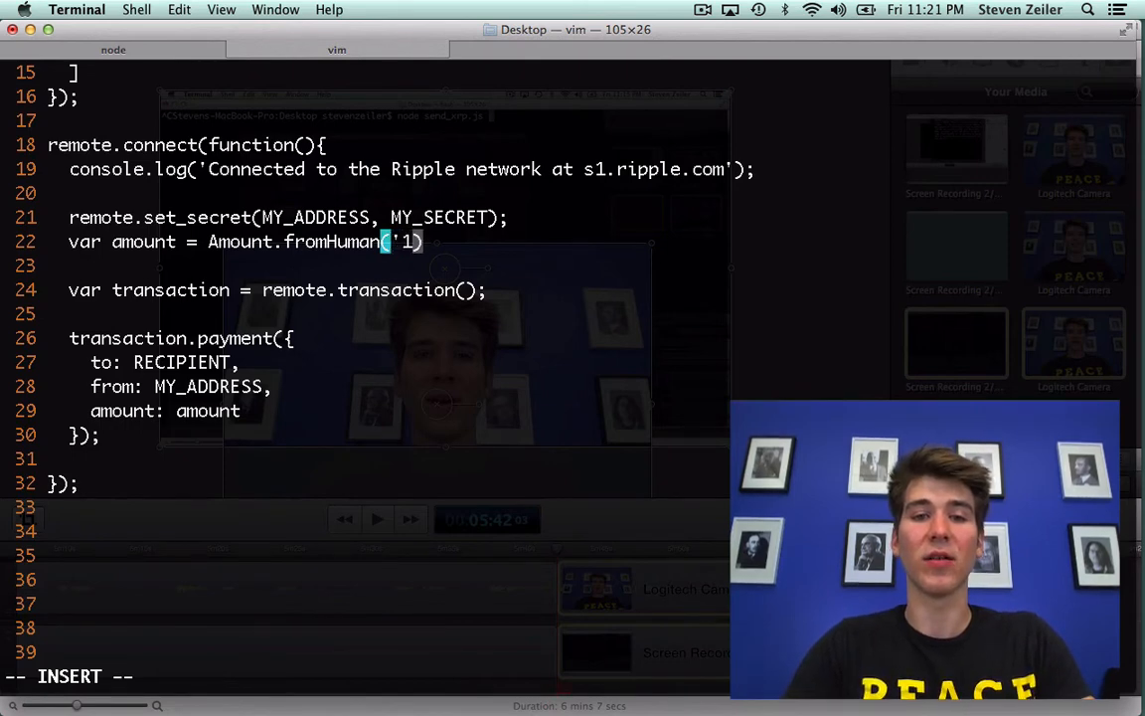
type("XRP")
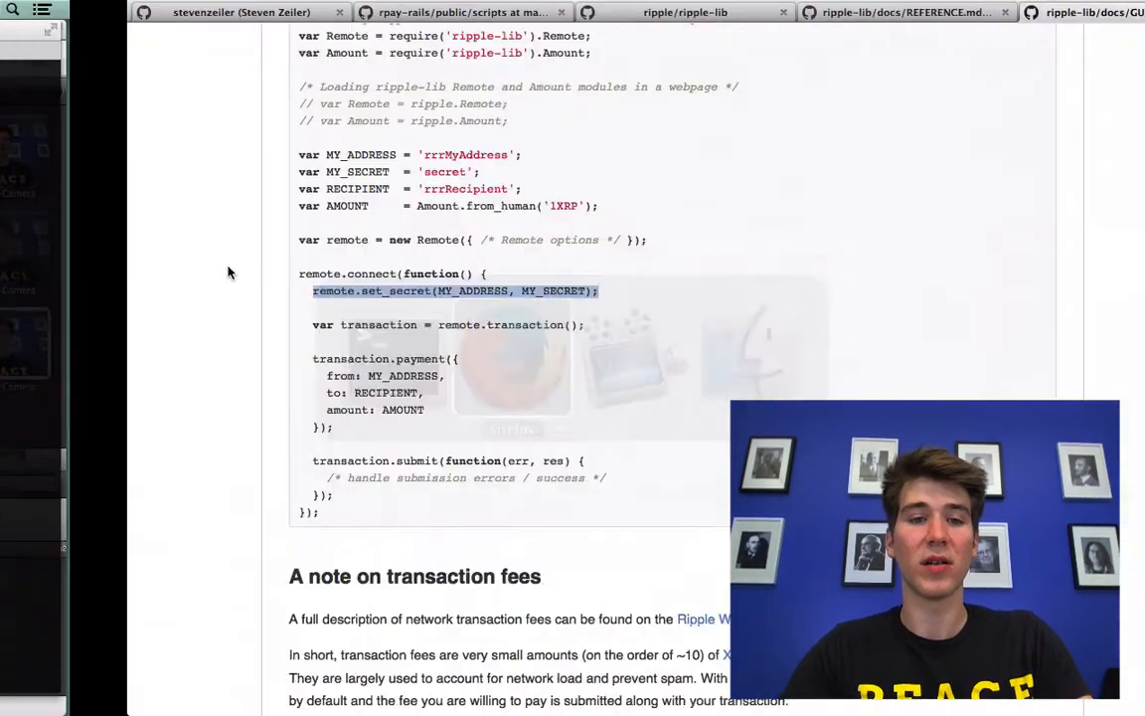
Step: Scroll GUIDES.md up to the guide's transaction example to check the Amount call
scroll("up", 3)
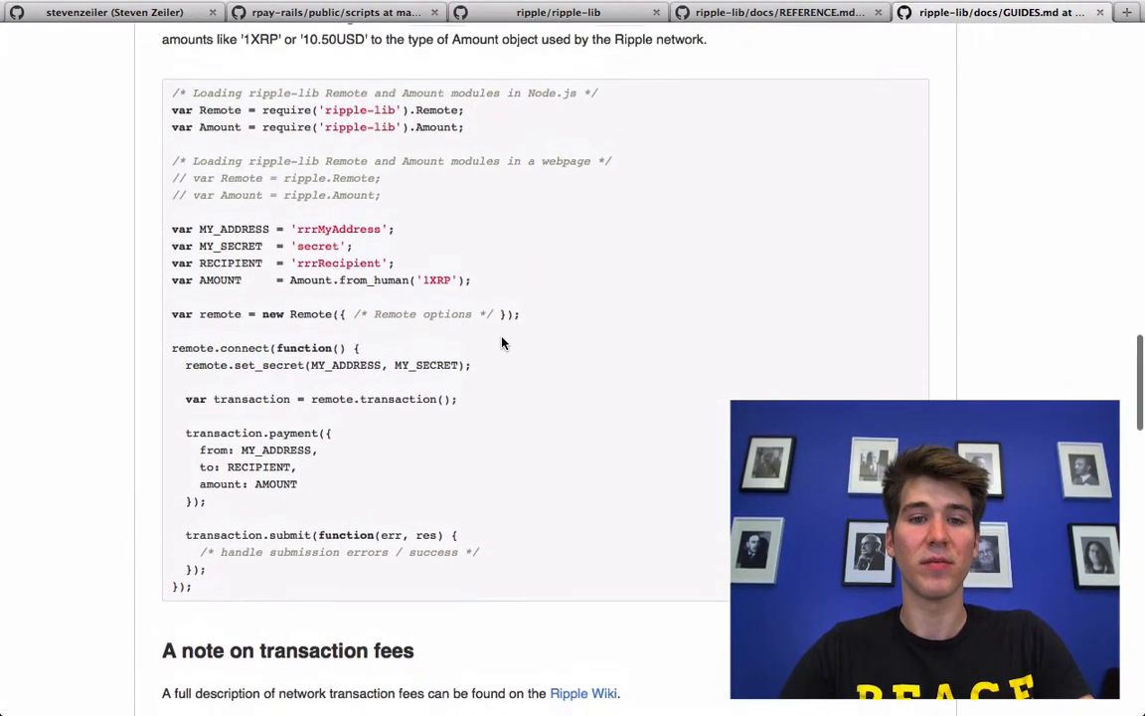
scroll("up", 3)
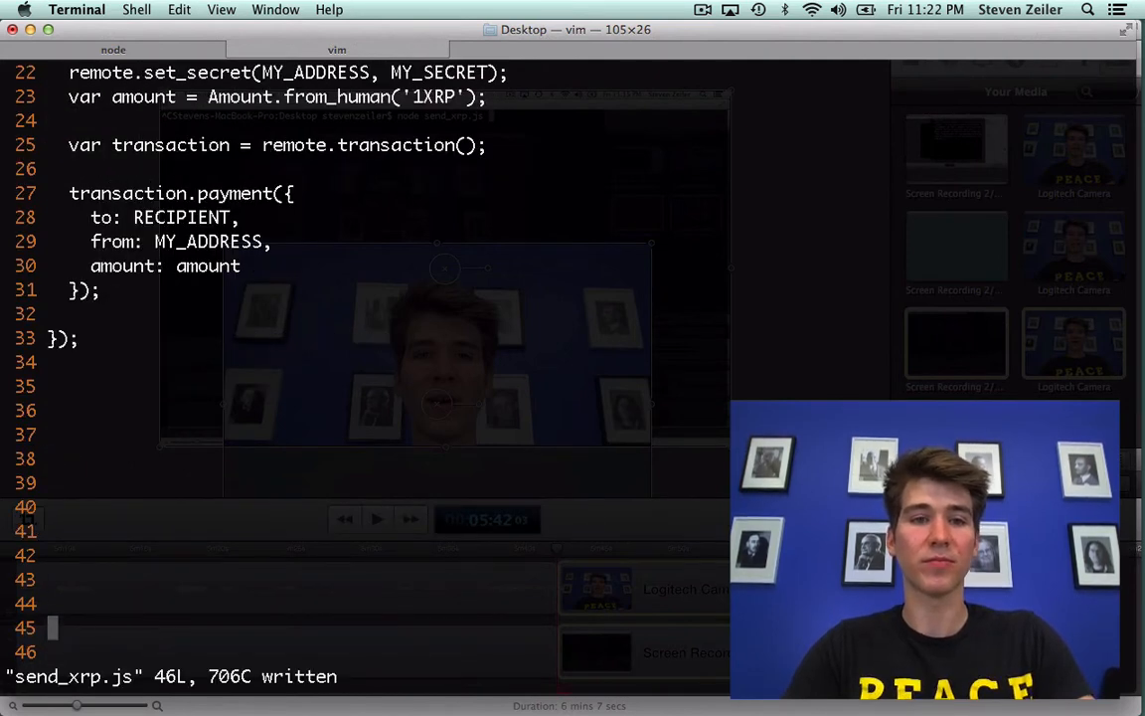
Step: Add transaction.submit with a callback that console.logs err and payment below the payment block
scroll("up", 3)
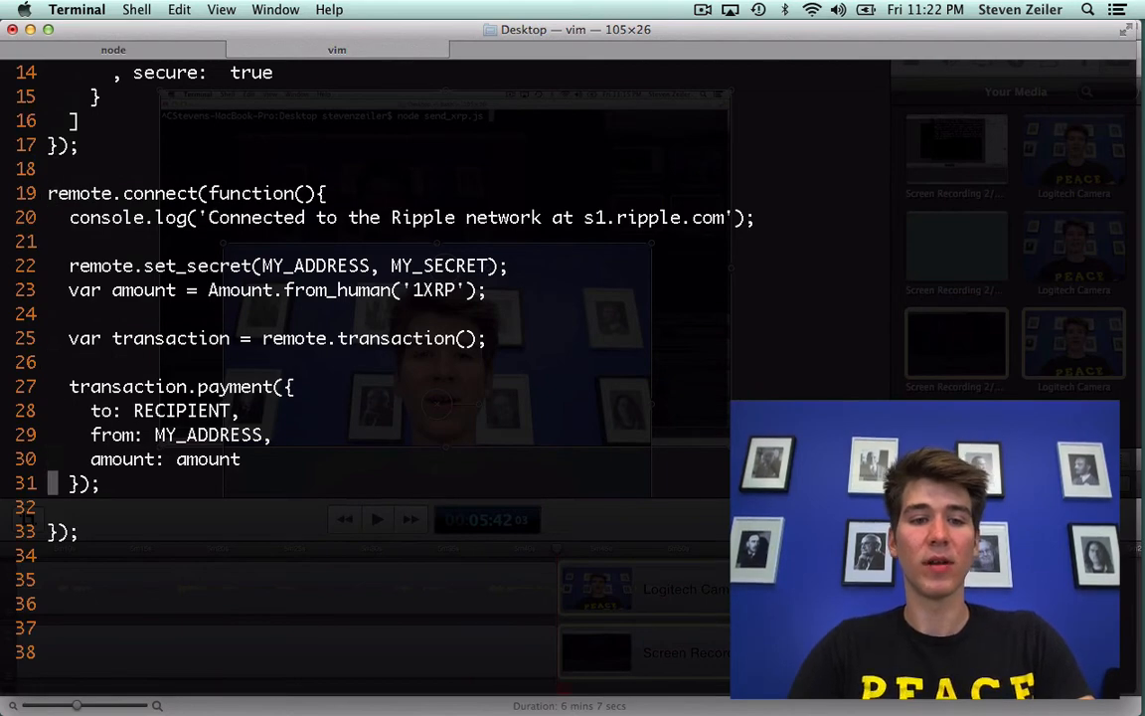
type("transaction.submit(function(err, payment){")
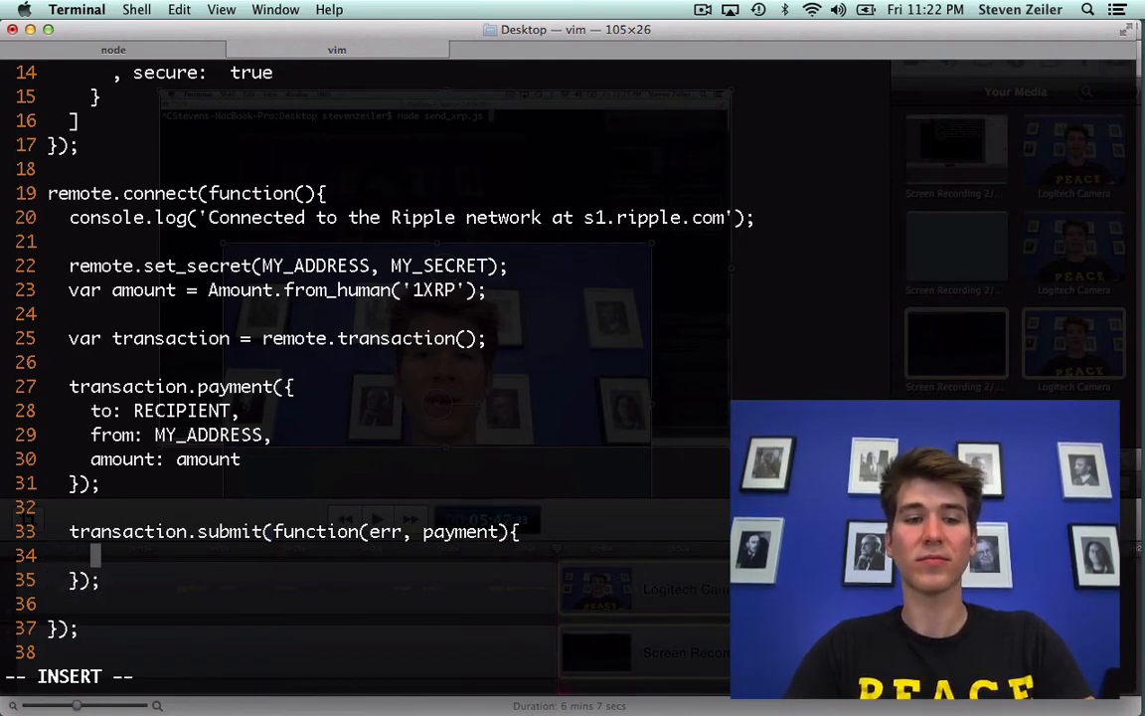
type("console.")
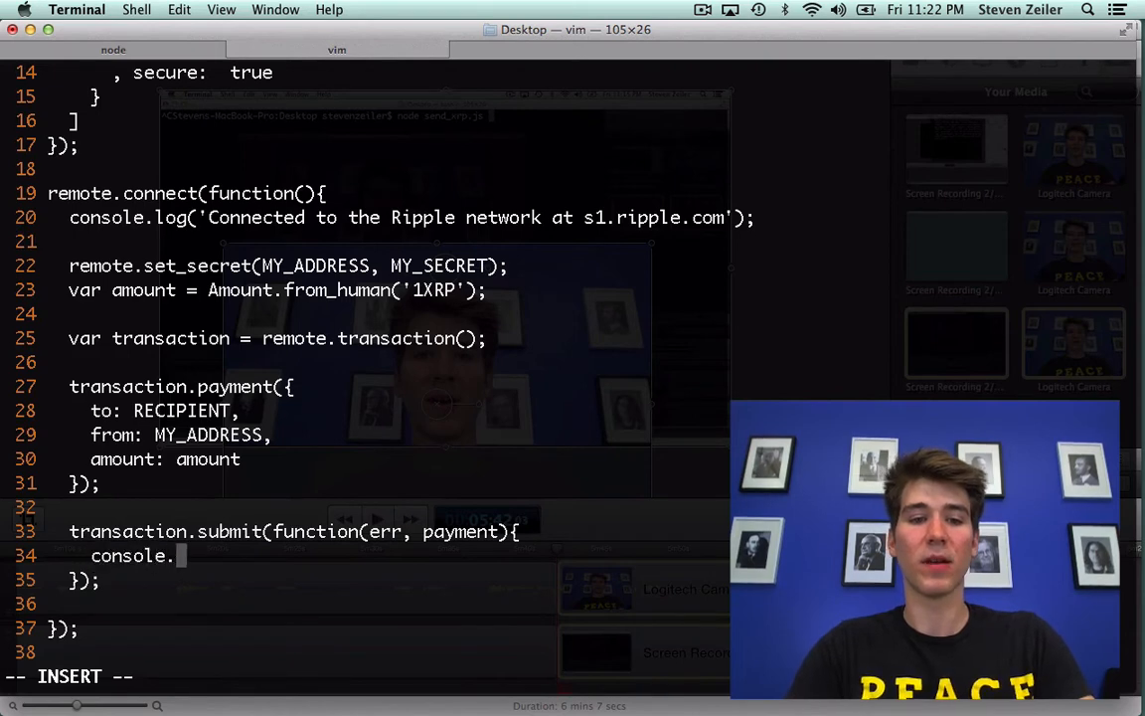
type("log(err, payment);")
type("var")
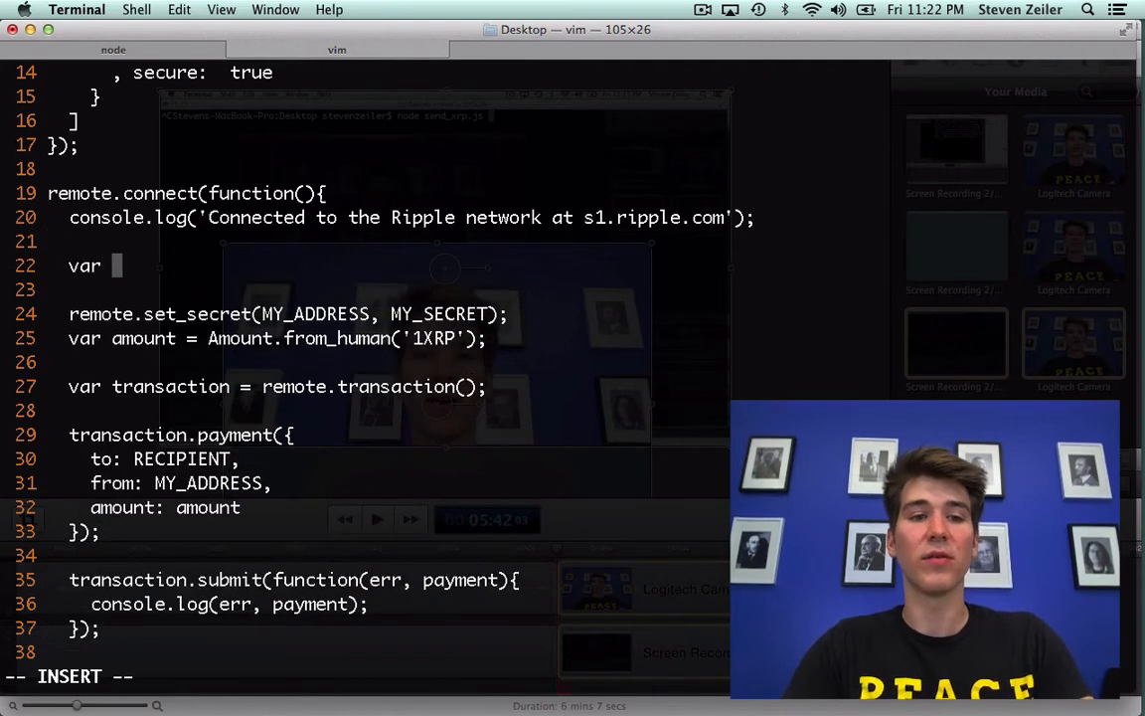
Step: Declare var MY_ADDRESS, MY_SECRET and RECIPIENT with empty string placeholders
type("MY_ADDRESS")
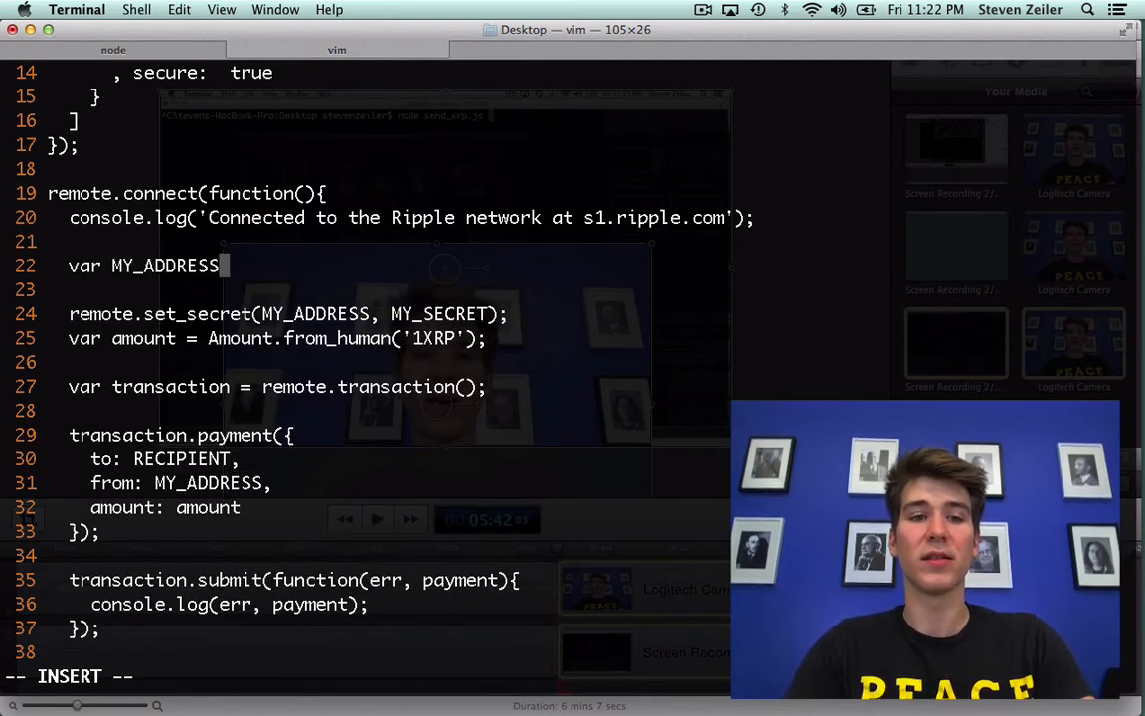
type("= ;")
type("var")
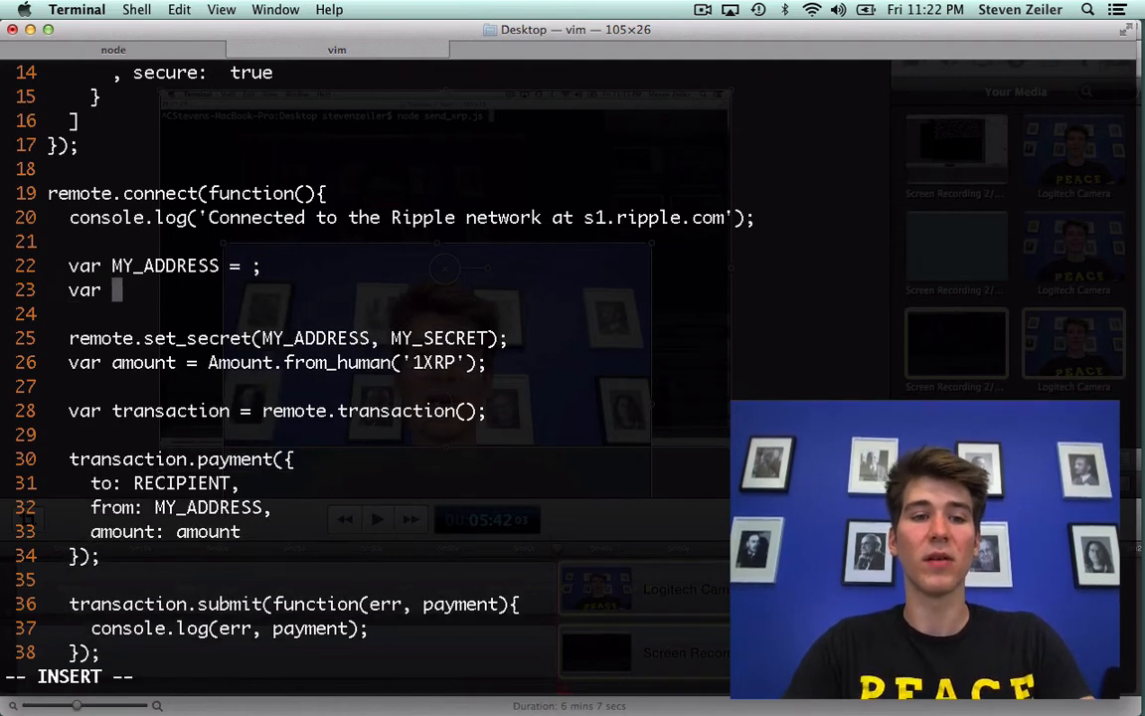
type("MY_SECERT = ;")
type("var")
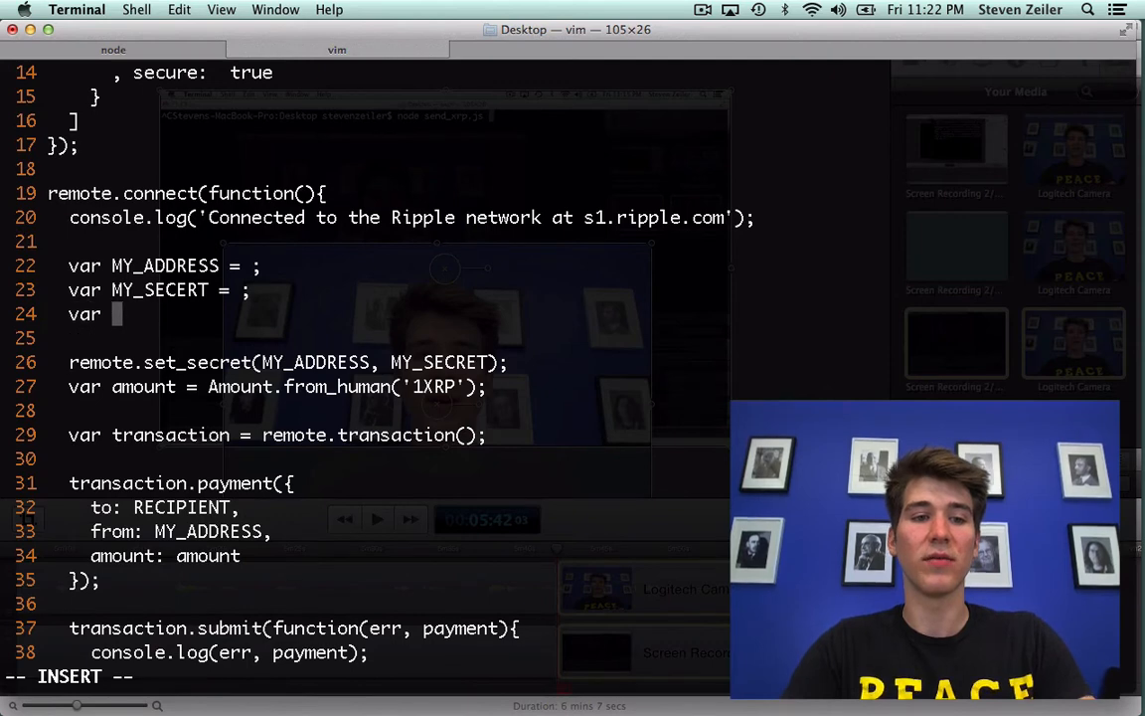
type("RECIPIENT =")
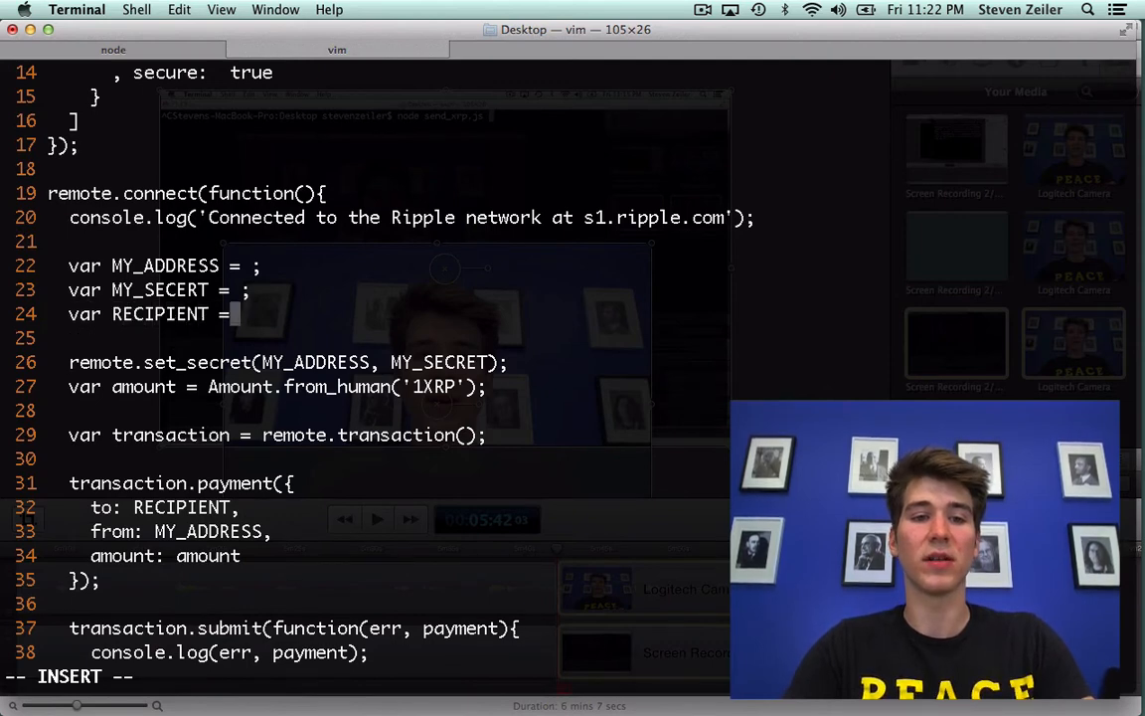
key("Escape")
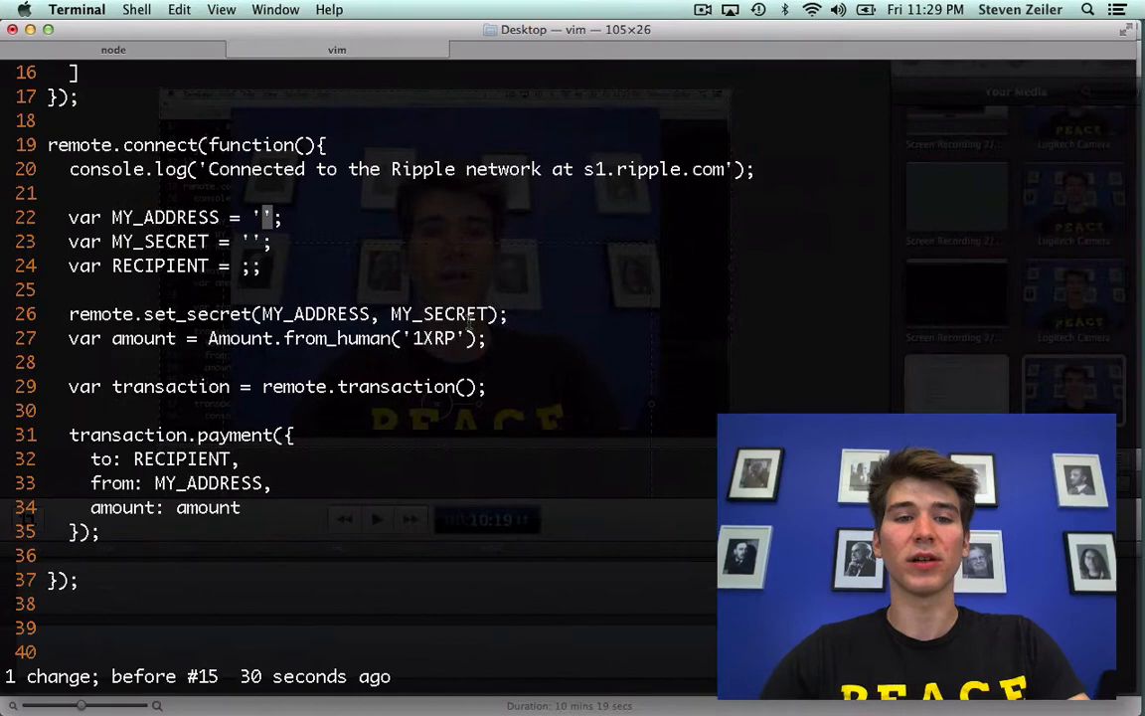
type("rJMNfiJTwXHcMdB4SpxMgL3mvV4xUVHDnd")
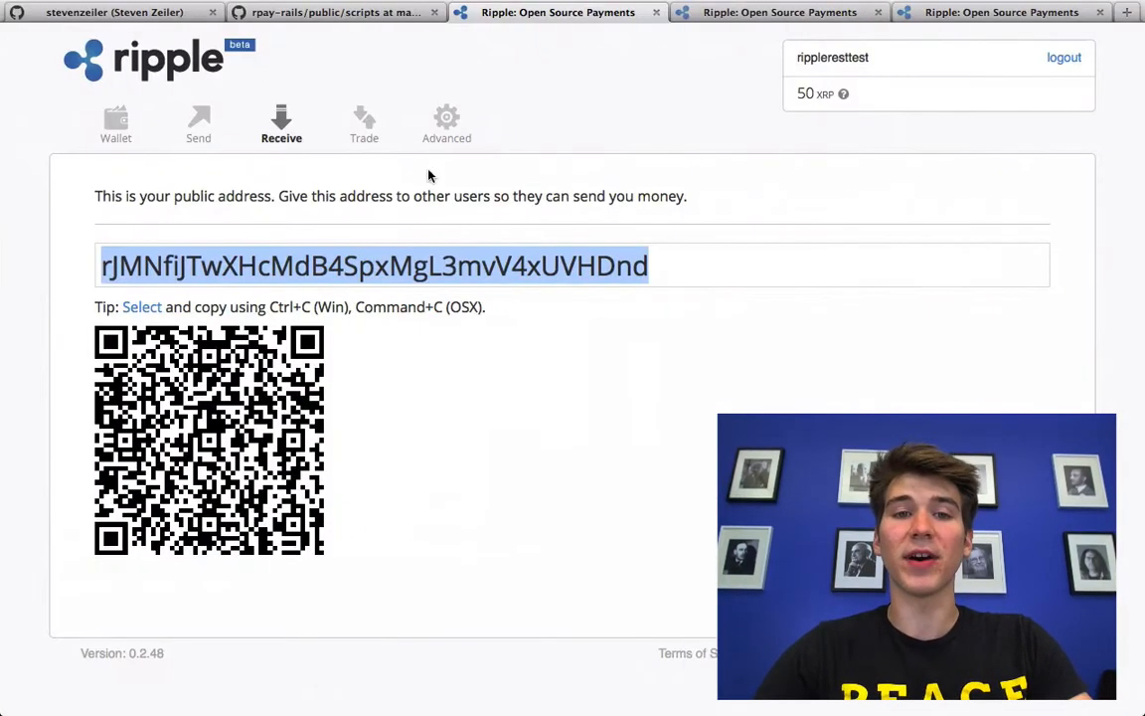
Step: Reveal the sender wallet's secret key under Wallet > Security and put it into MY_SECRET
left_click(115, 124)
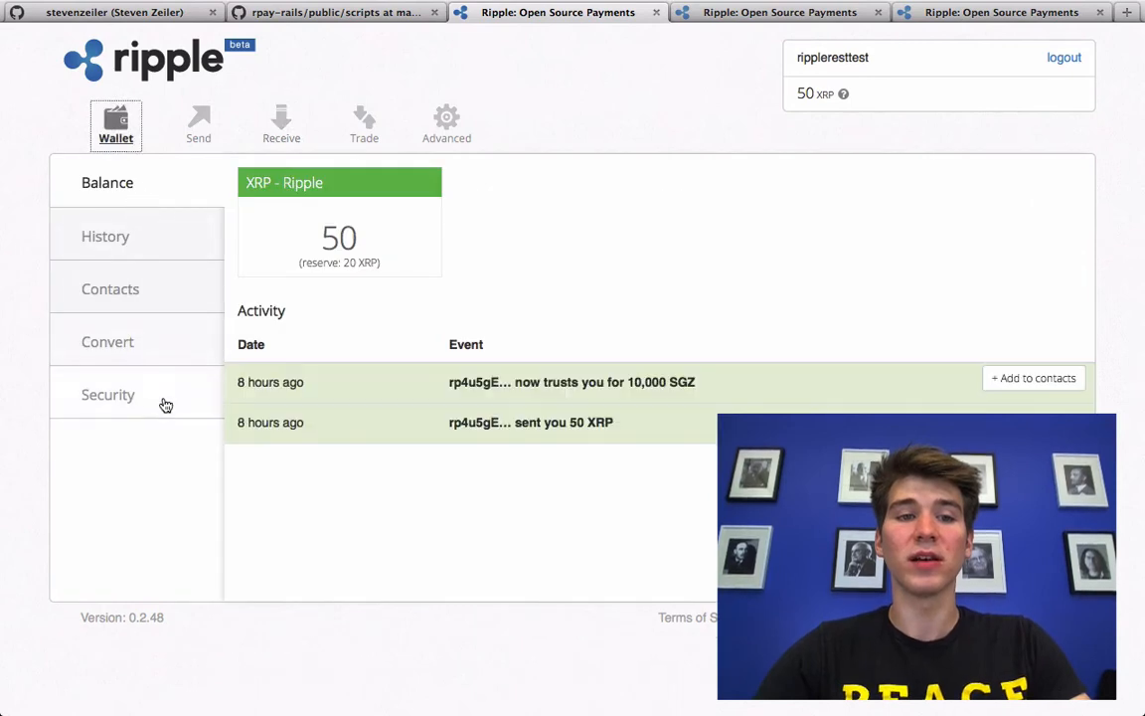
left_click(108, 394)
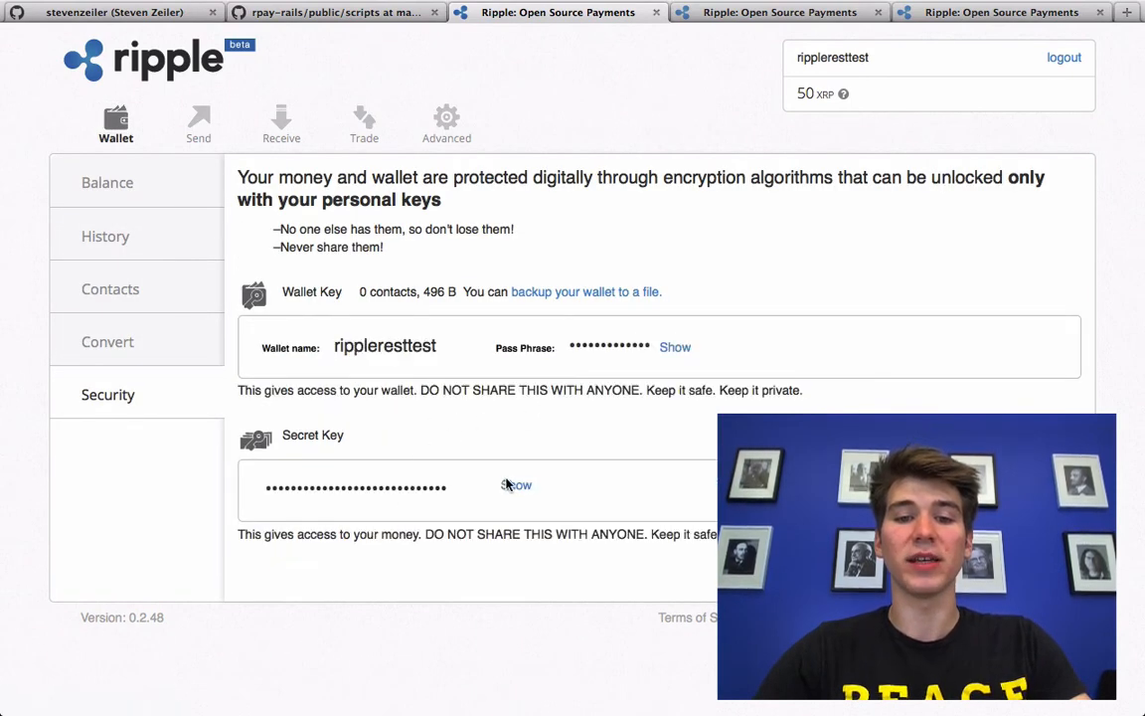
left_click(517, 485)
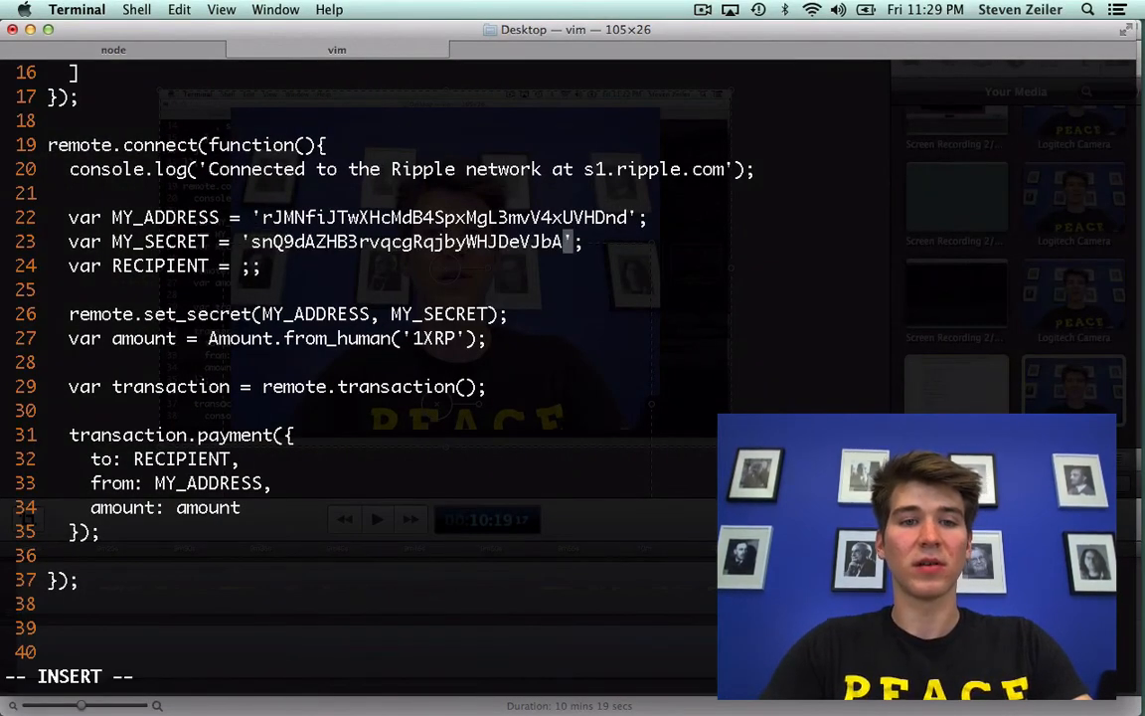
type("'")
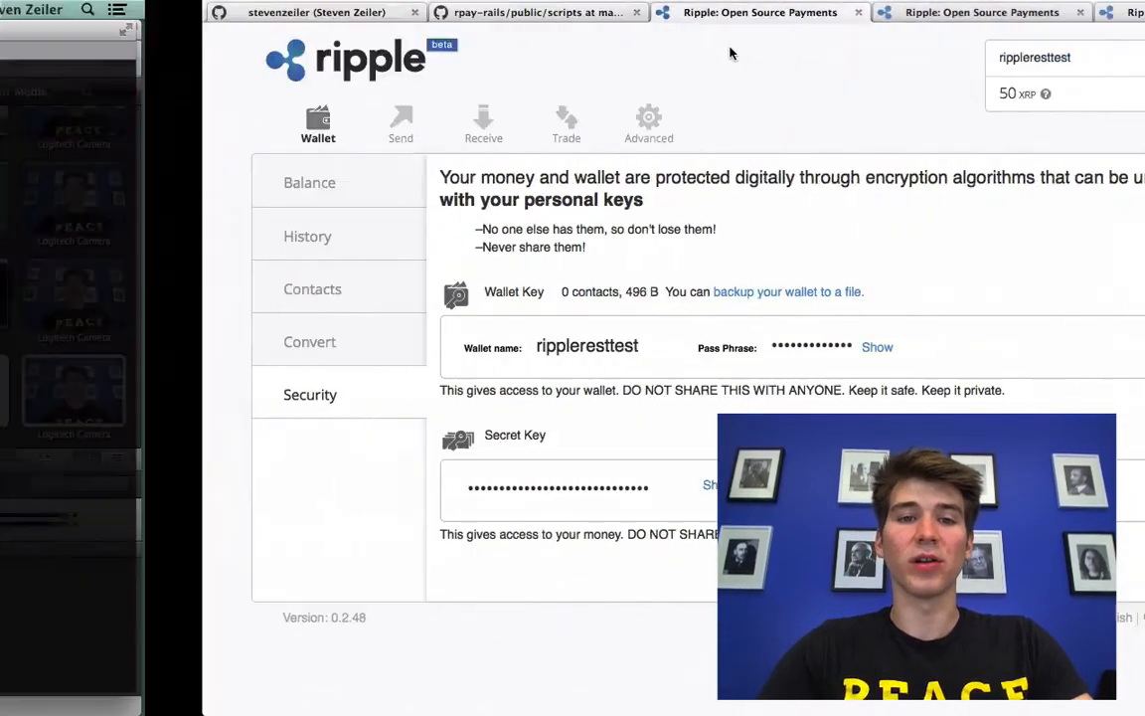
Step: Take the second, unfunded account's address rH3WTUovV1HKx4S5HZup4dUZEjeGnehL6X as RECIPIENT
left_click(779, 12)
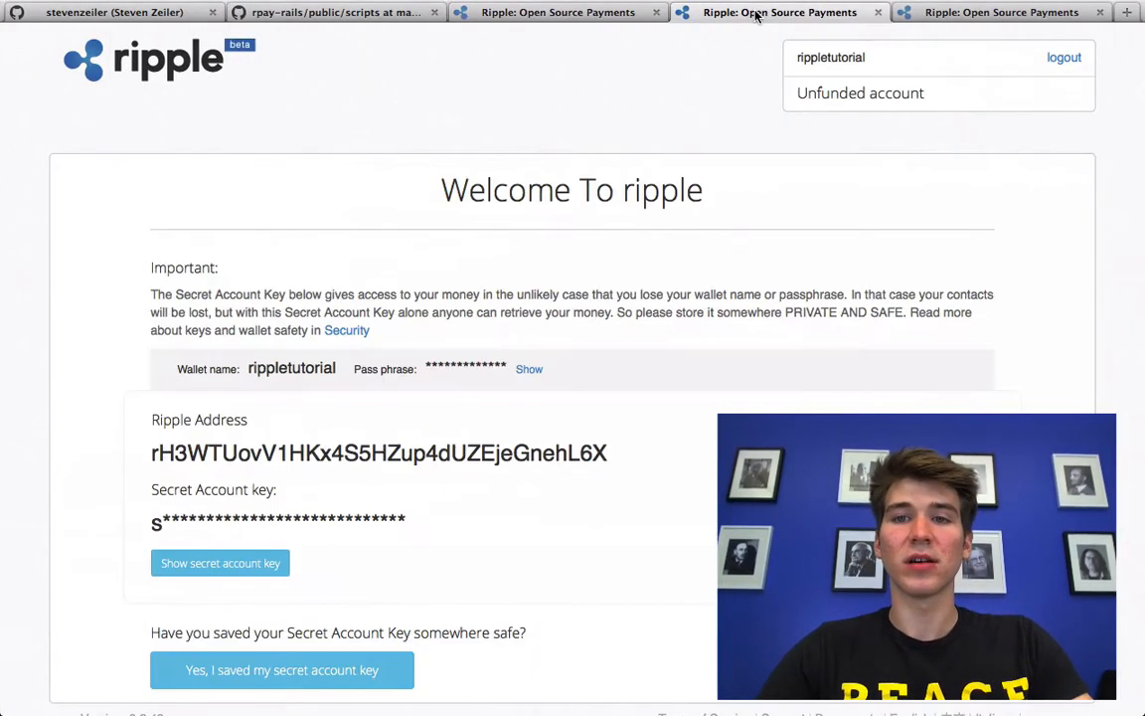
scroll("down", 3)
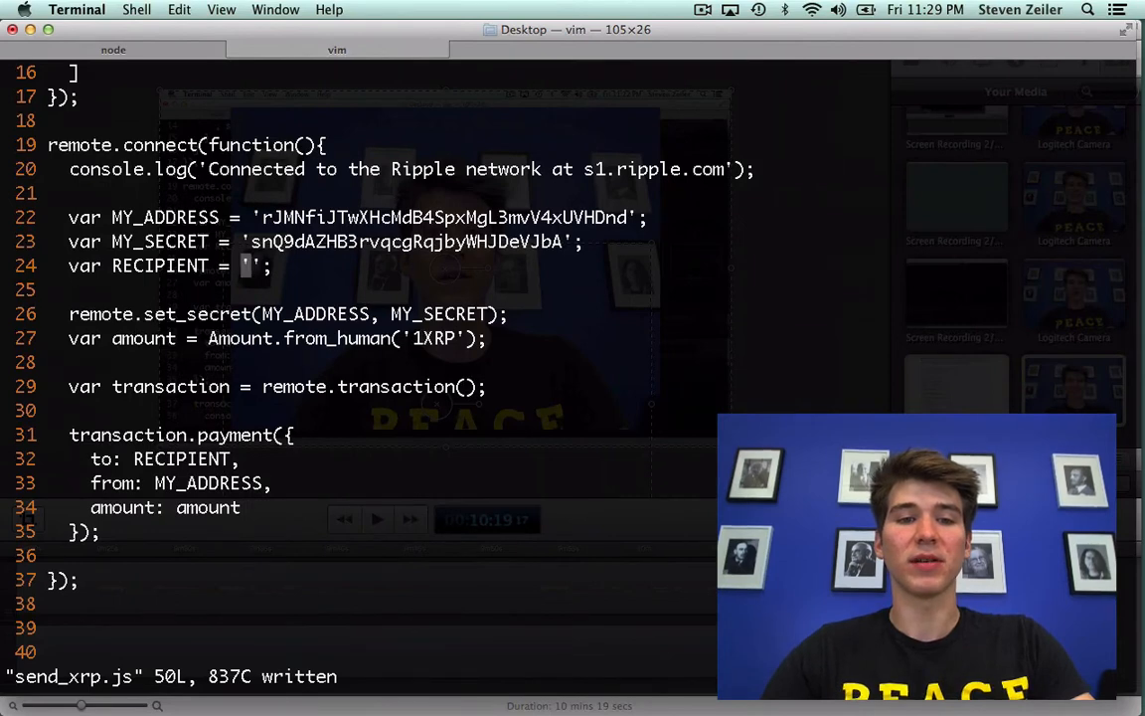
type("rH3WTUovV1HKx4S5HZup4dUZEjeGnehL6X")
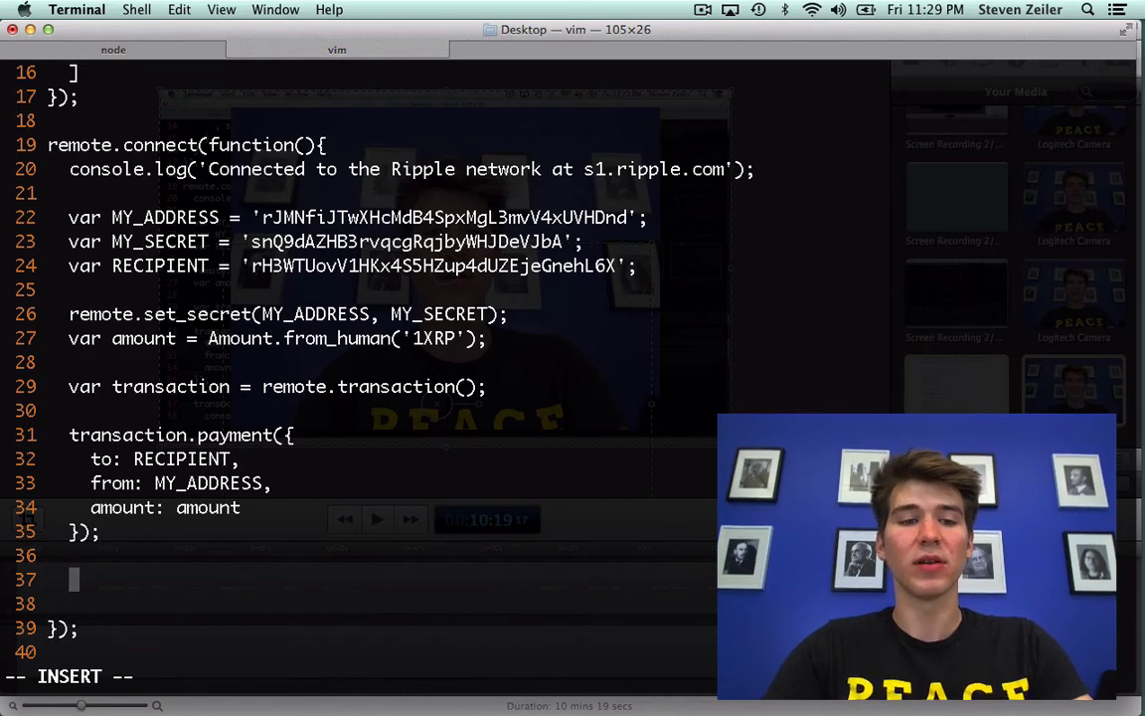
Step: Write transaction.submit(function(err, payment){ console.log(err, payment); }); and start :wq to save
type("transaction.submit")
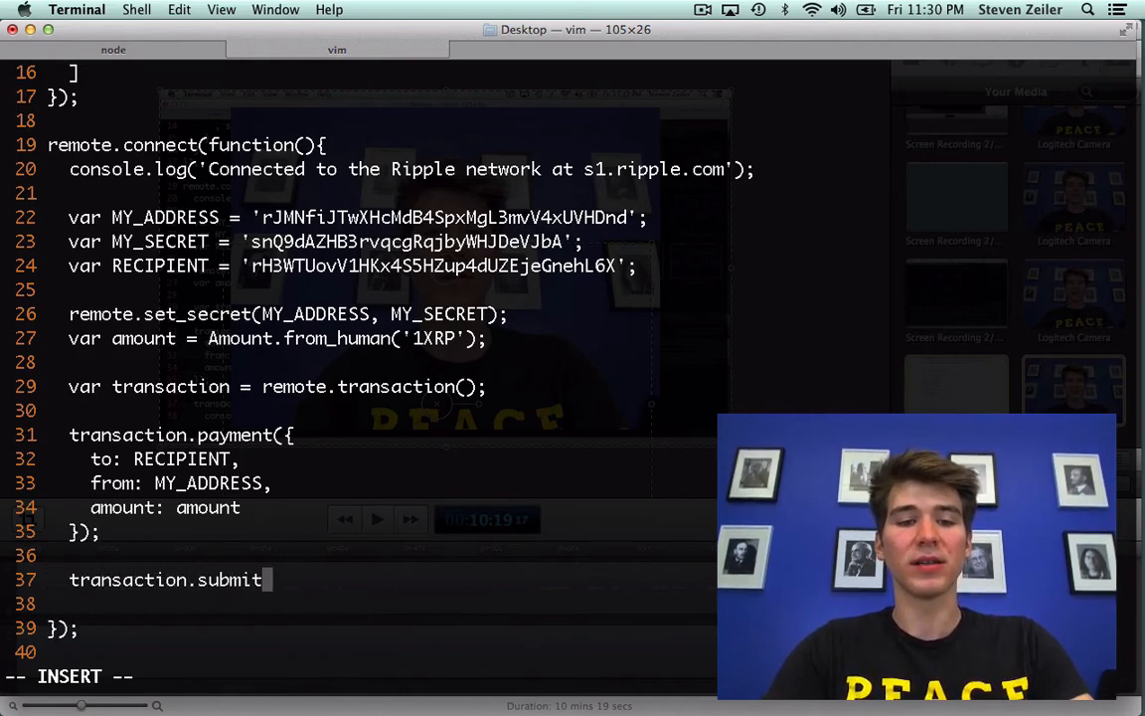
type("(function(err, payment){")
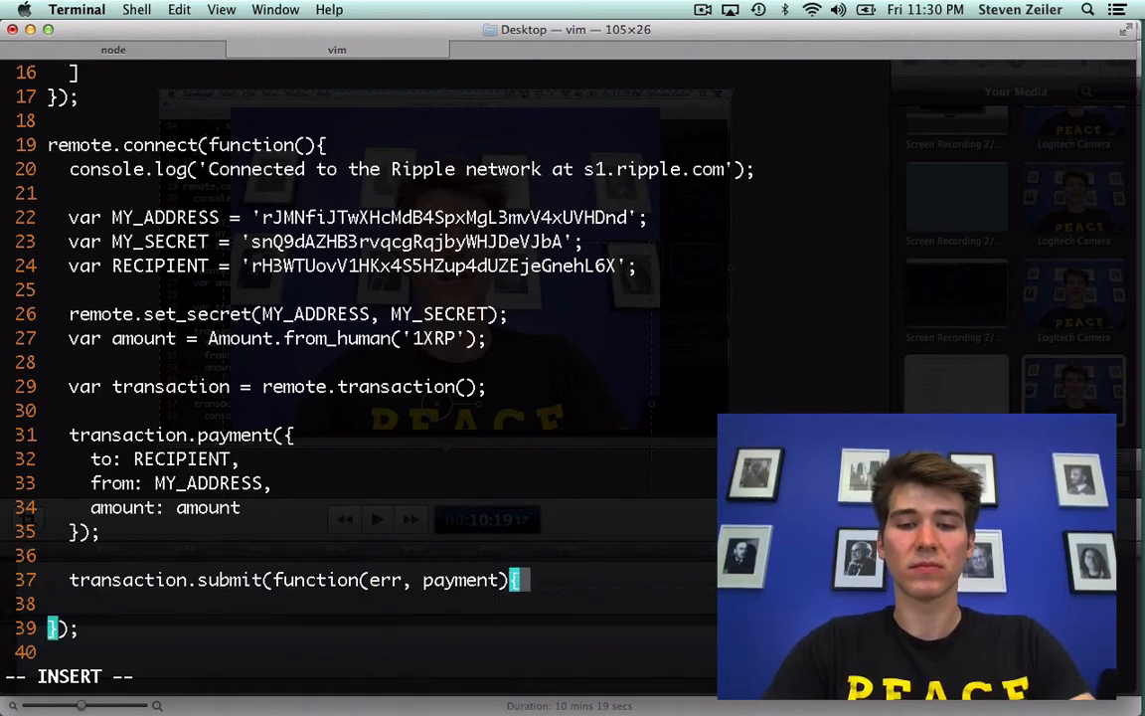
key("Return")
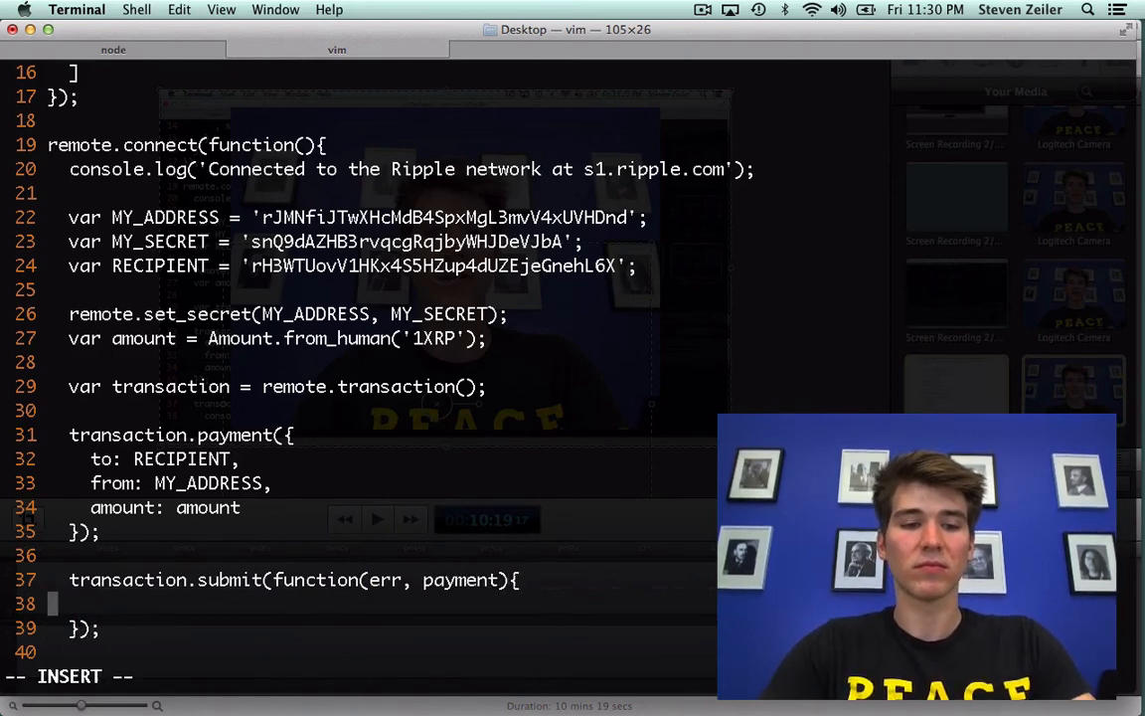
type("console.log(e")
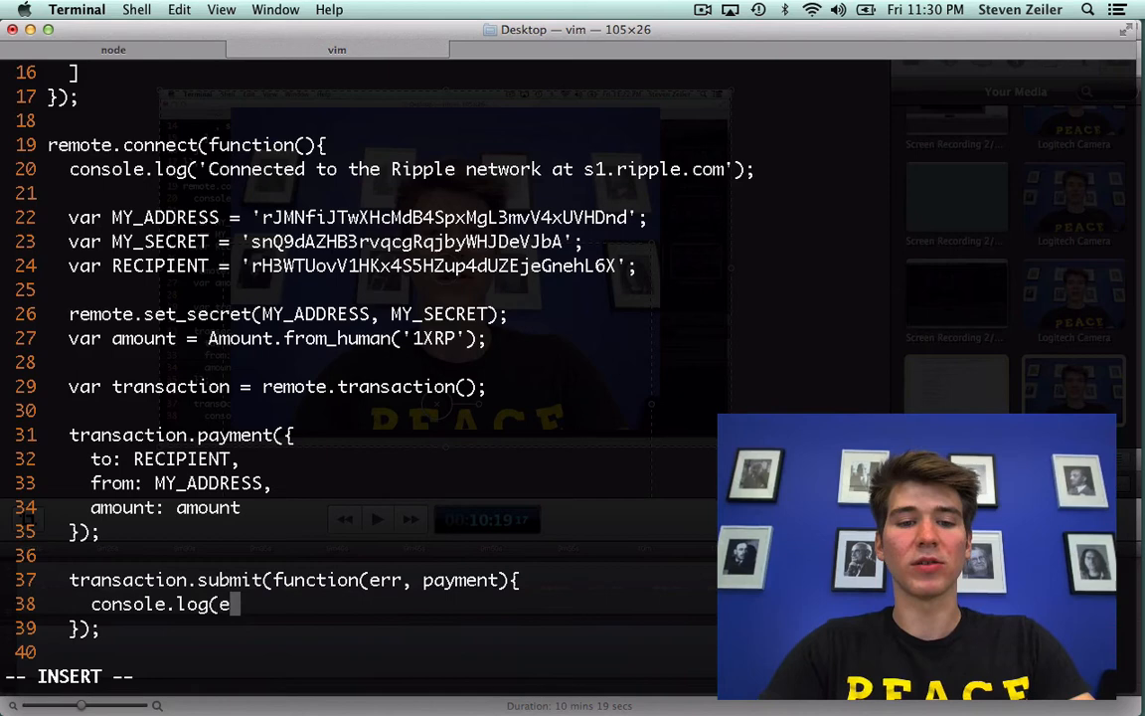
type("rr, payment);")
left_click(377, 652)
type("});")
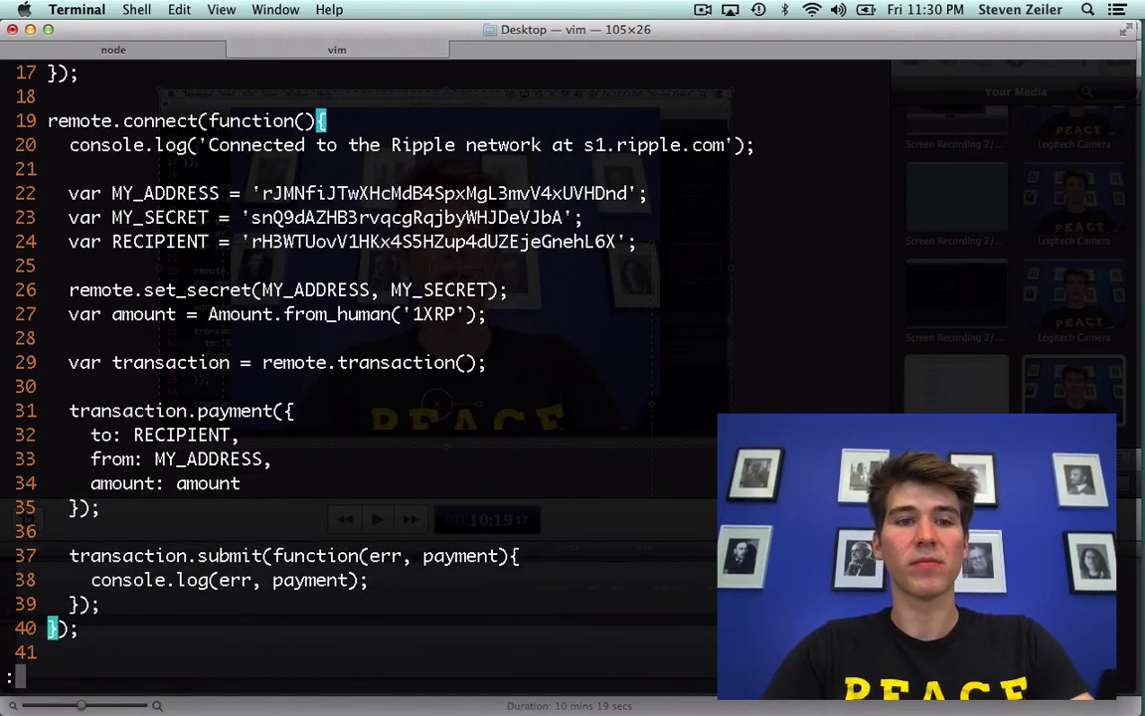
type(":wq")
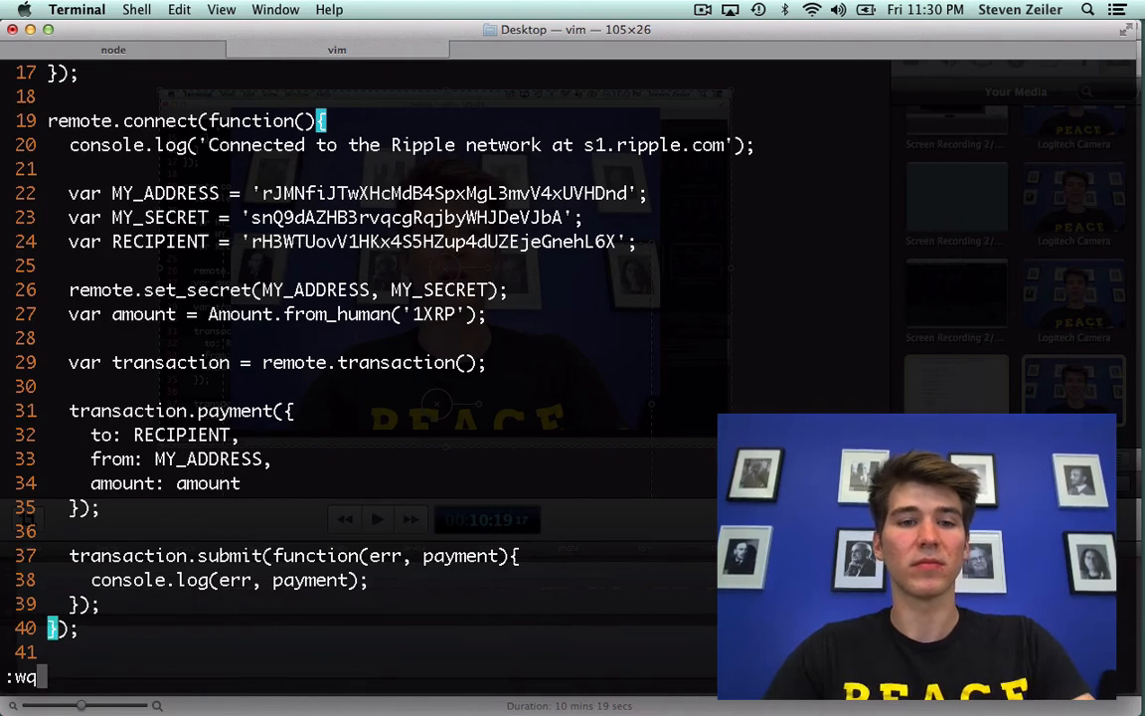
Step: Save the script, run node send_xrp.js getting tecNO_DST_INSUF_XRP, and switch to the browser wallet
key("Return")
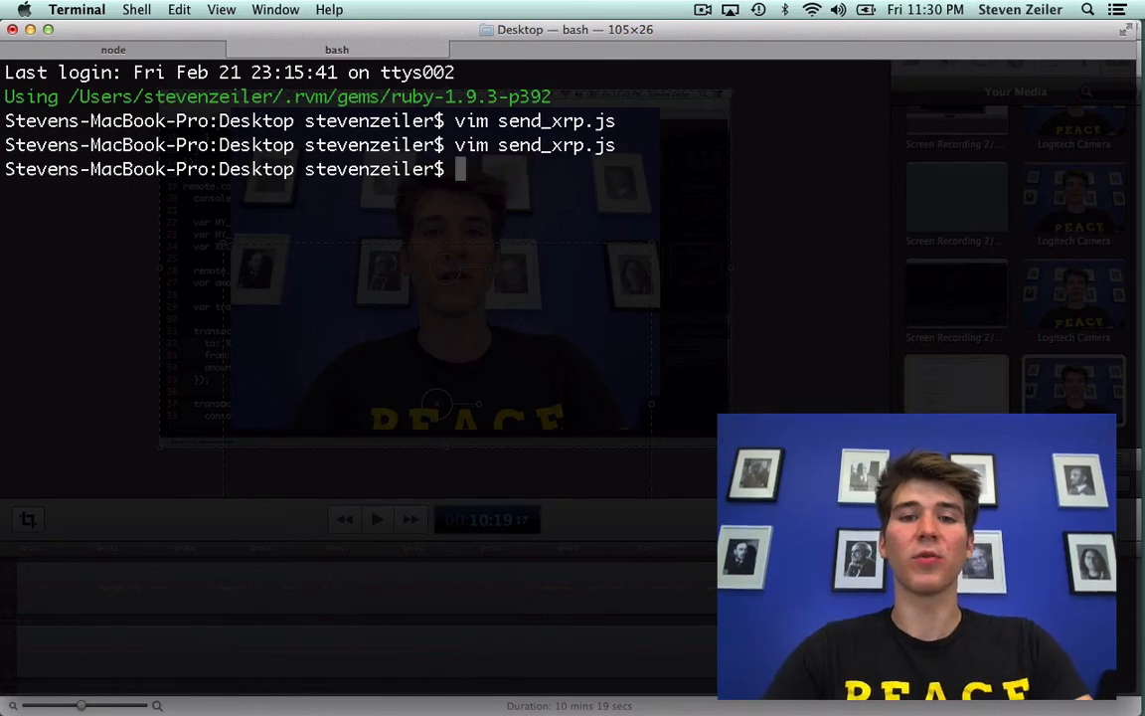
type("node send_xrp.js")
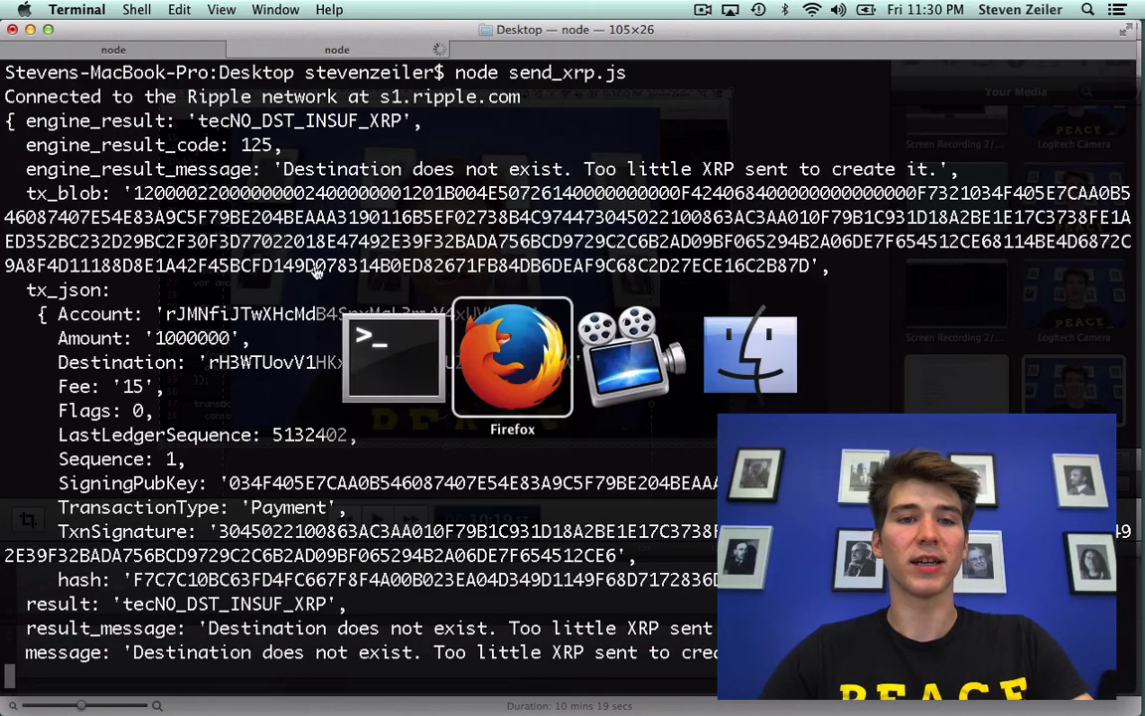
left_click(513, 358)
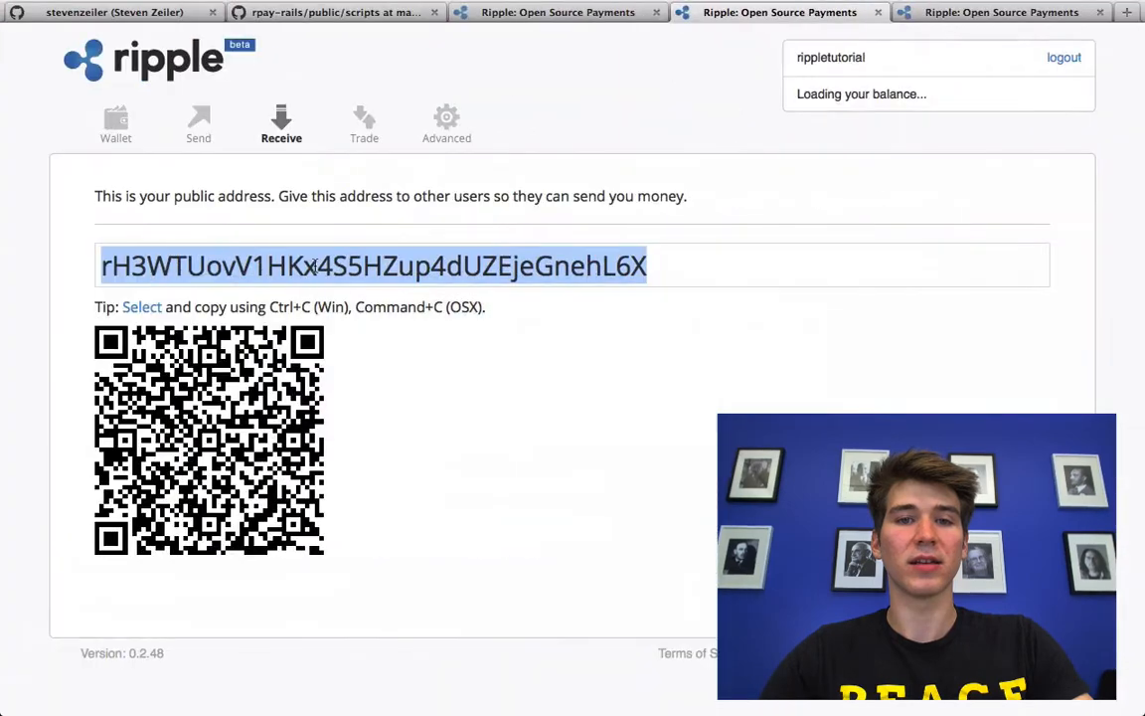
Step: Deselect the address on the recipient's Receive page while its balance is still loading
left_click(636, 99)
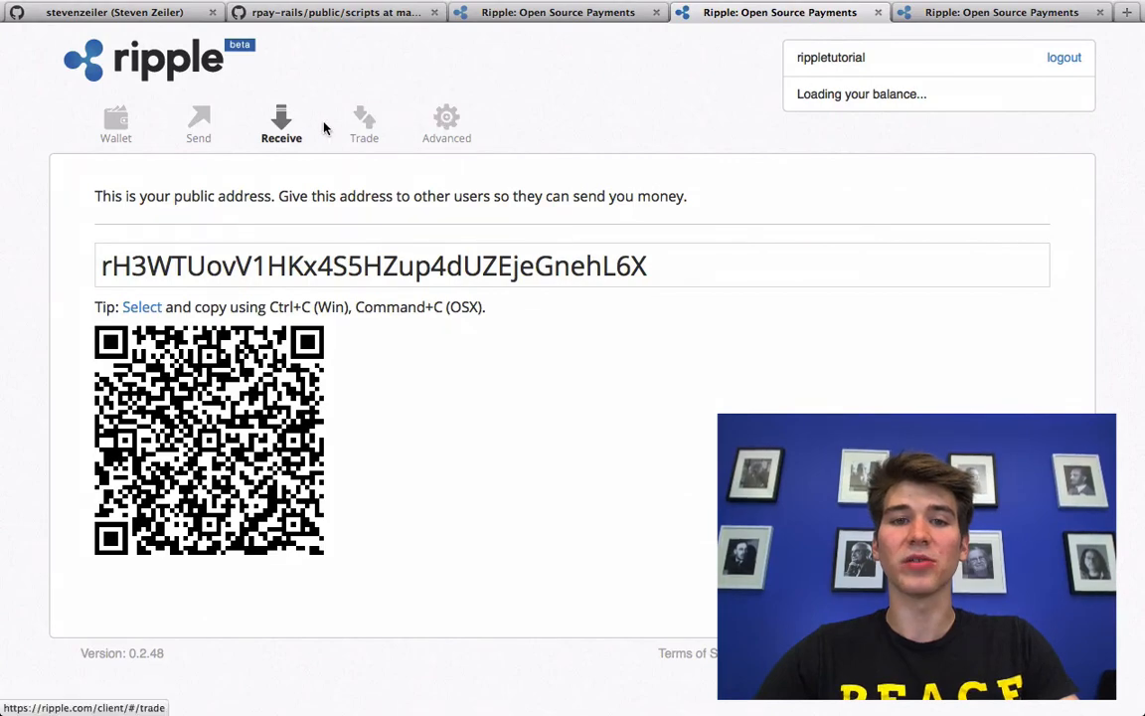
mouse_move(282, 123)
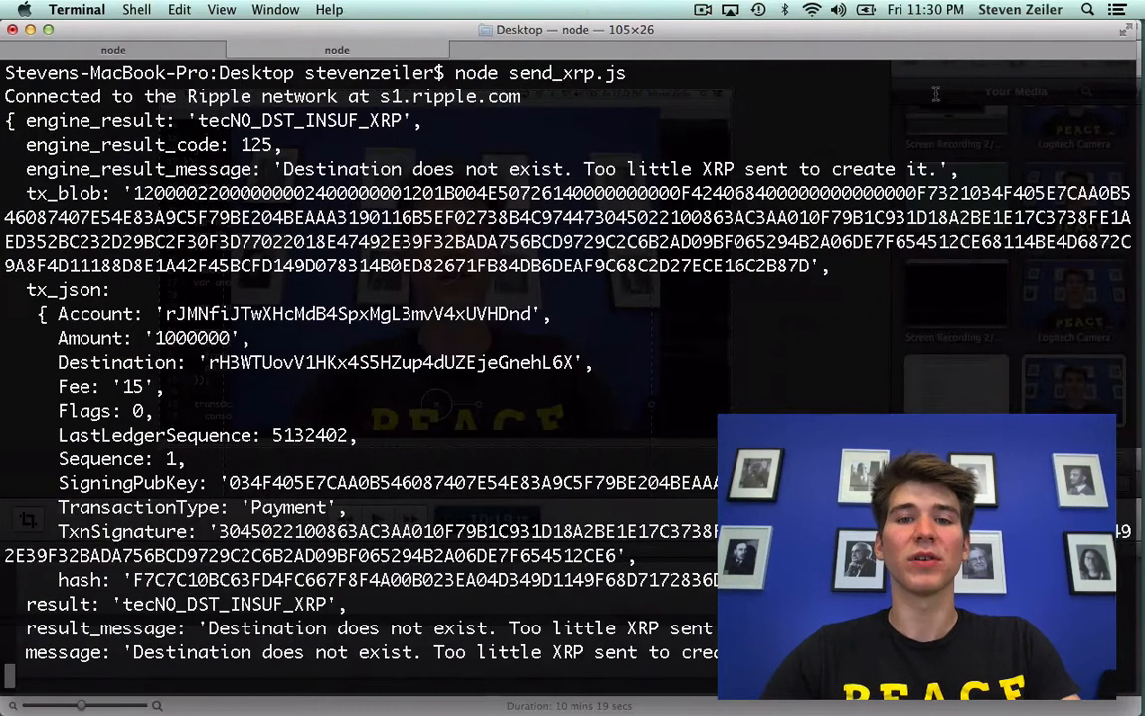
Step: Reopen send_xrp.js in vim from the bash prompt
type("vim send_xrp.js")
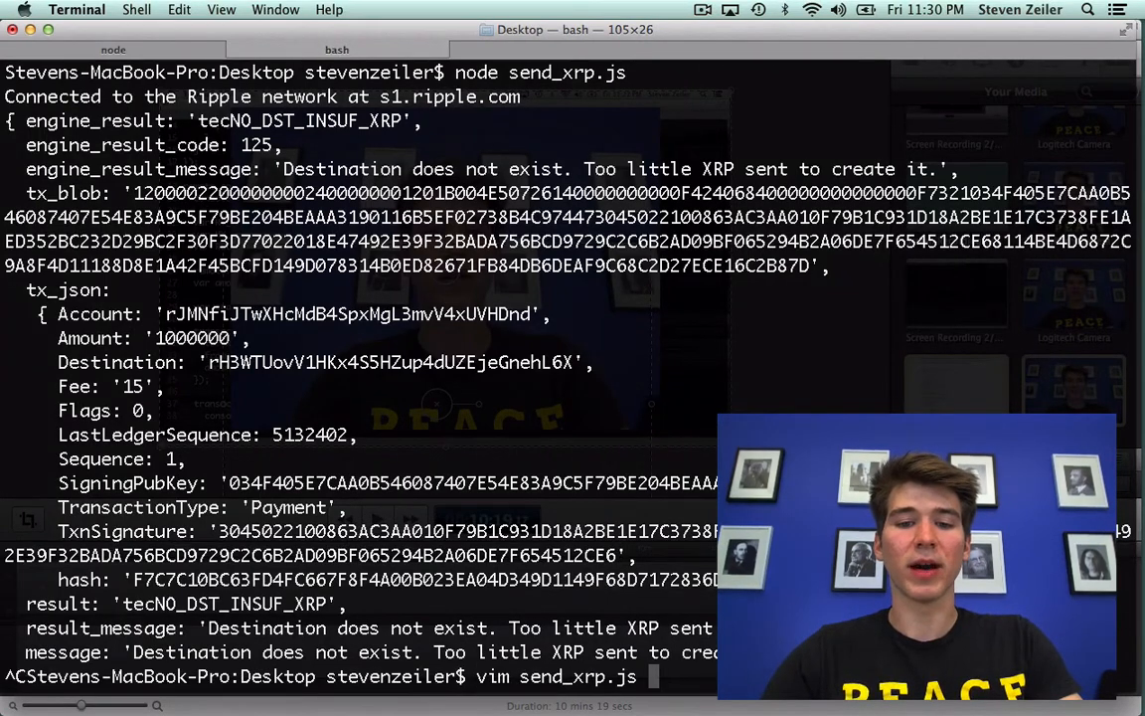
key("Return")
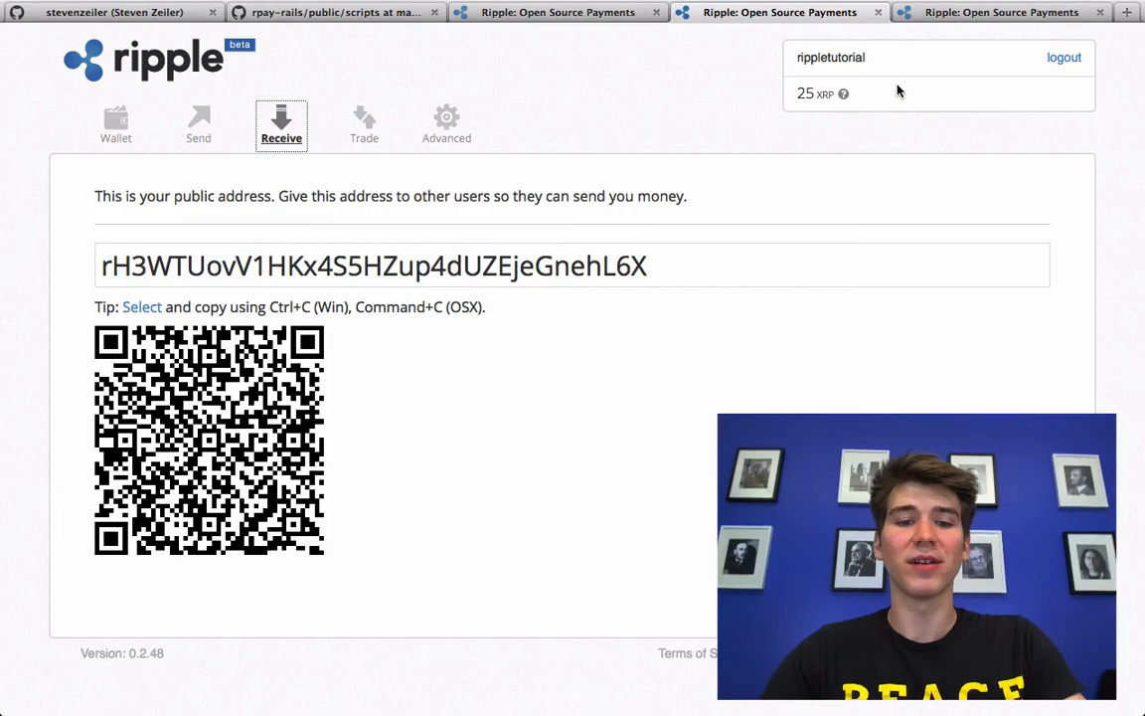
mouse_move(723, 155)
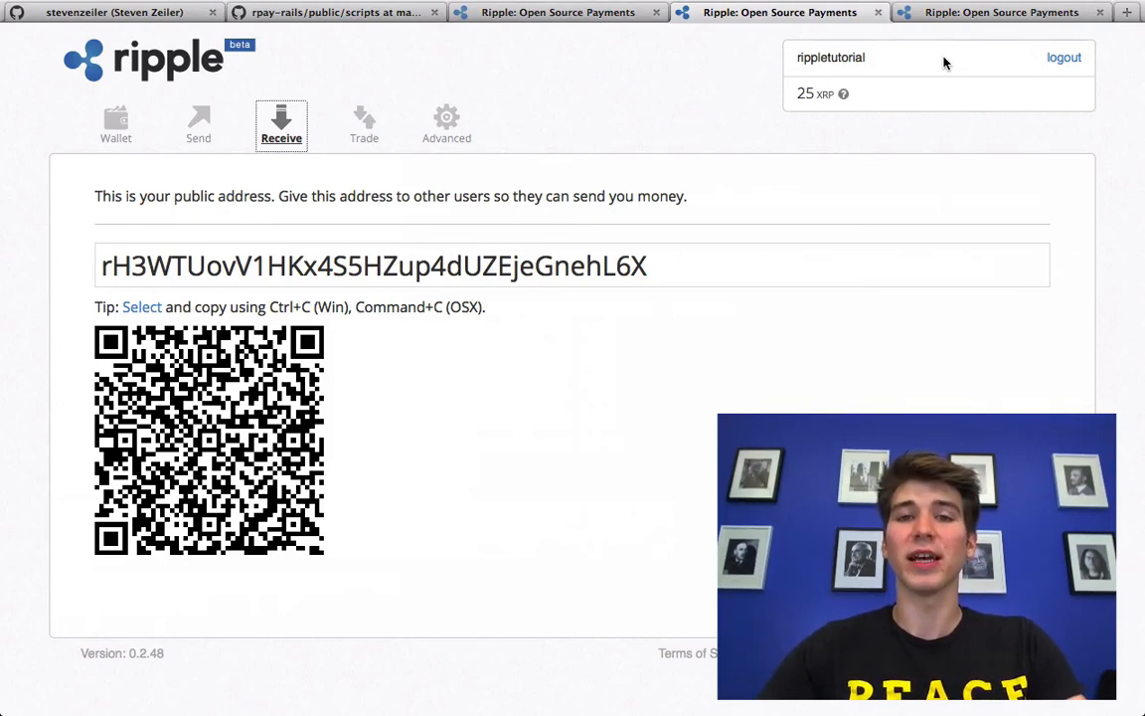
mouse_move(948, 109)
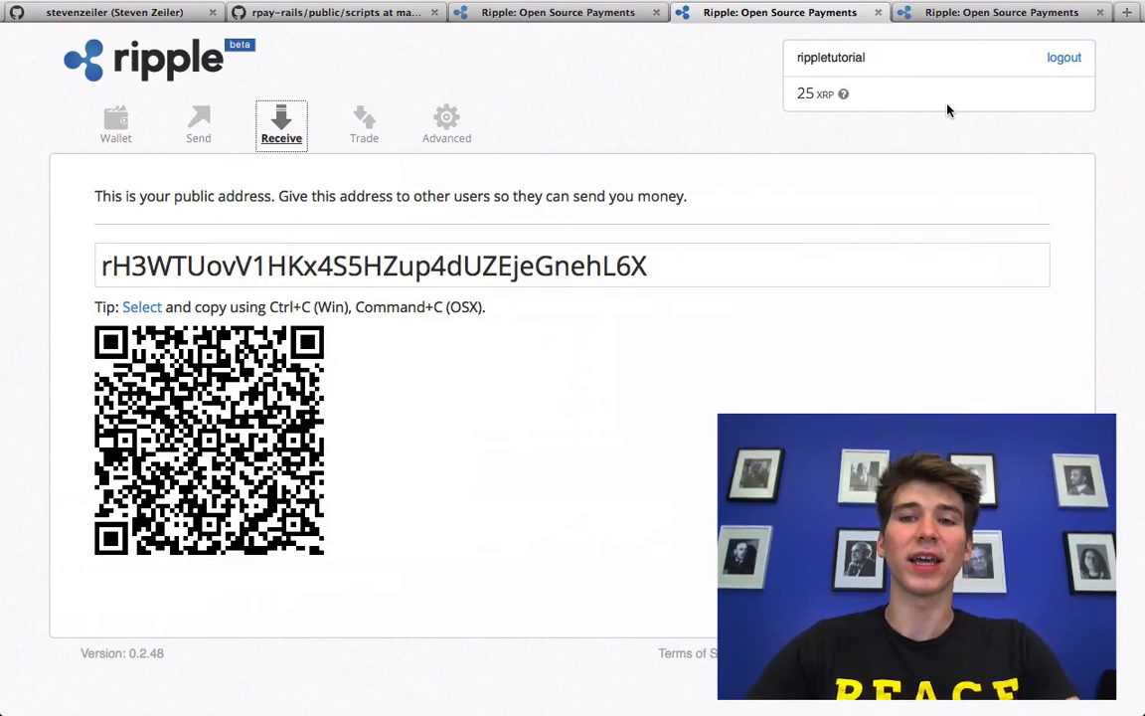
mouse_move(978, 106)
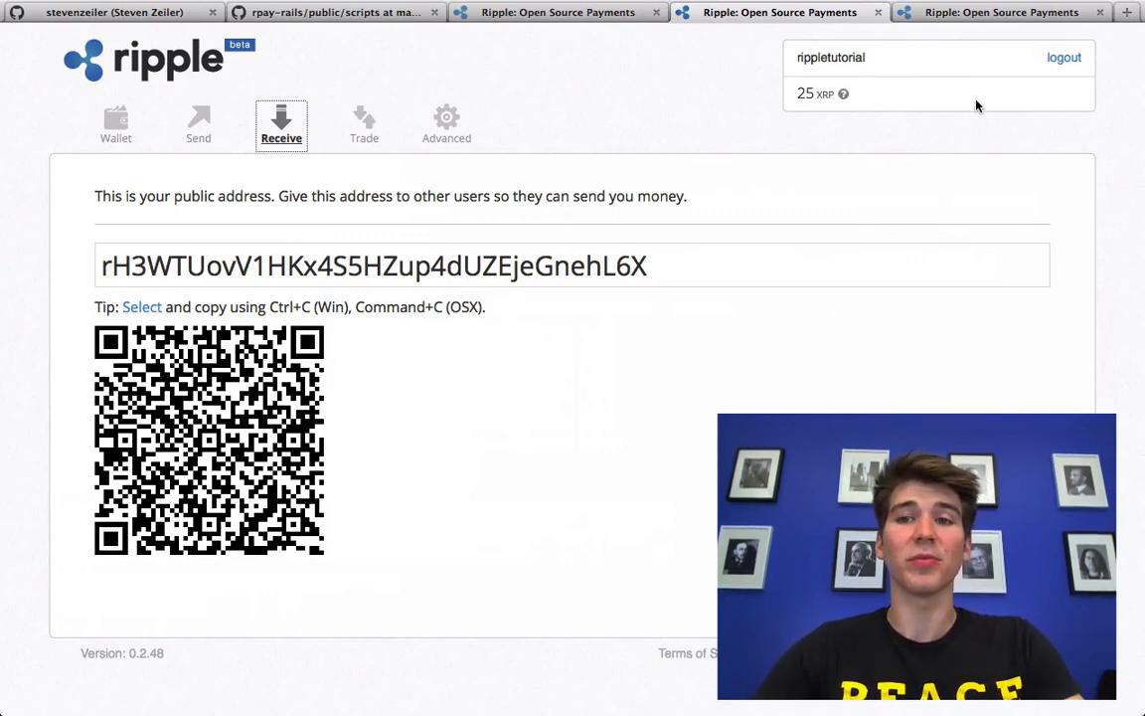
mouse_move(998, 100)
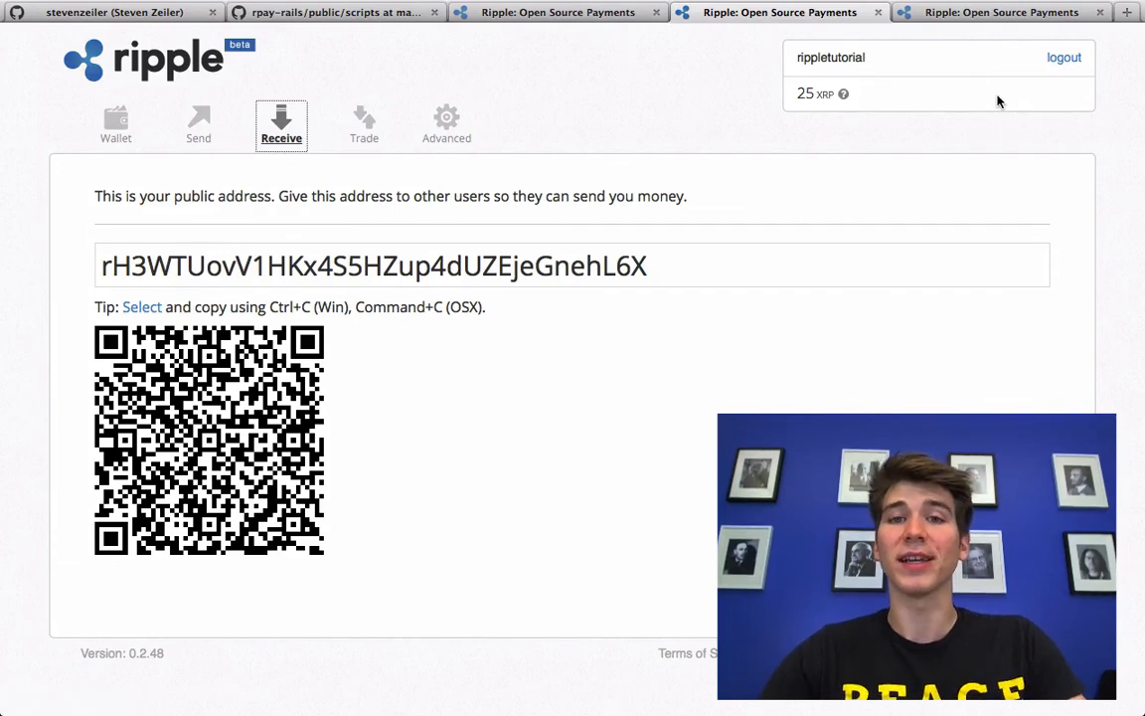
Step: Browse the sender account's Receive, Wallet and Send pages showing 24.99 XRP and a sent 25 XRP payment
left_click(198, 123)
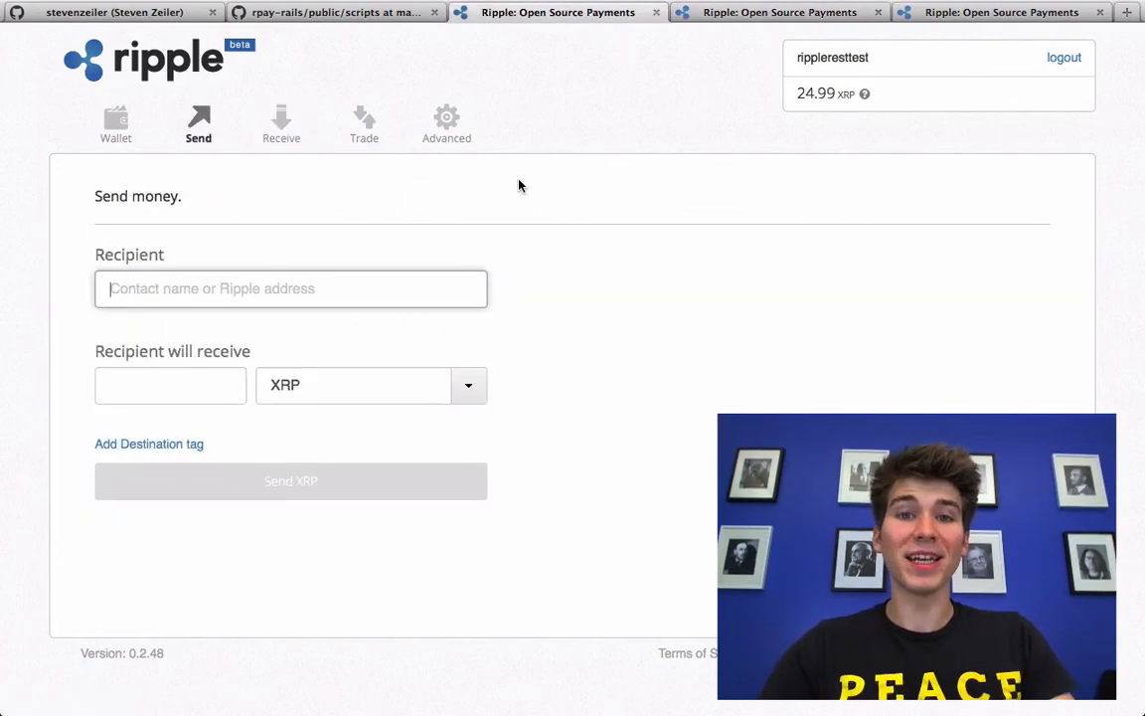
mouse_move(228, 112)
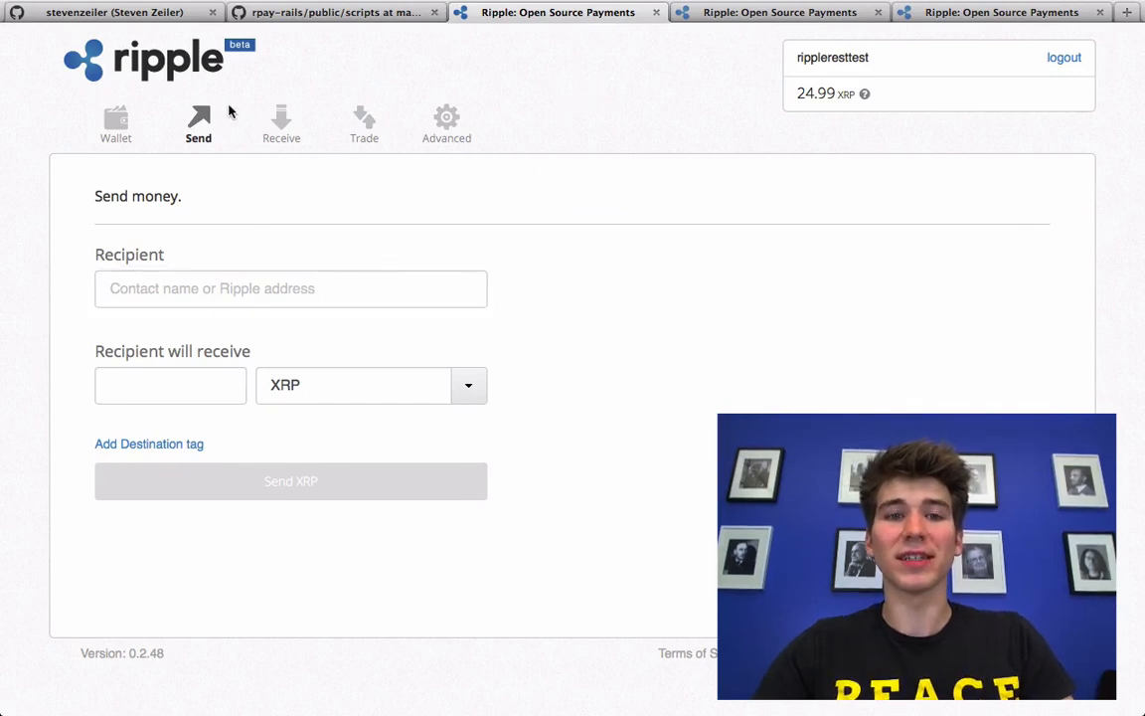
left_click(282, 123)
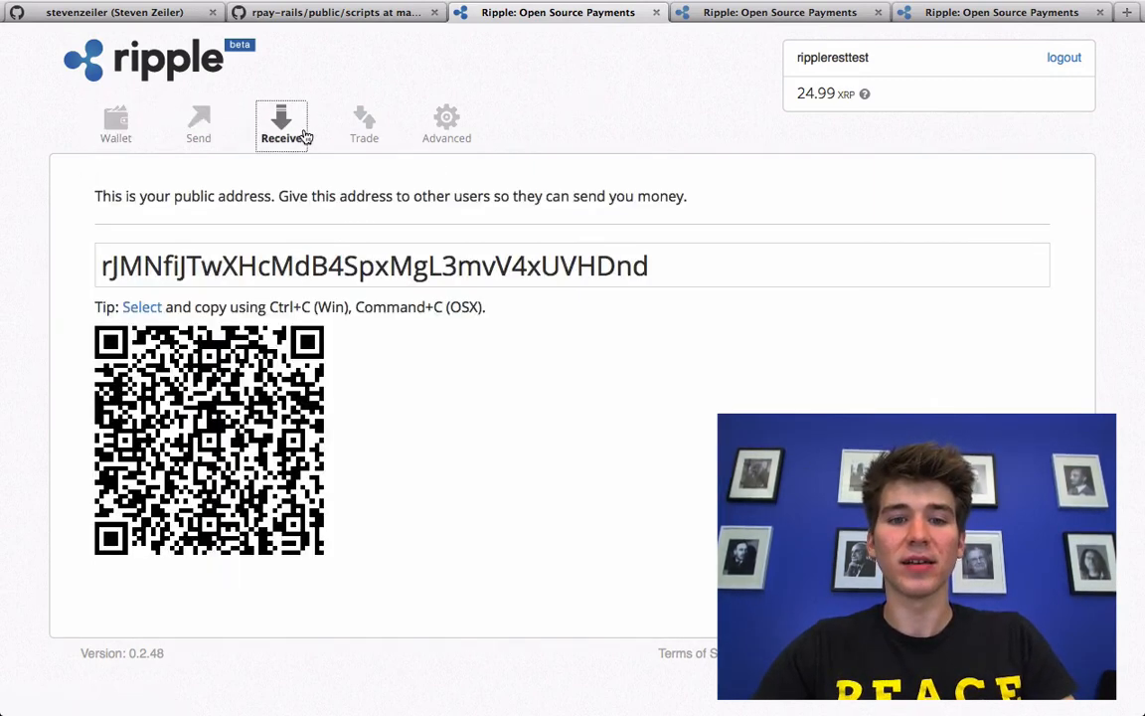
left_click(116, 123)
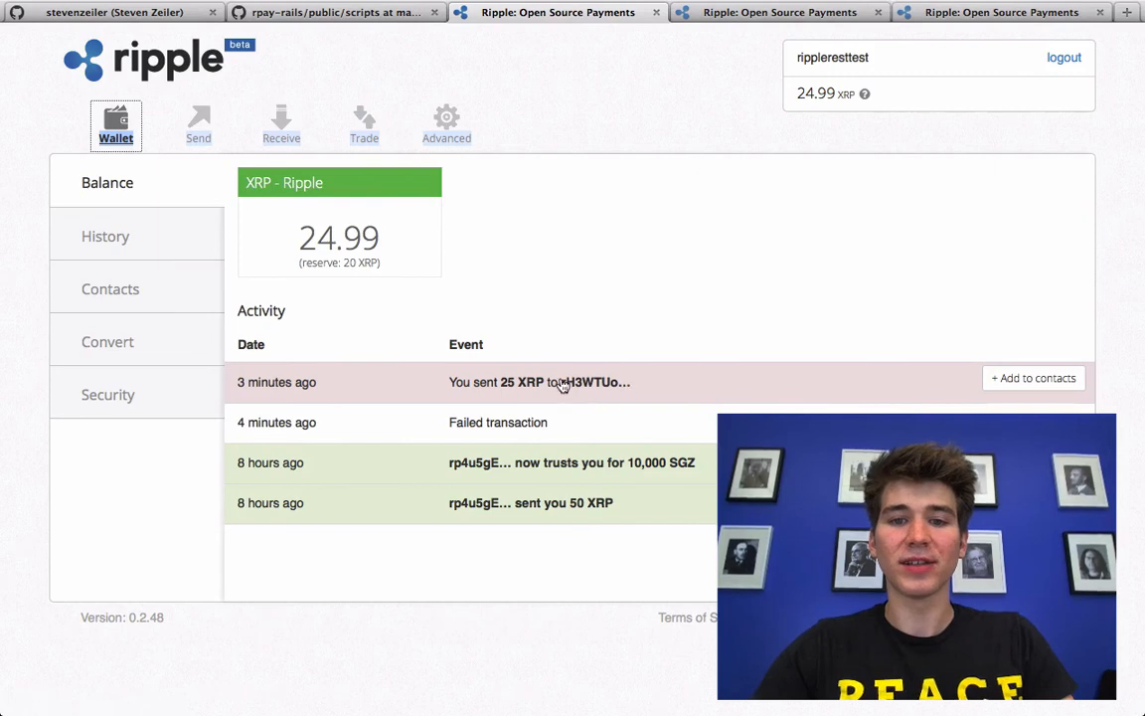
mouse_move(448, 336)
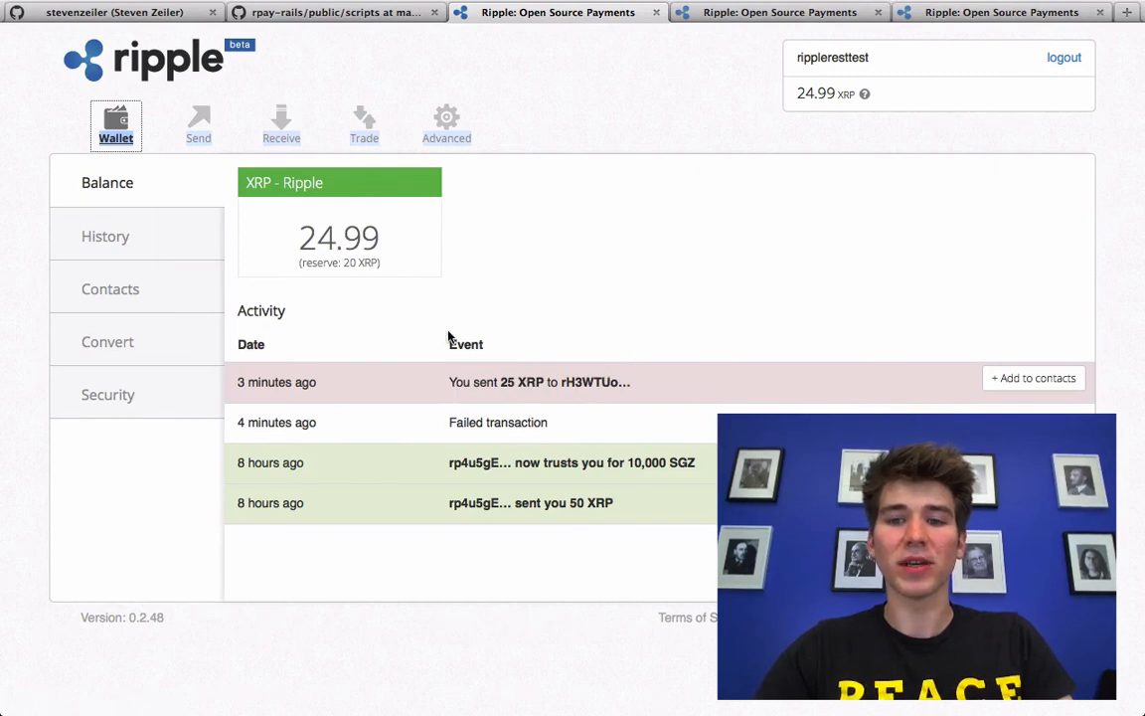
mouse_move(334, 123)
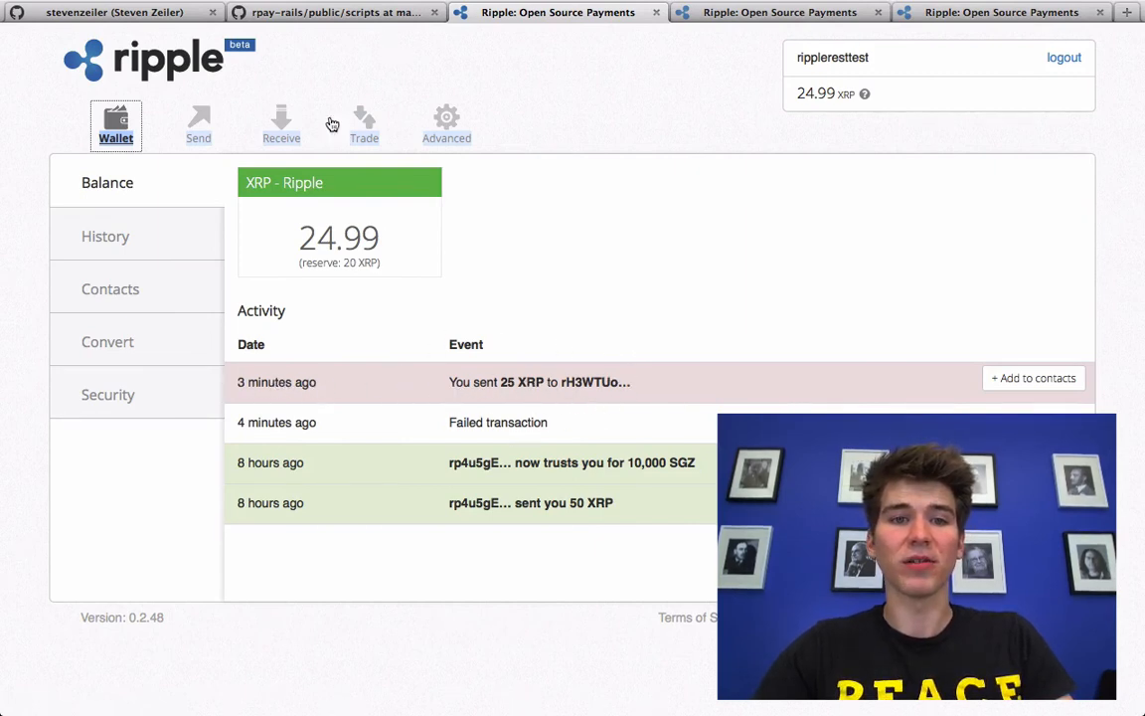
left_click(199, 123)
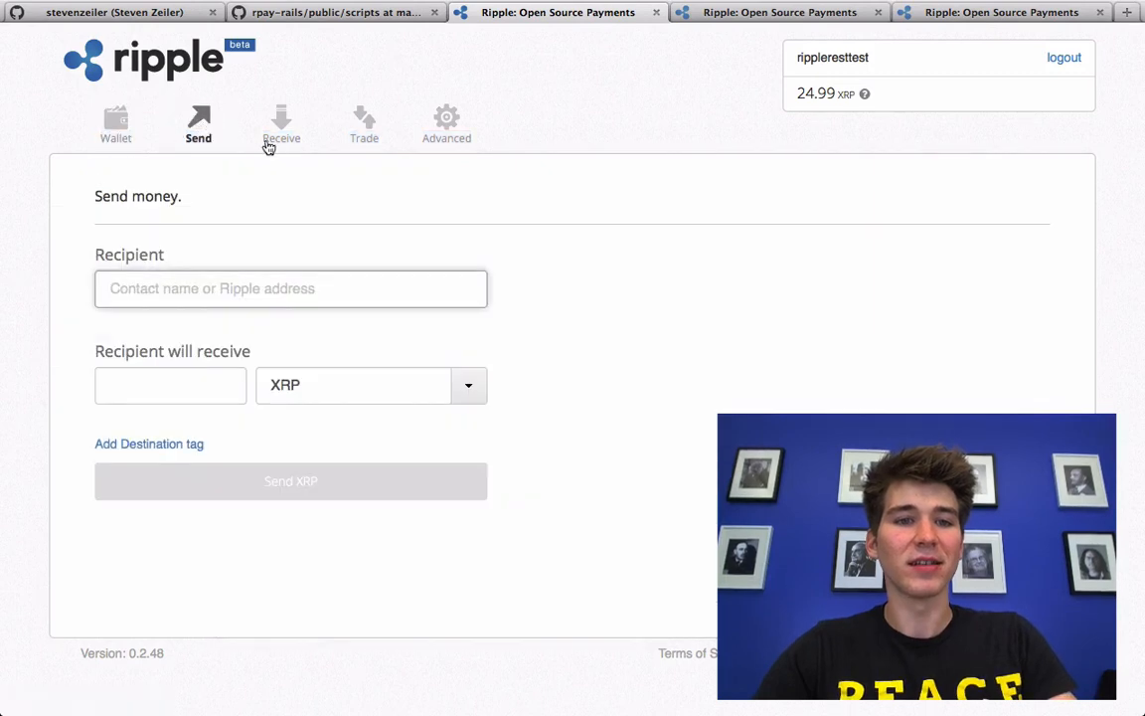
left_click(282, 123)
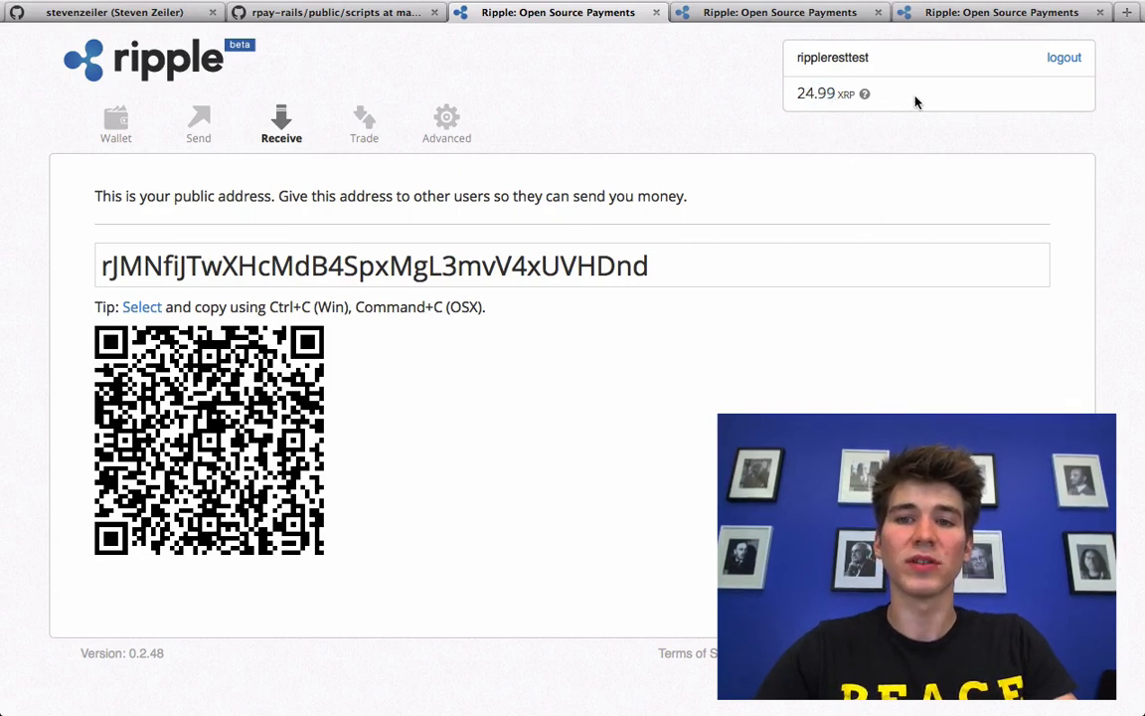
mouse_move(862, 95)
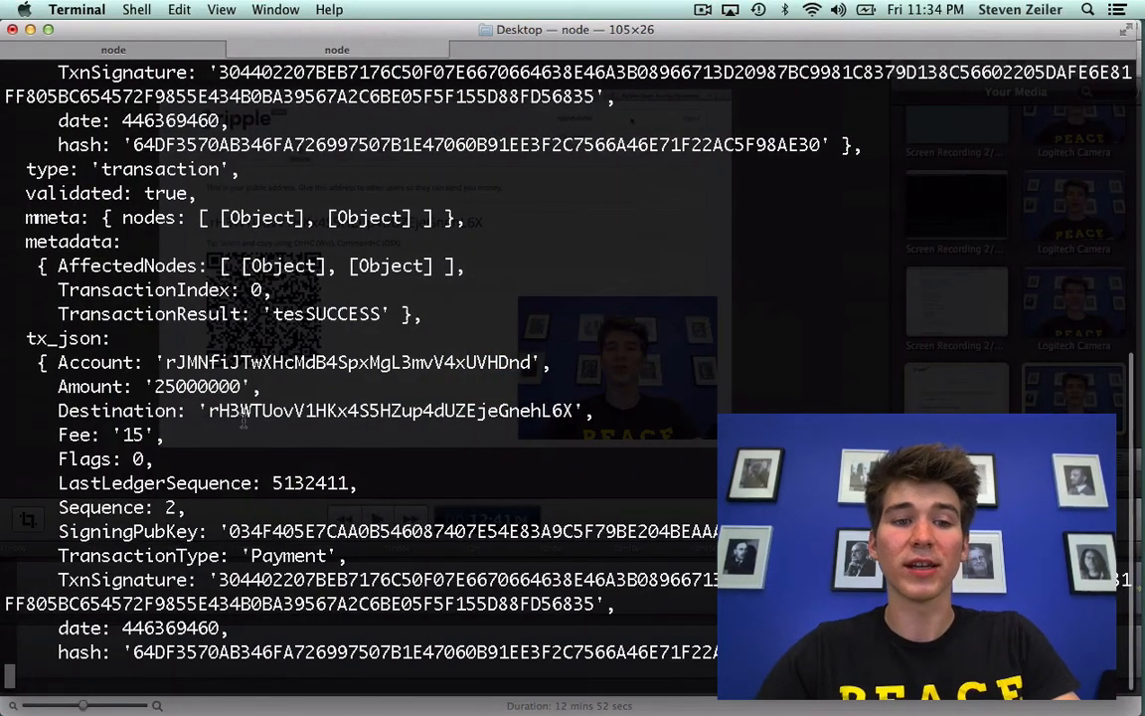
Step: Highlight the fee value 15 in the tesSUCCESS transaction output in Terminal
double_click(132, 434)
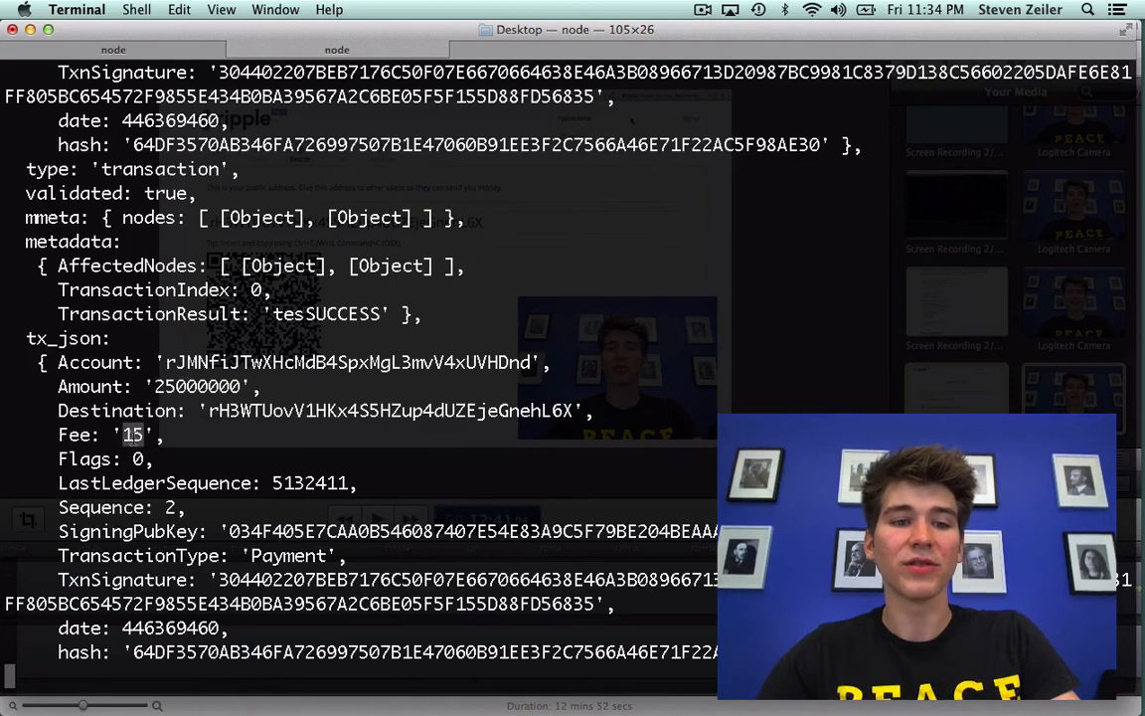